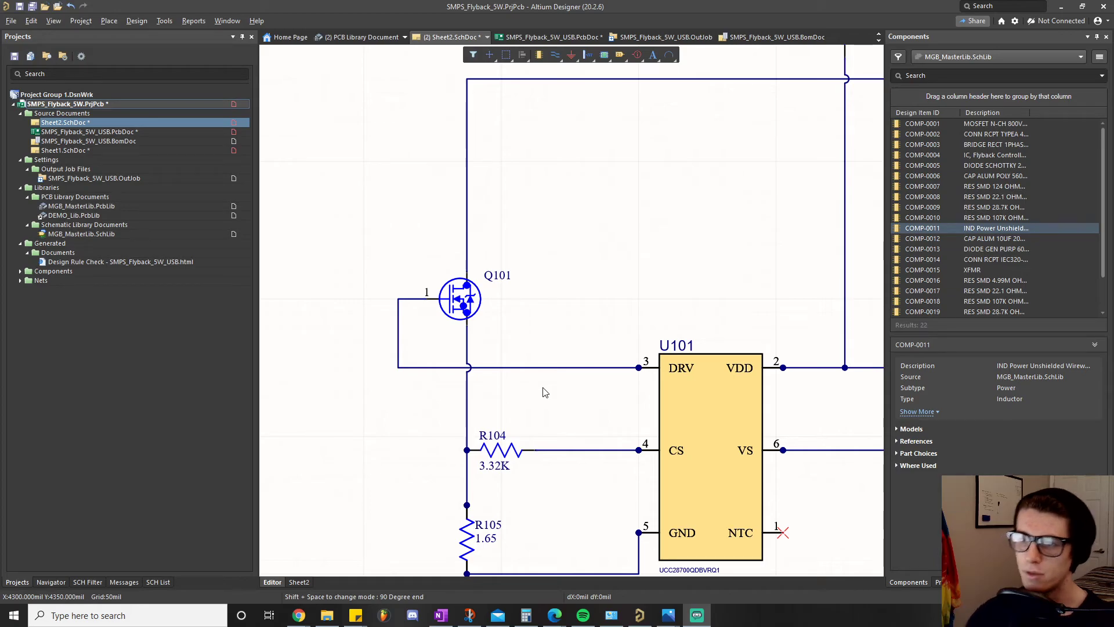
mouse_move(682, 457)
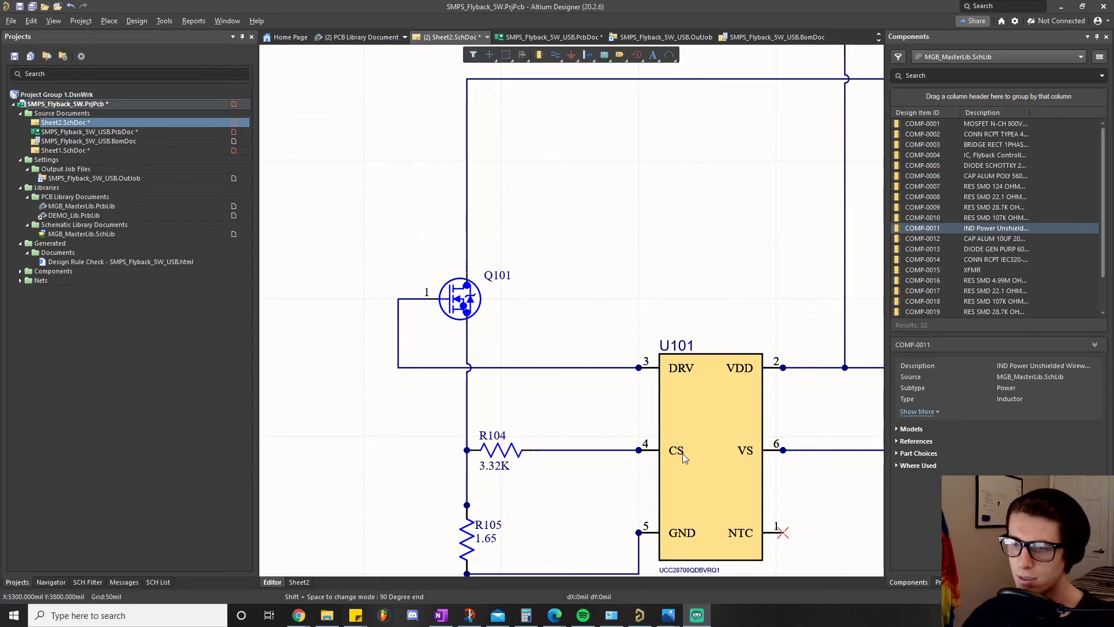
mouse_move(666, 261)
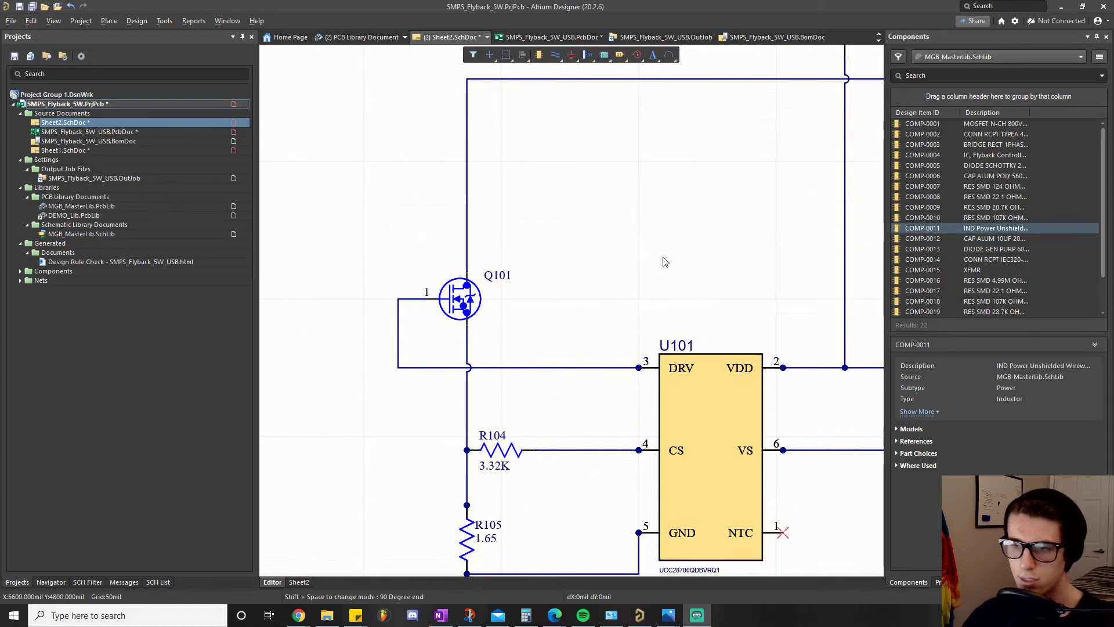
mouse_move(587, 250)
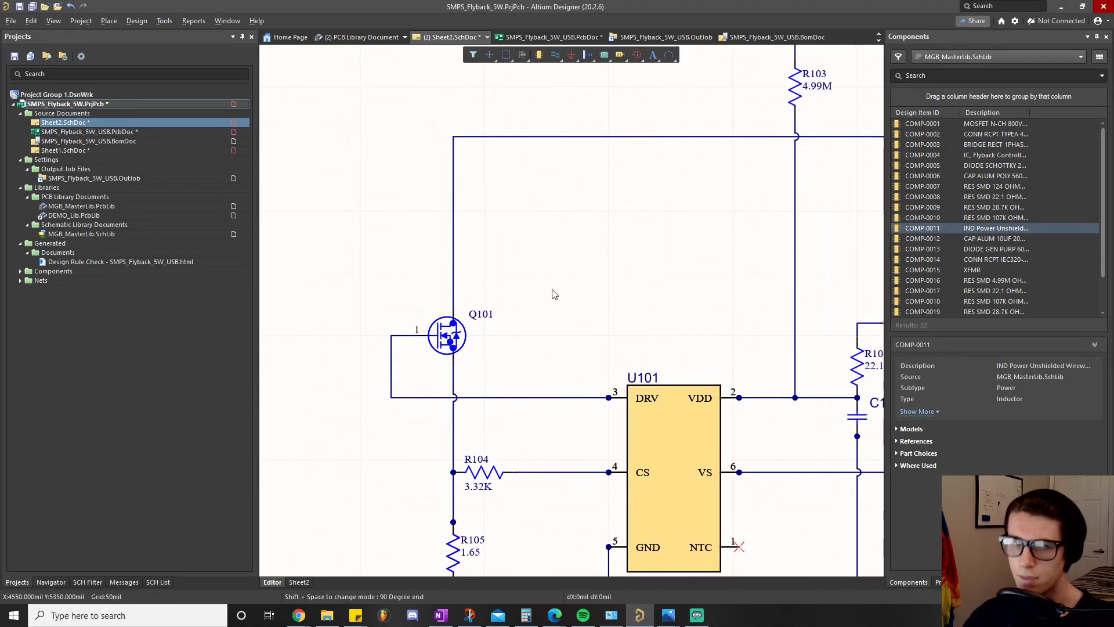
mouse_move(666, 555)
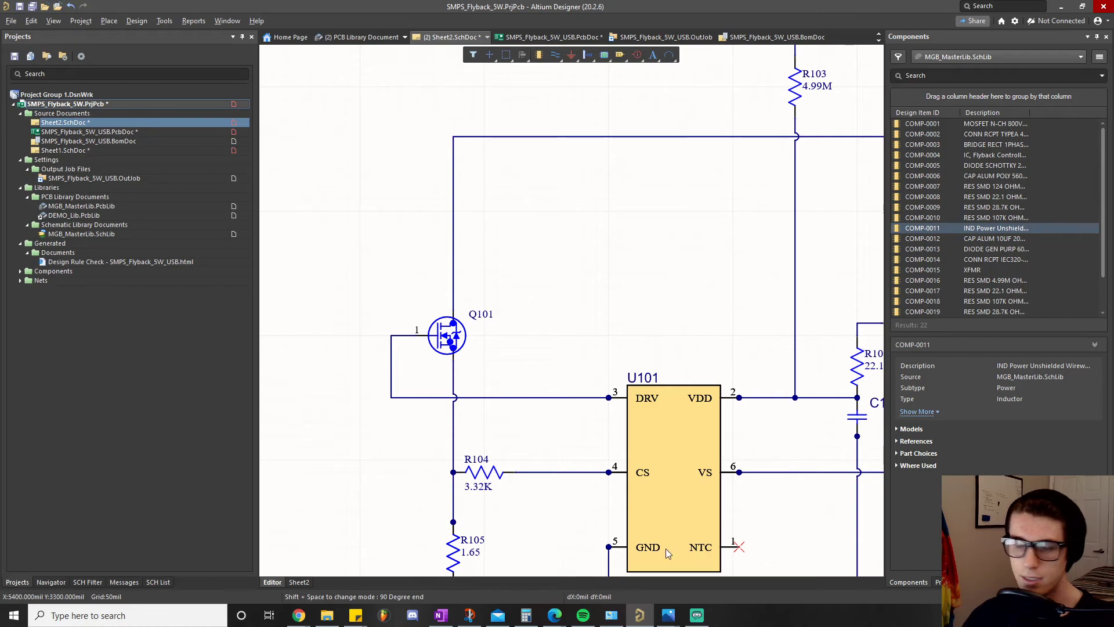
mouse_move(593, 382)
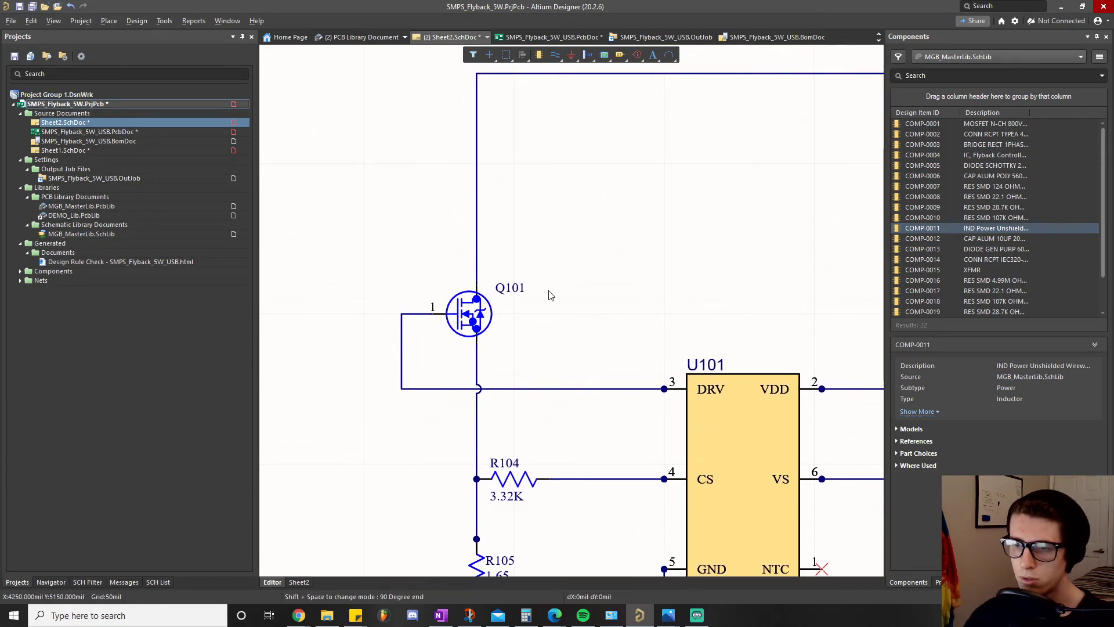
mouse_move(587, 279)
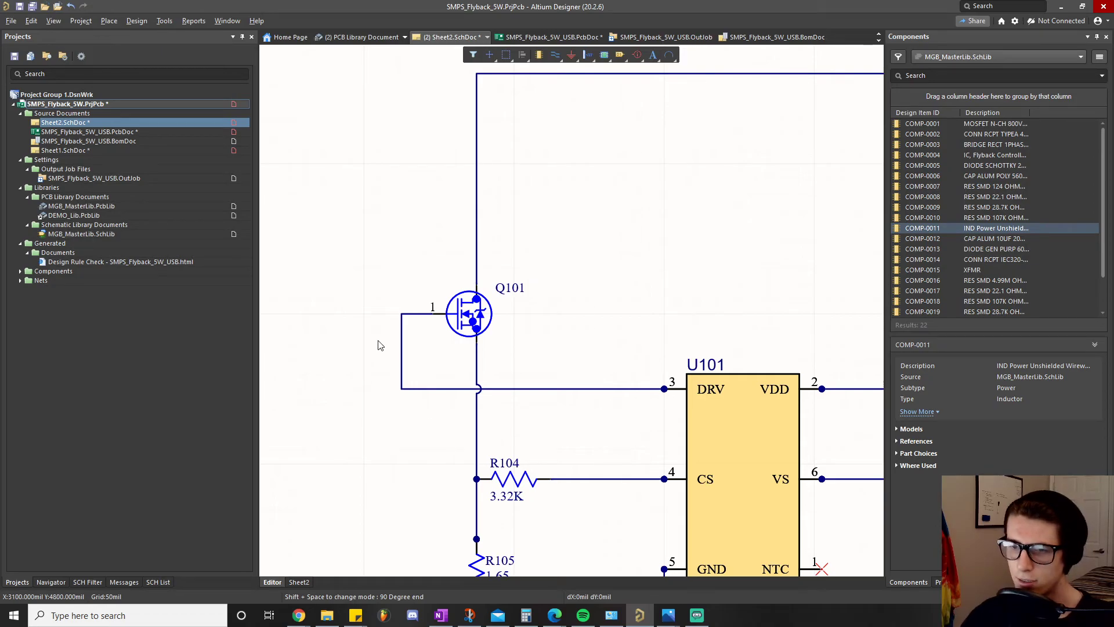
mouse_move(663, 245)
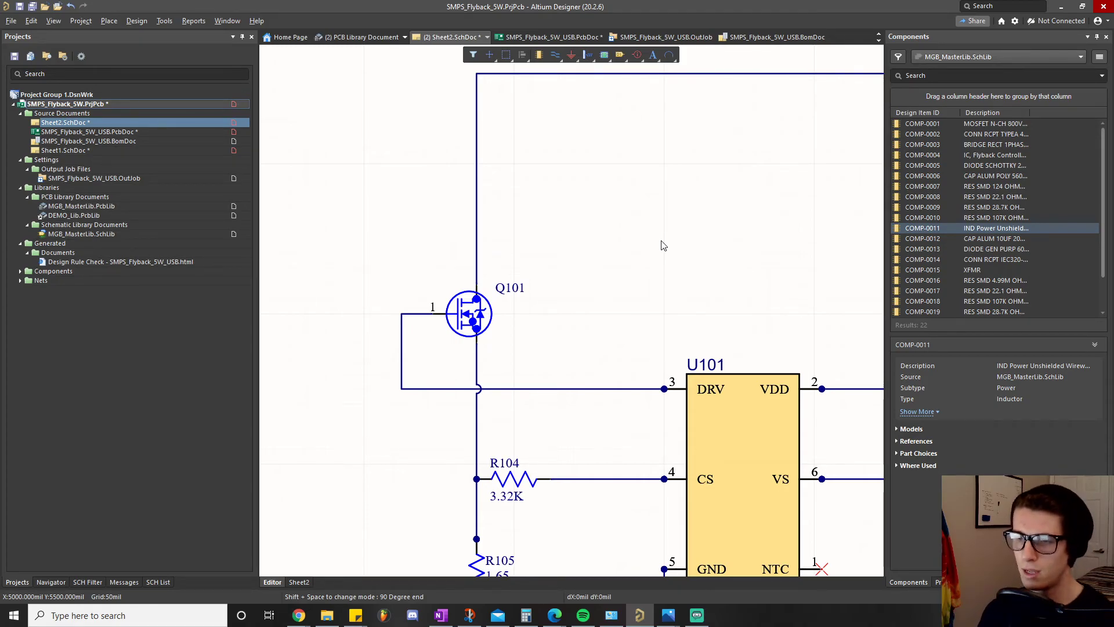
mouse_move(646, 31)
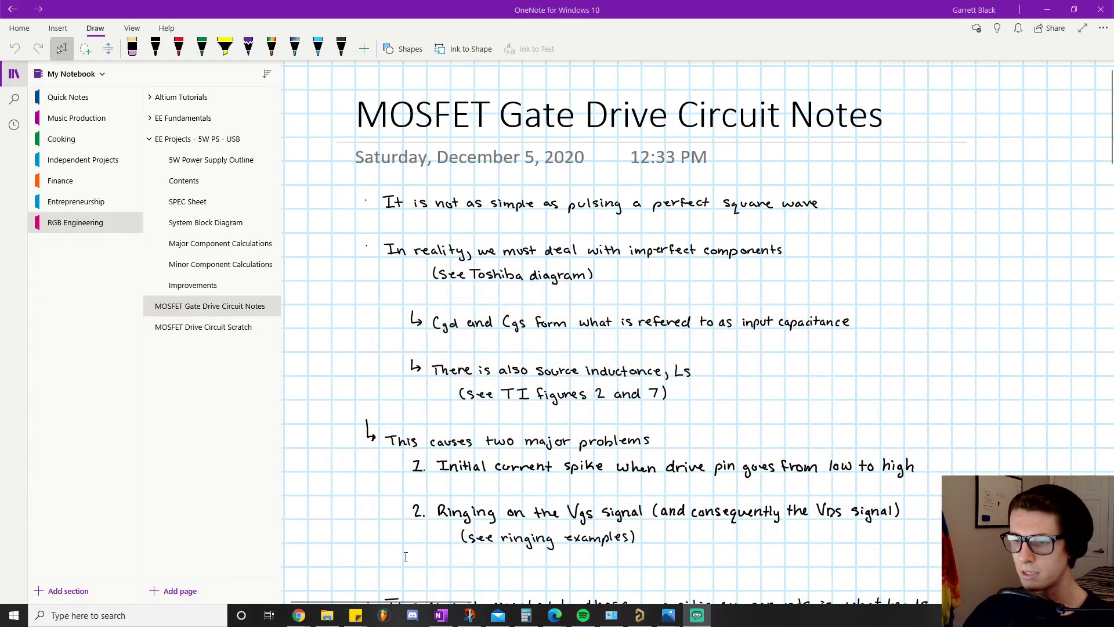
mouse_move(355, 192)
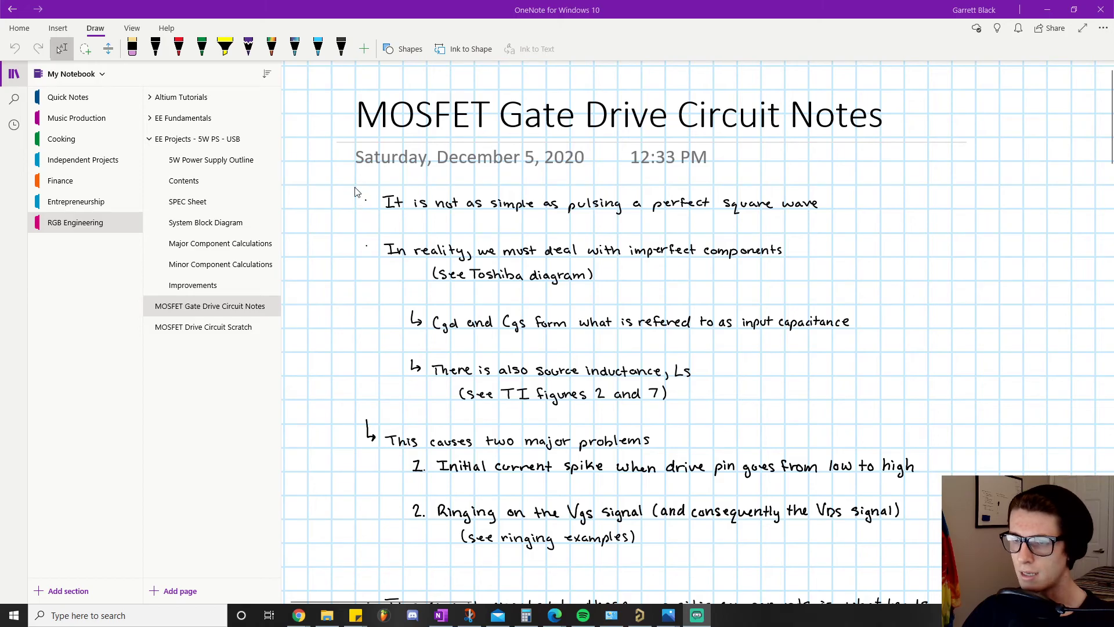
mouse_move(858, 221)
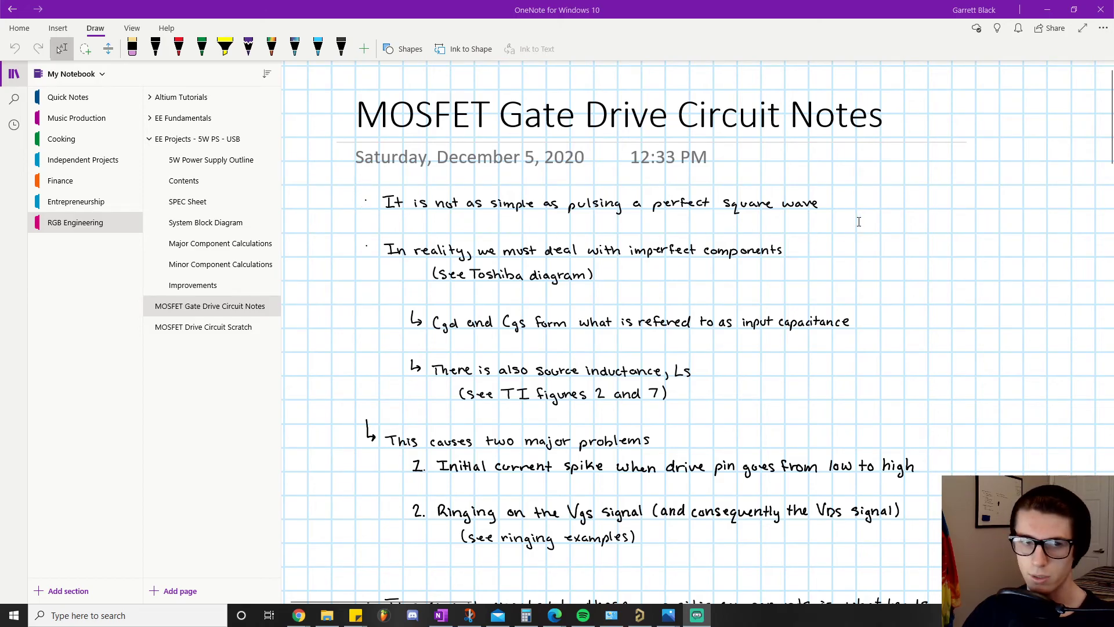
mouse_move(338, 246)
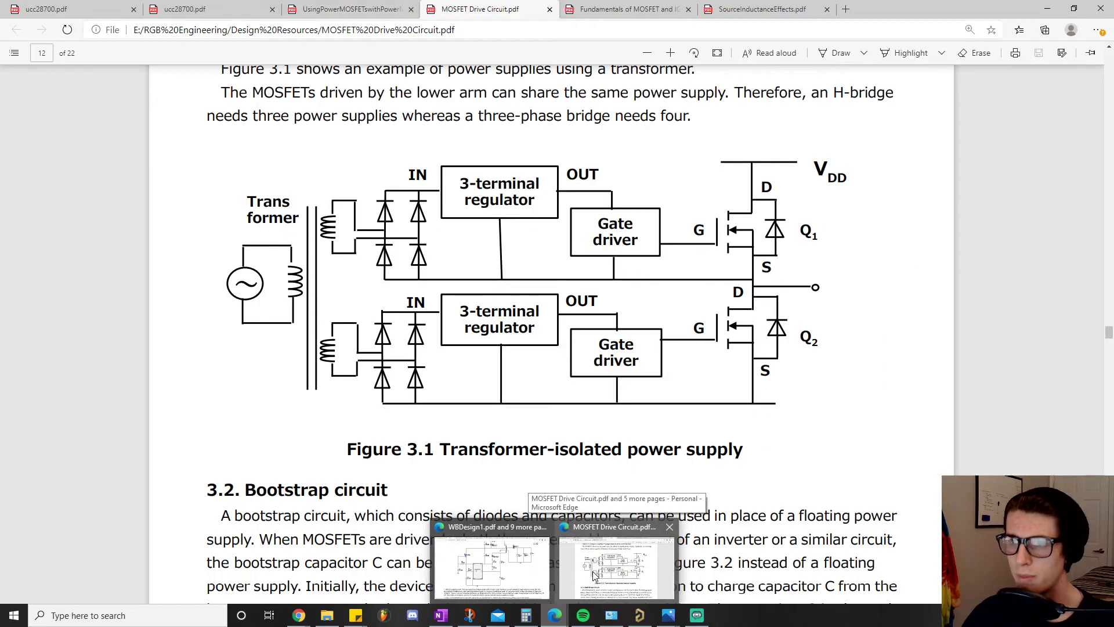
mouse_move(348, 8)
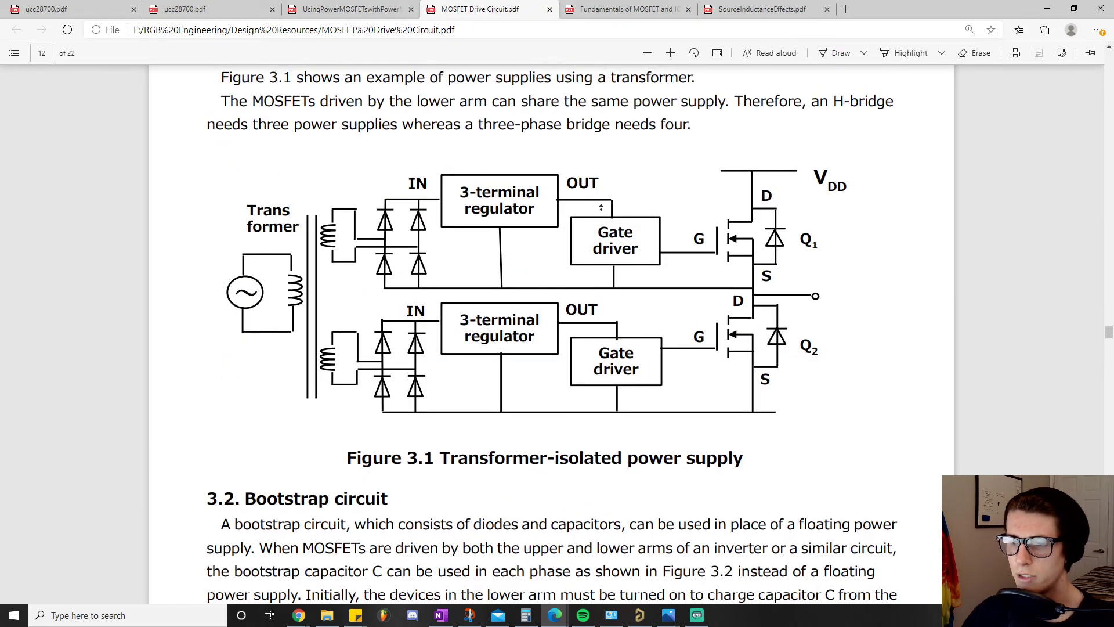
Step: Scroll up to page 6 and enlarge Figure 1.7, the gate charge circuit and waveform
scroll("up", 3)
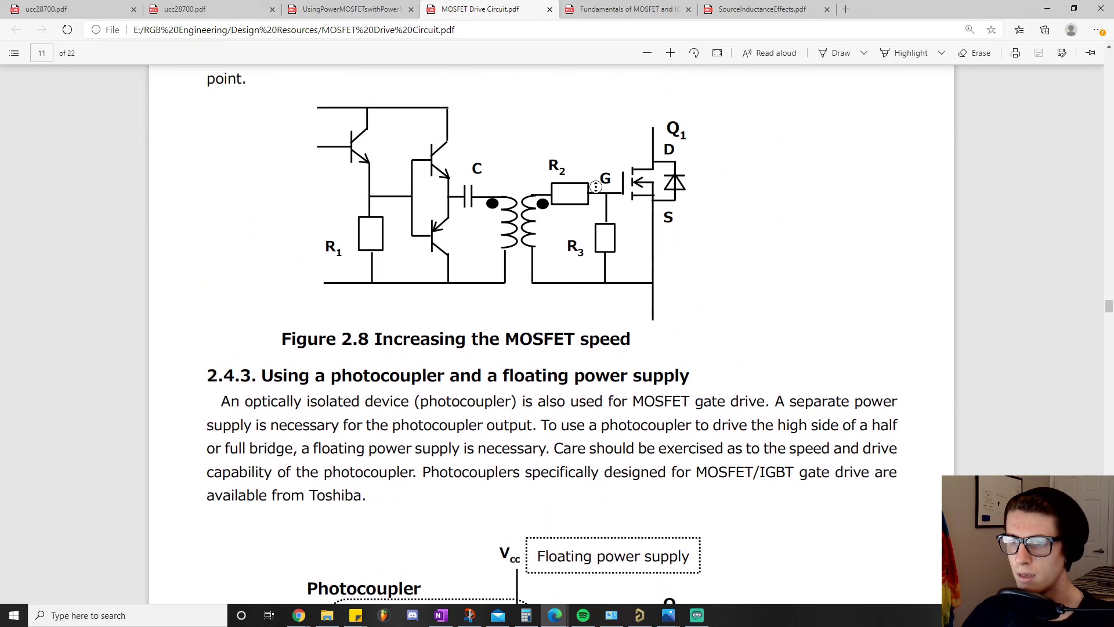
scroll("up", 3)
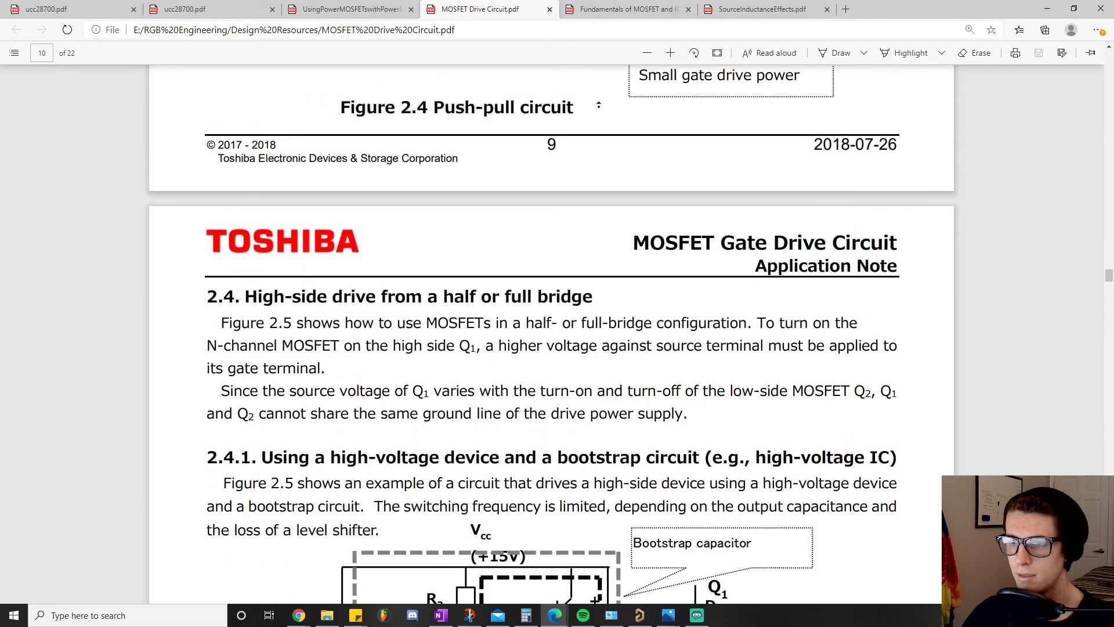
scroll("up", 3)
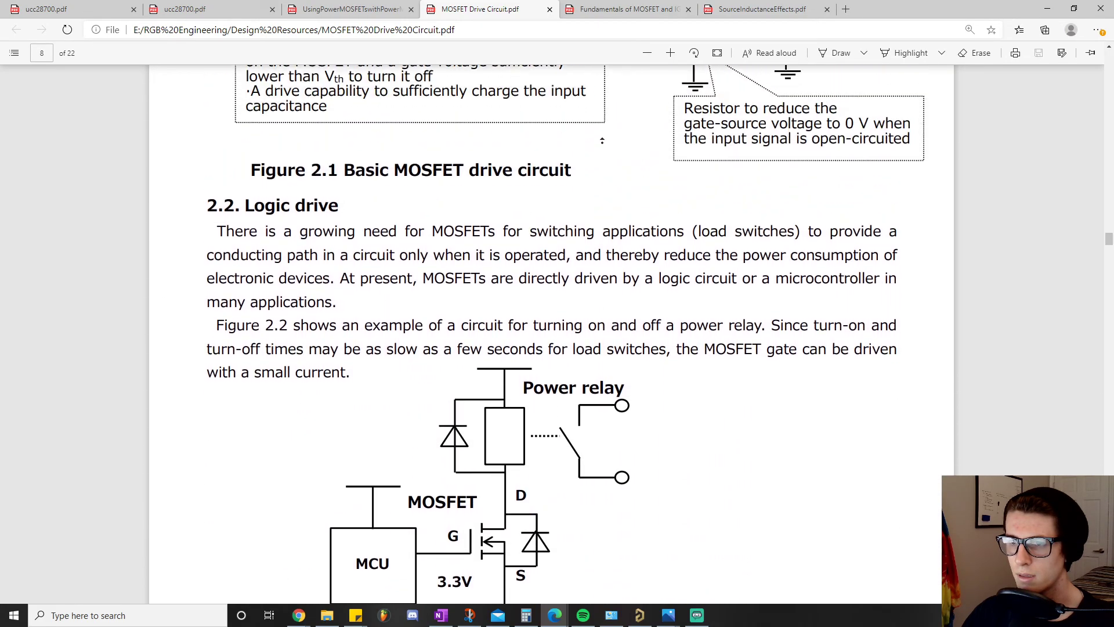
scroll("up", 3)
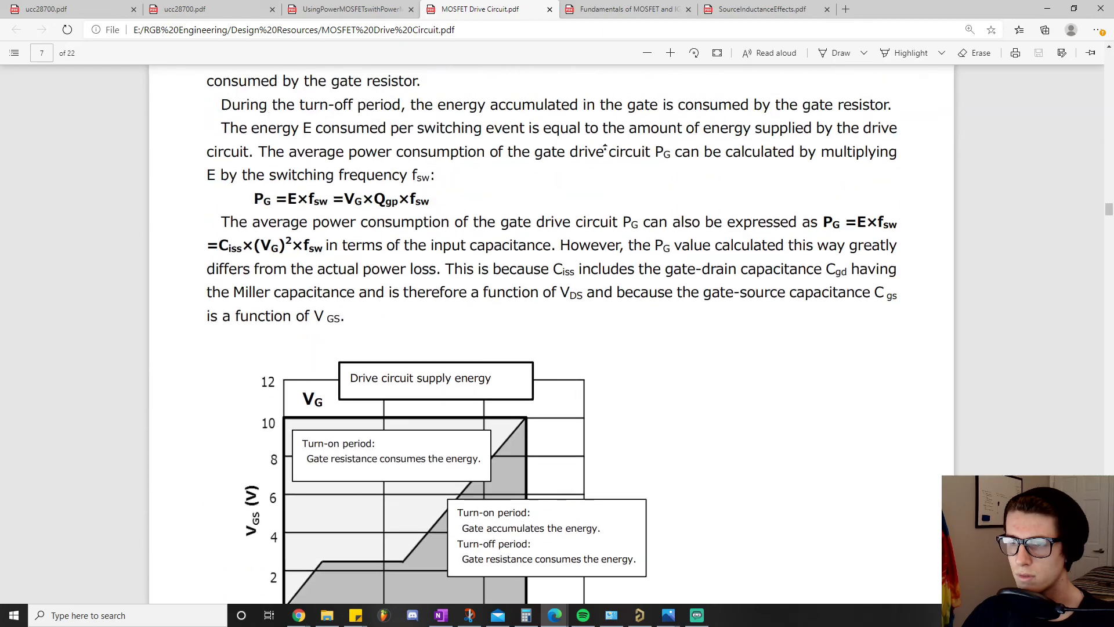
scroll("up", 3)
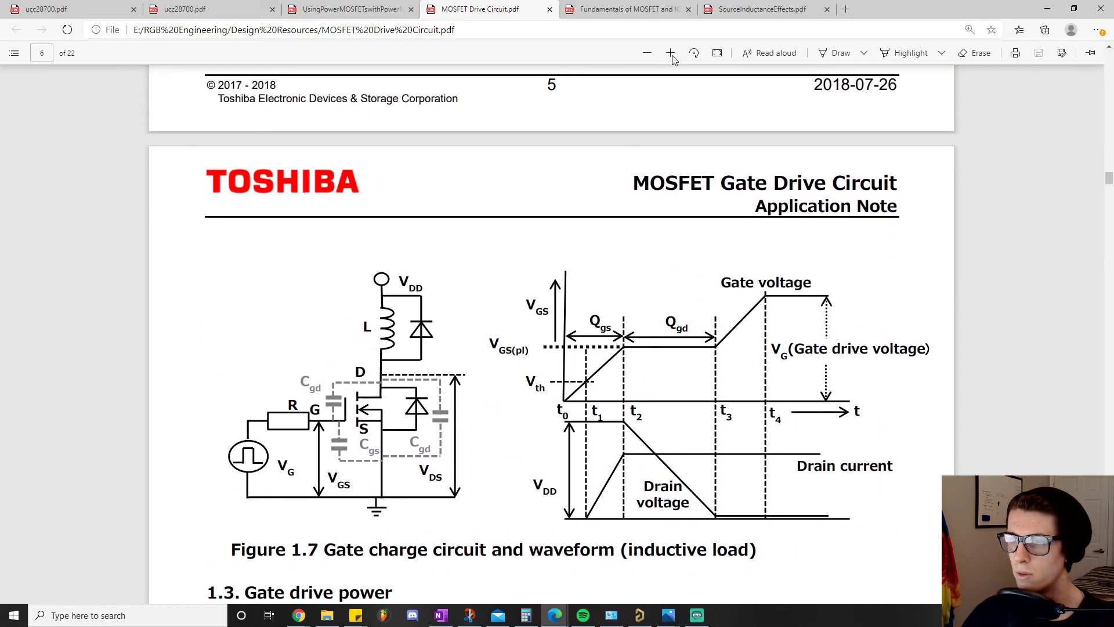
left_click(668, 52)
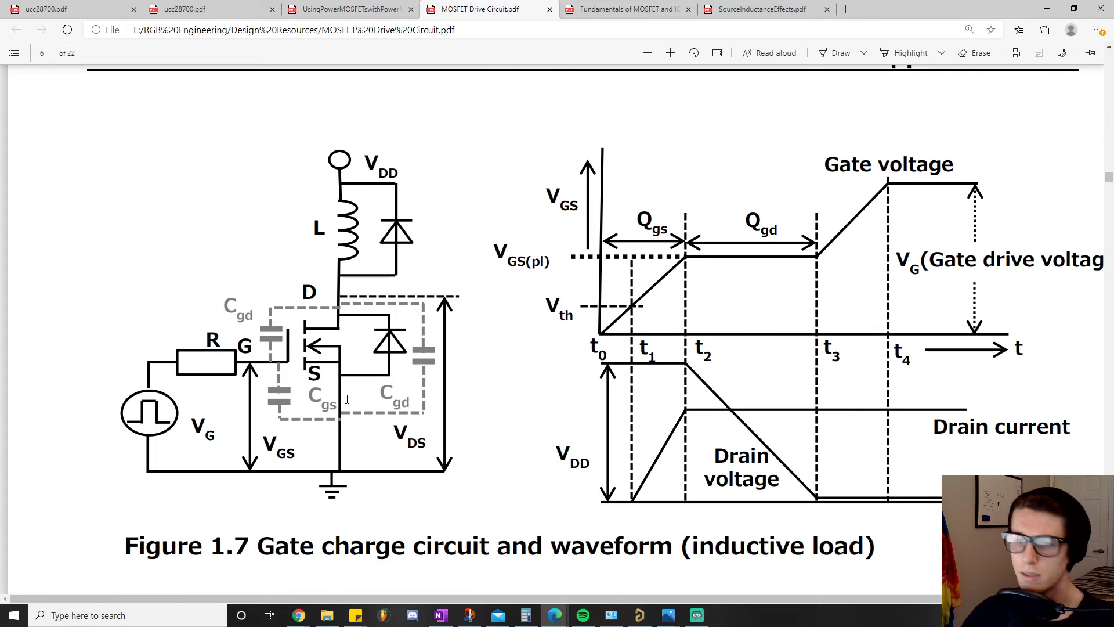
mouse_move(448, 388)
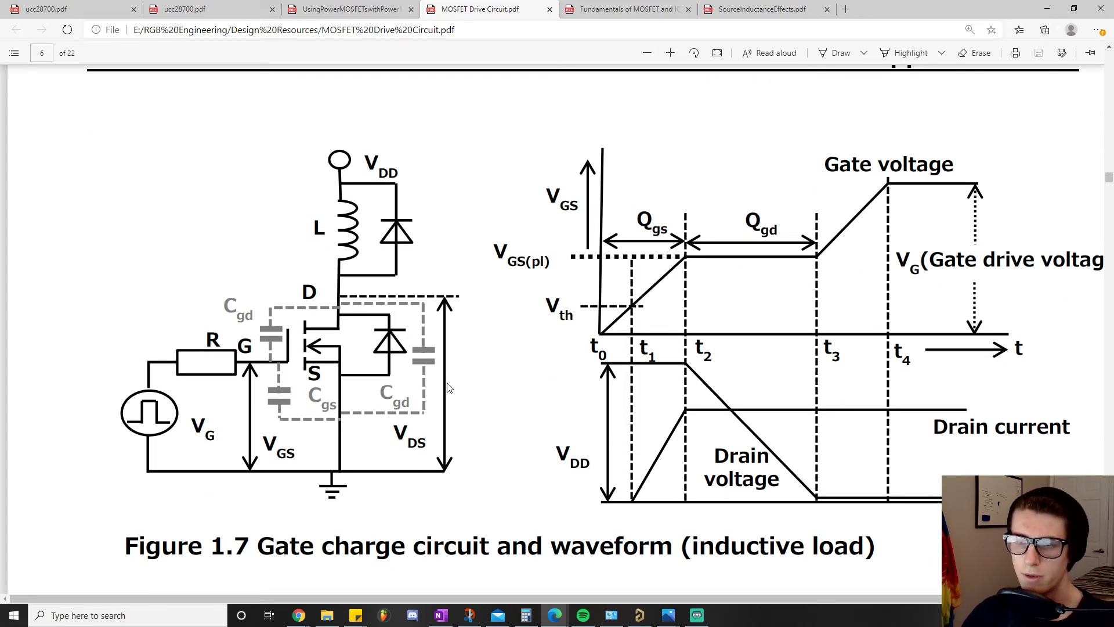
mouse_move(477, 504)
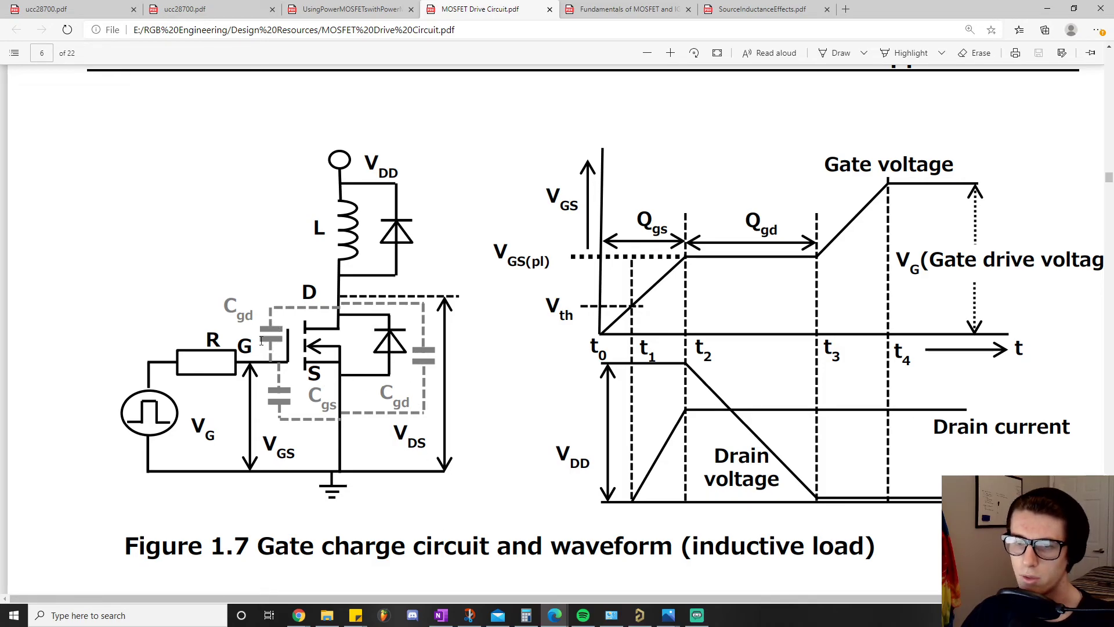
mouse_move(283, 284)
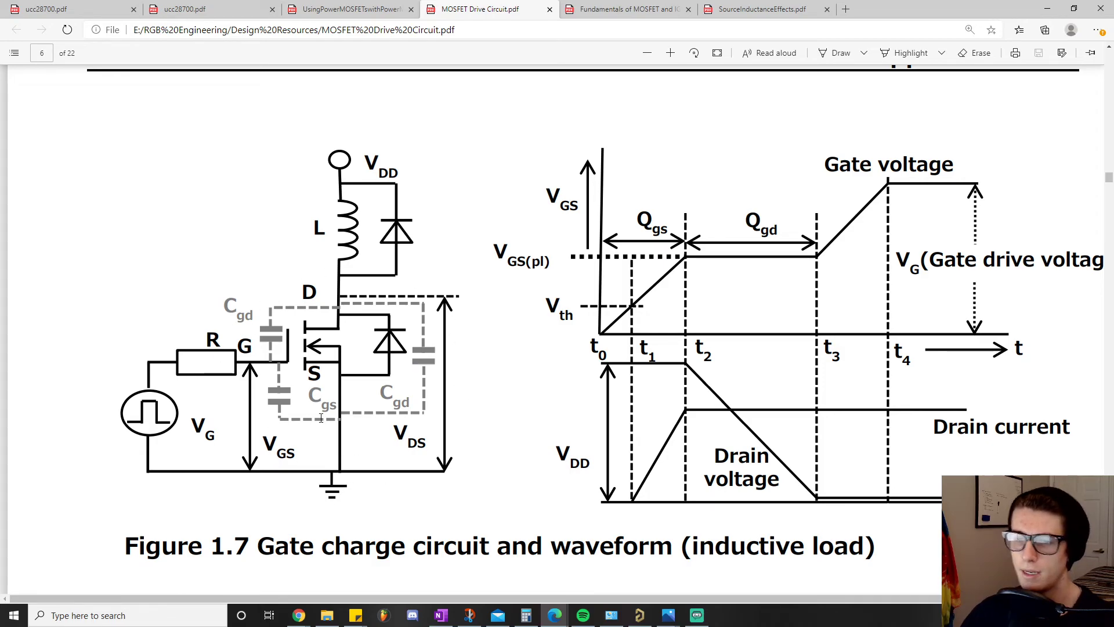
scroll("up", 3)
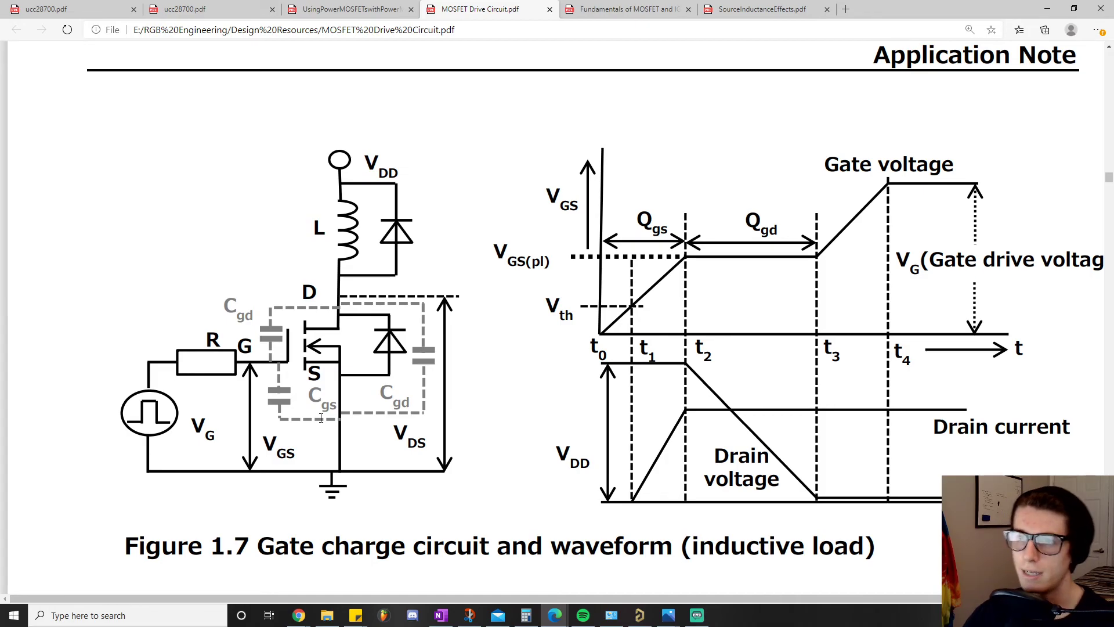
mouse_move(278, 268)
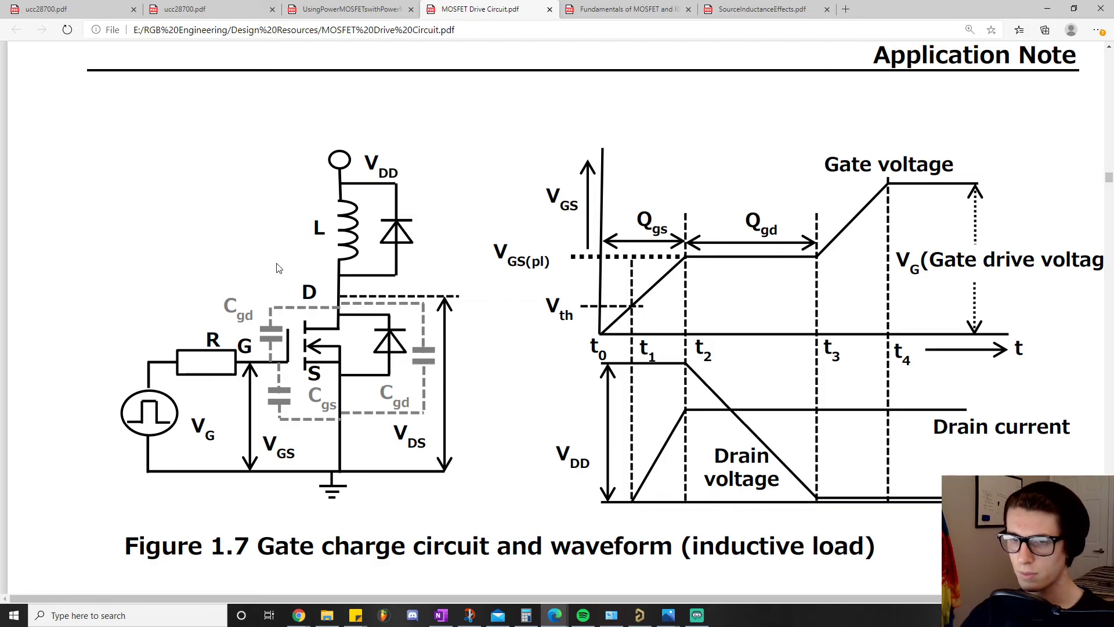
mouse_move(207, 300)
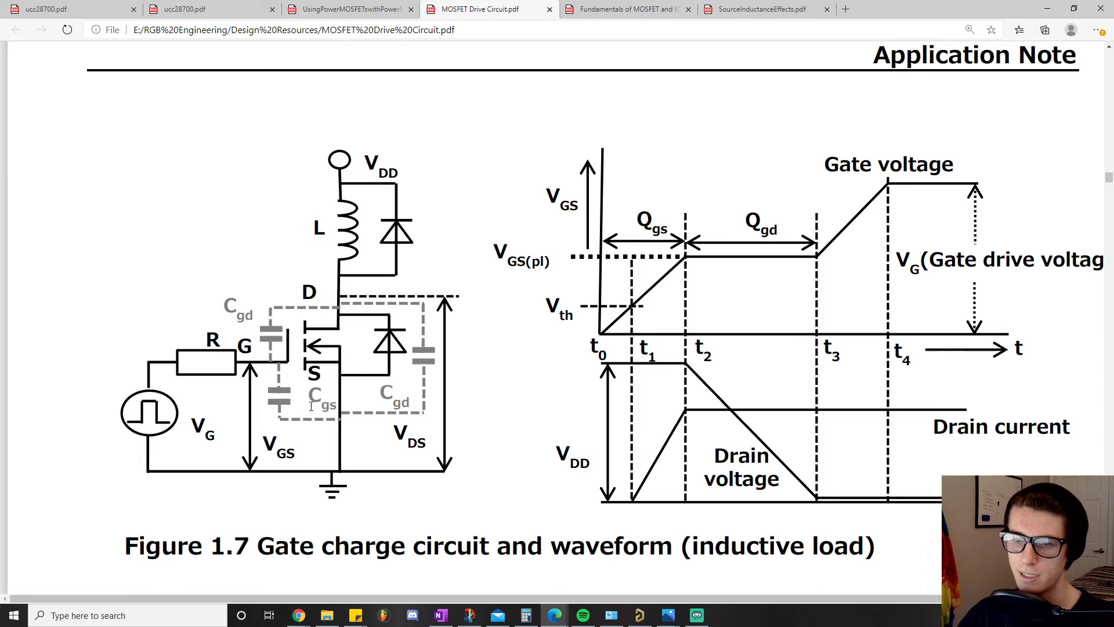
mouse_move(508, 448)
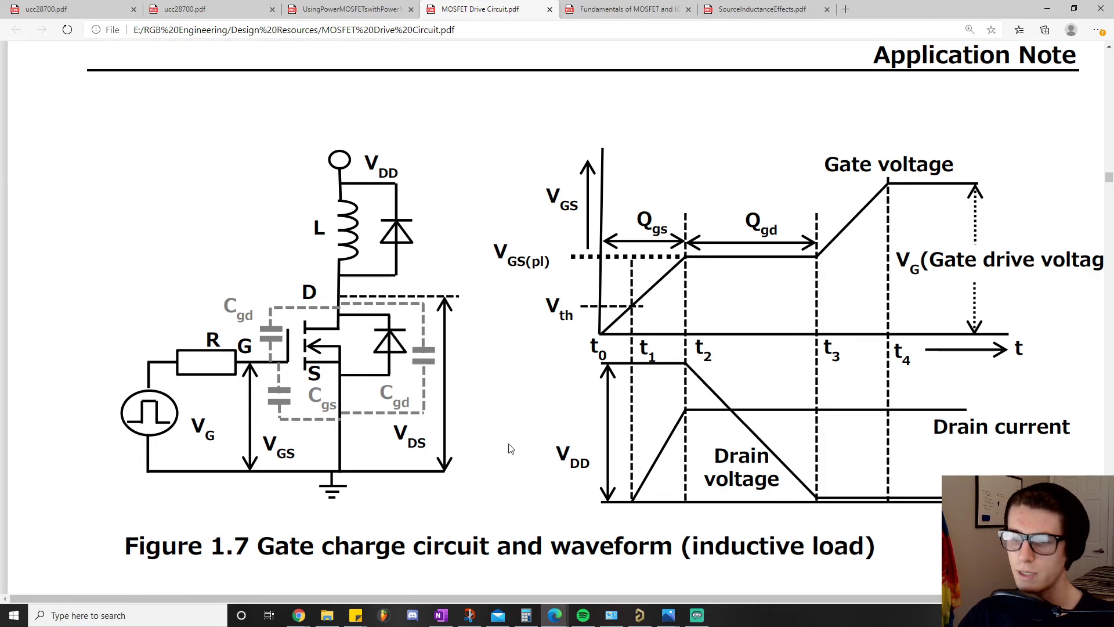
mouse_move(298, 615)
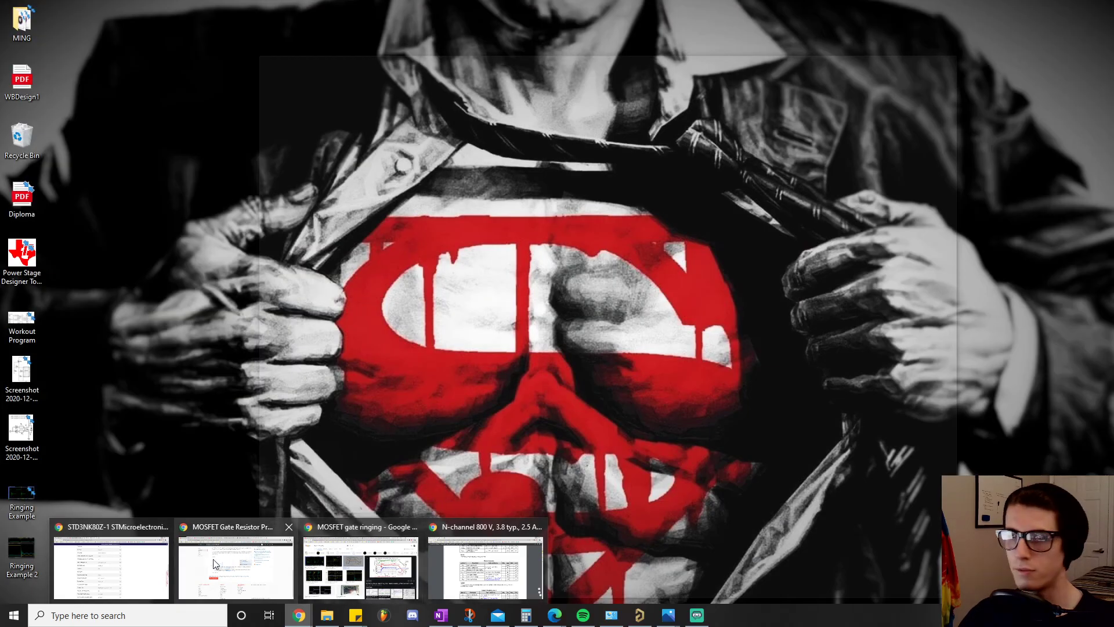
Step: View the 800 V MOSFET datasheet's Table 6 dynamic characteristics, then return to the app note windows
left_click(485, 565)
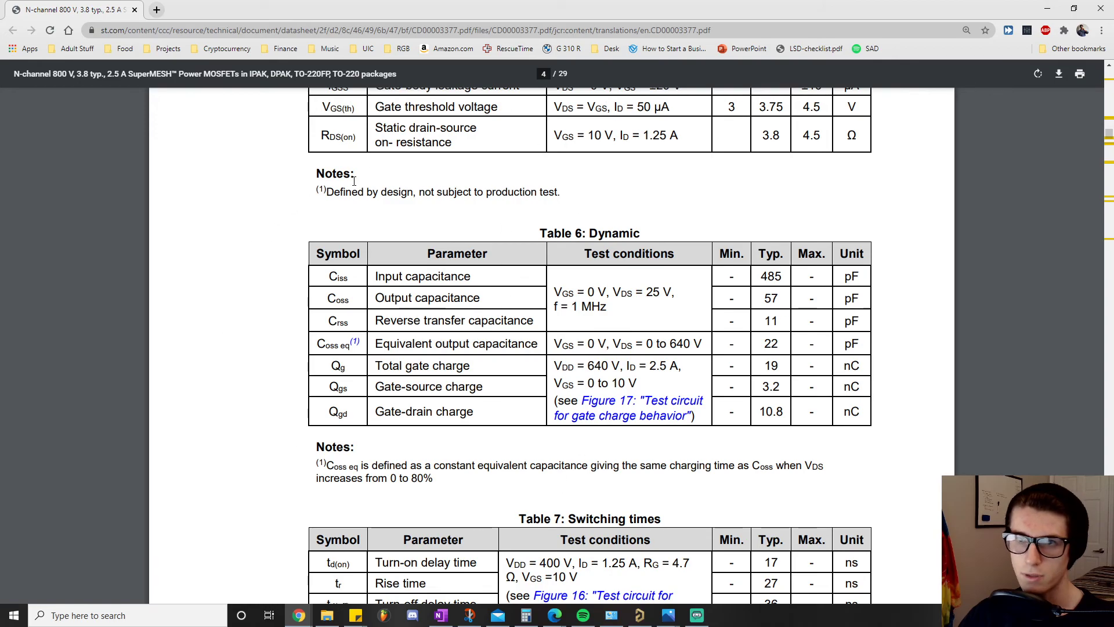
mouse_move(388, 437)
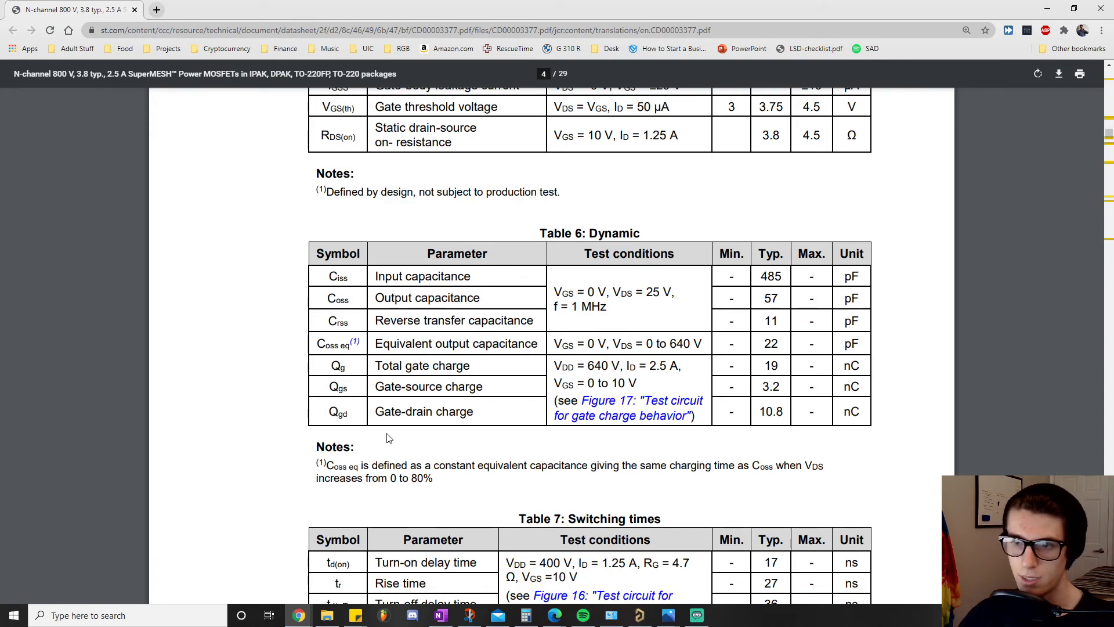
mouse_move(393, 272)
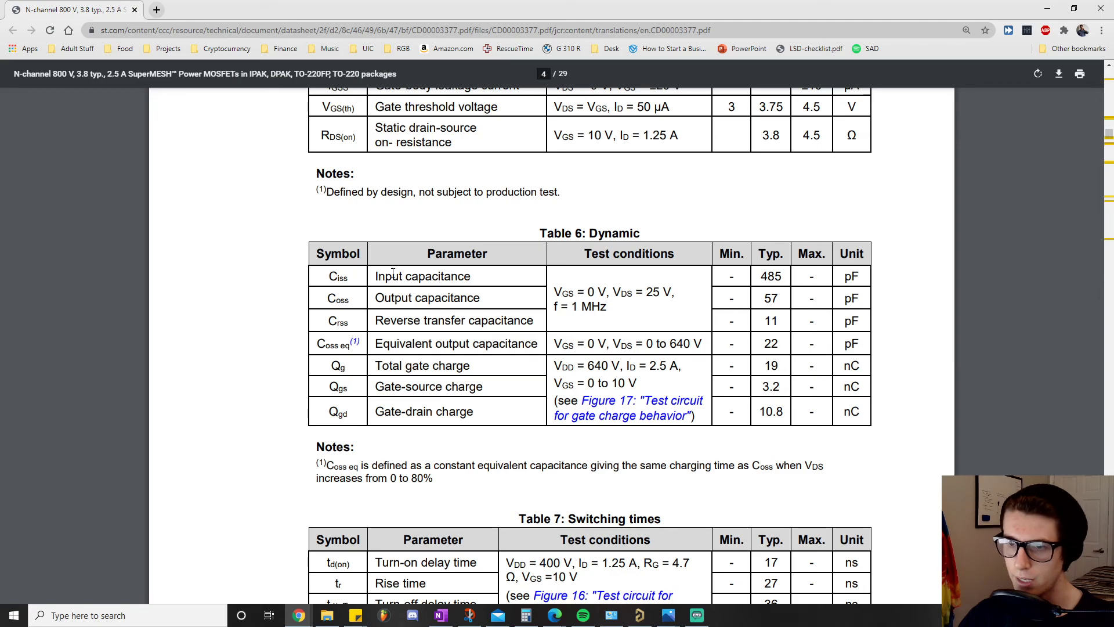
mouse_move(856, 284)
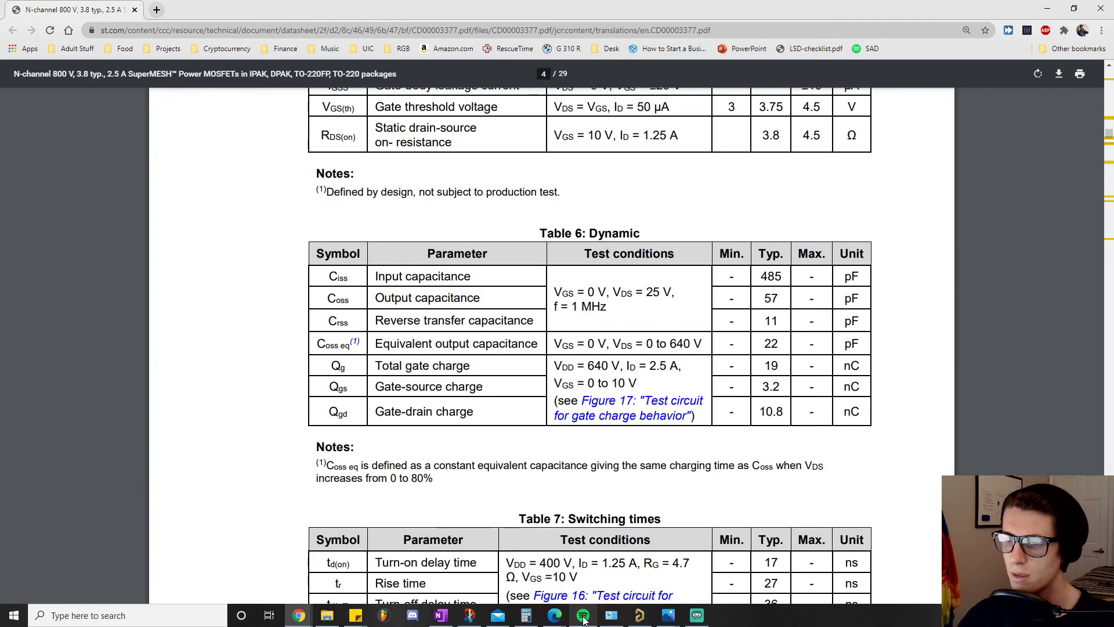
left_click(552, 615)
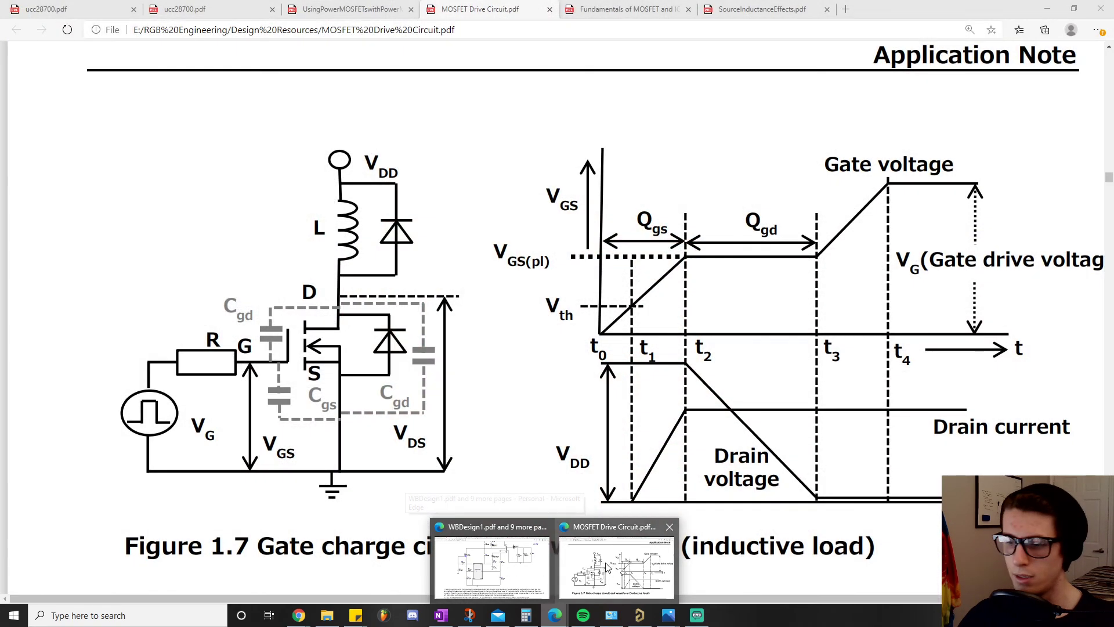
Step: Show page 6's header and the whole of Figure 1.7 in the Toshiba MOSFET Drive Circuit note
left_click(615, 565)
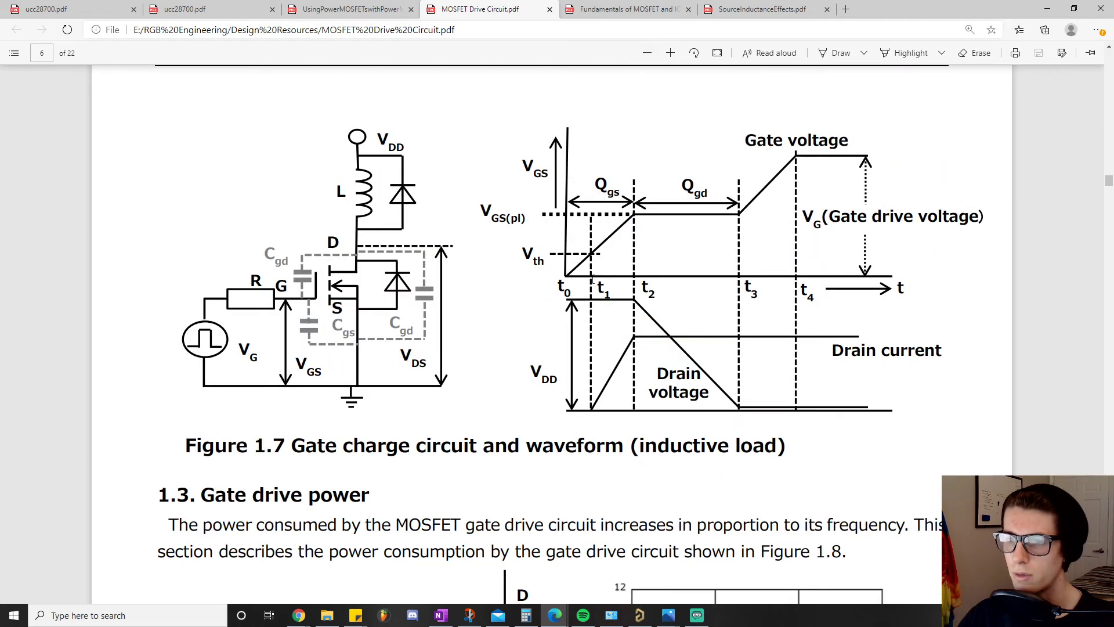
scroll("up", 3)
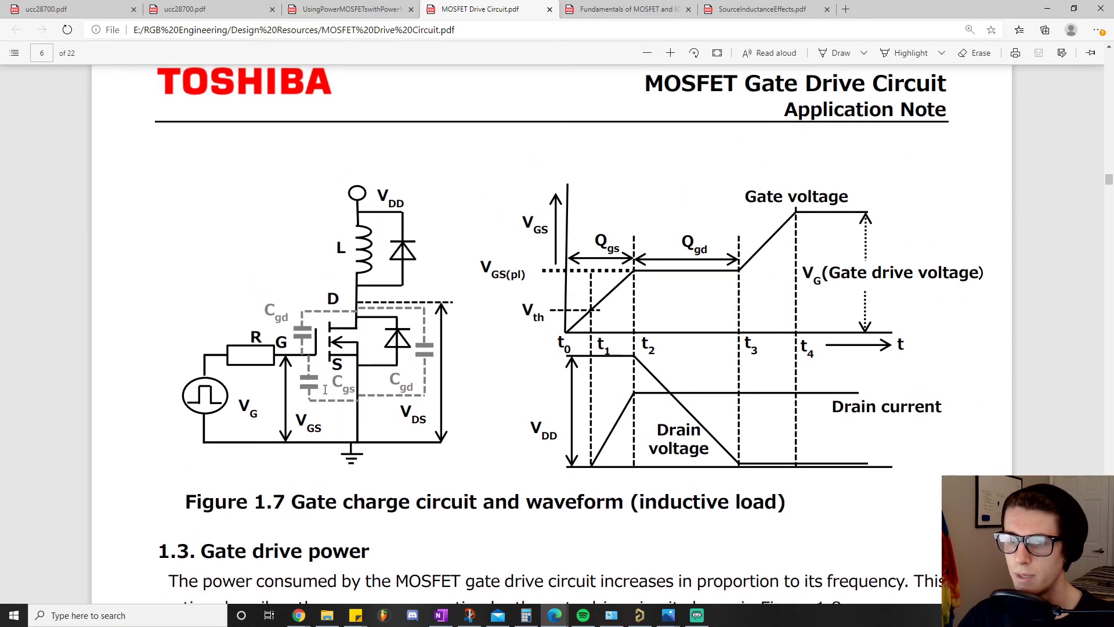
mouse_move(207, 388)
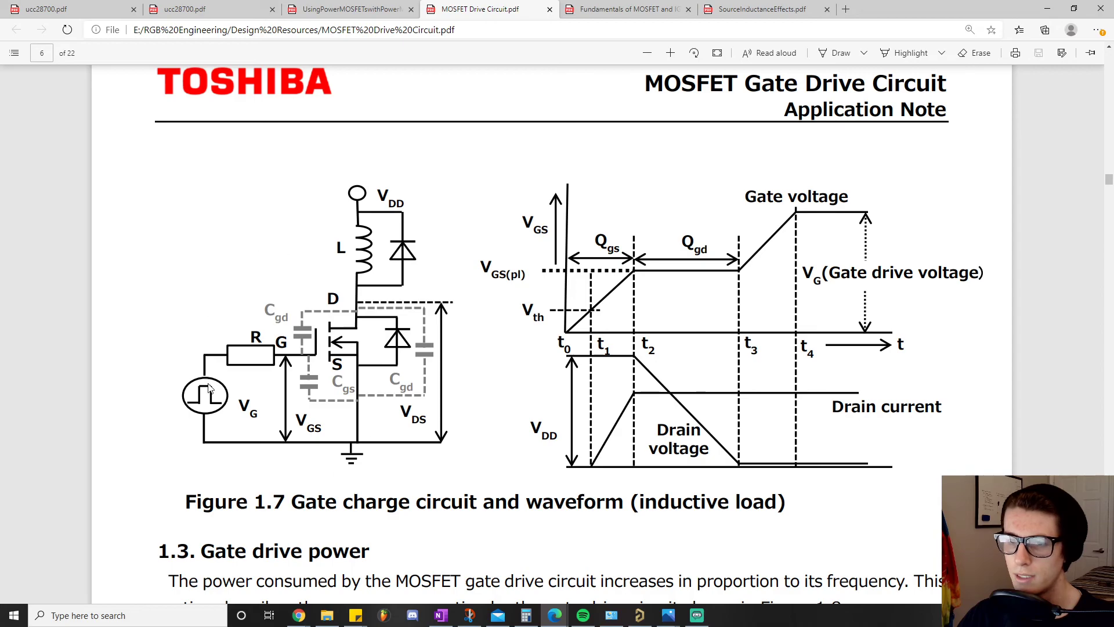
mouse_move(270, 442)
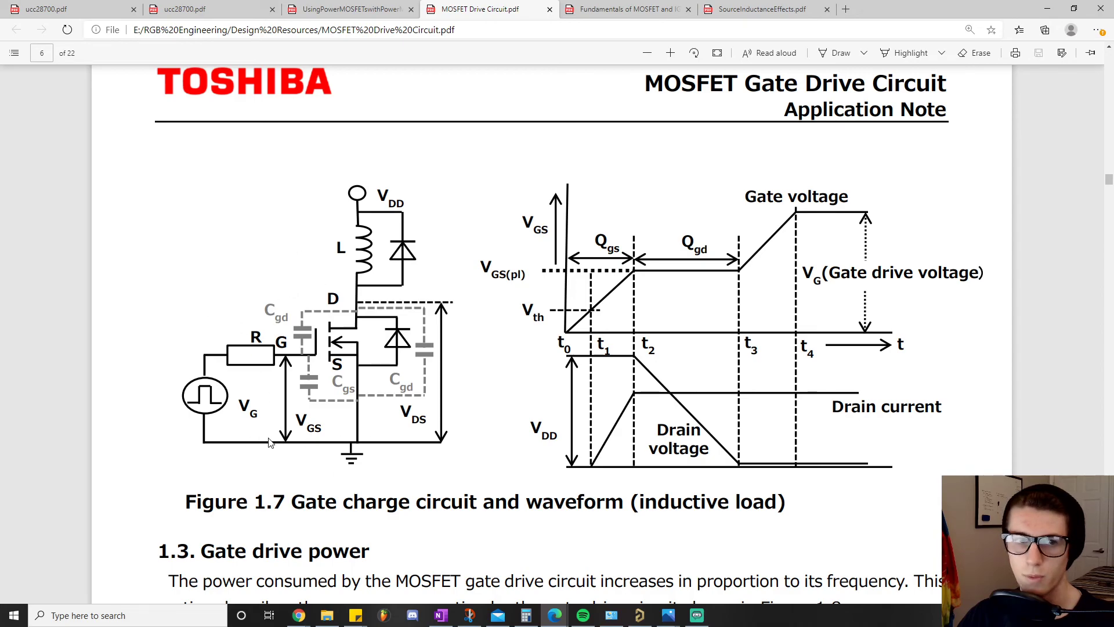
mouse_move(445, 333)
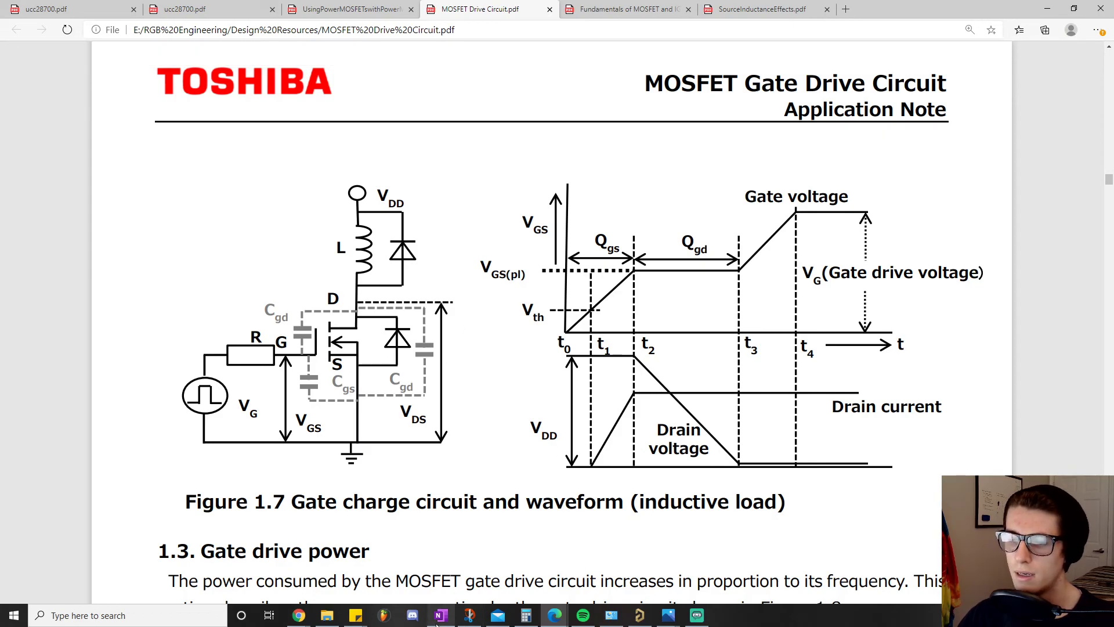
left_click(441, 615)
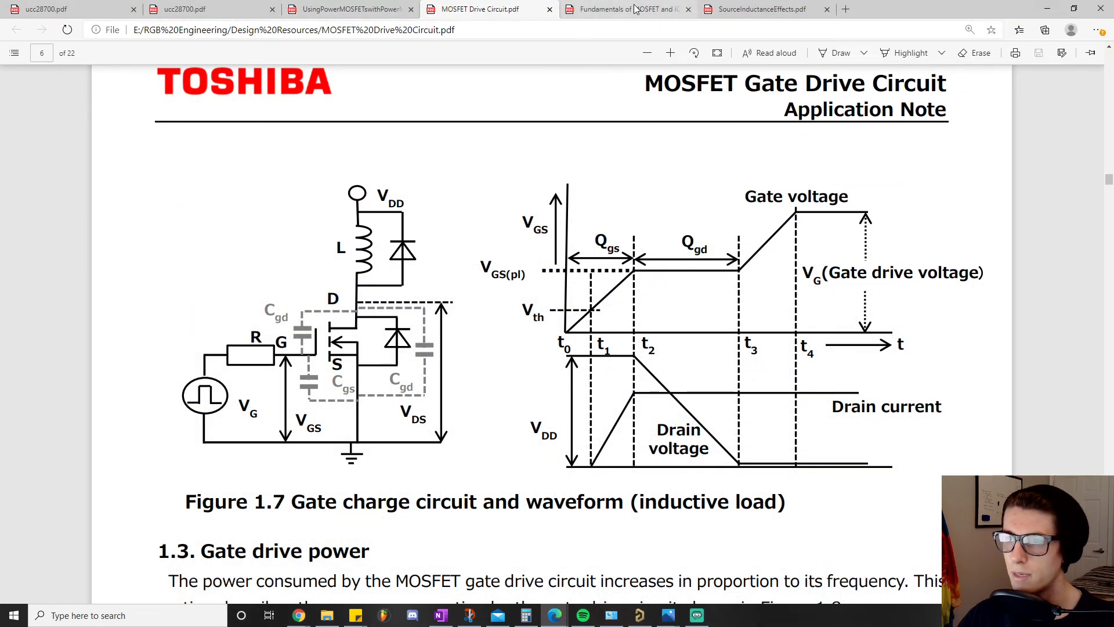
Step: Switch to the TI gate driver fundamentals note and scroll up to Figure 2, Power MOSFET Models
left_click(626, 10)
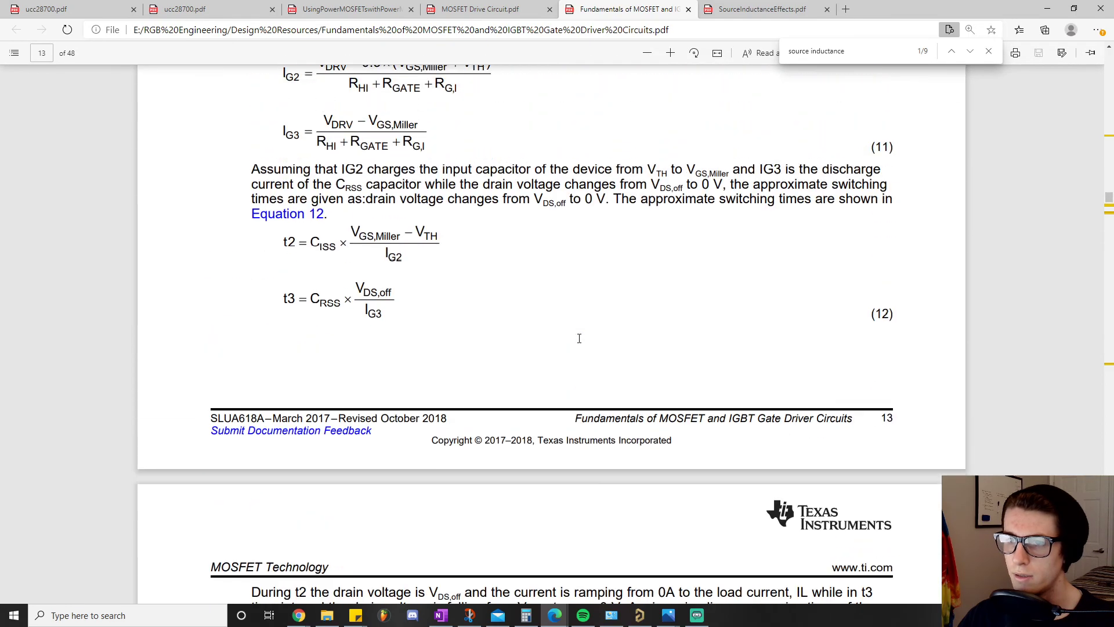
scroll("up", 3)
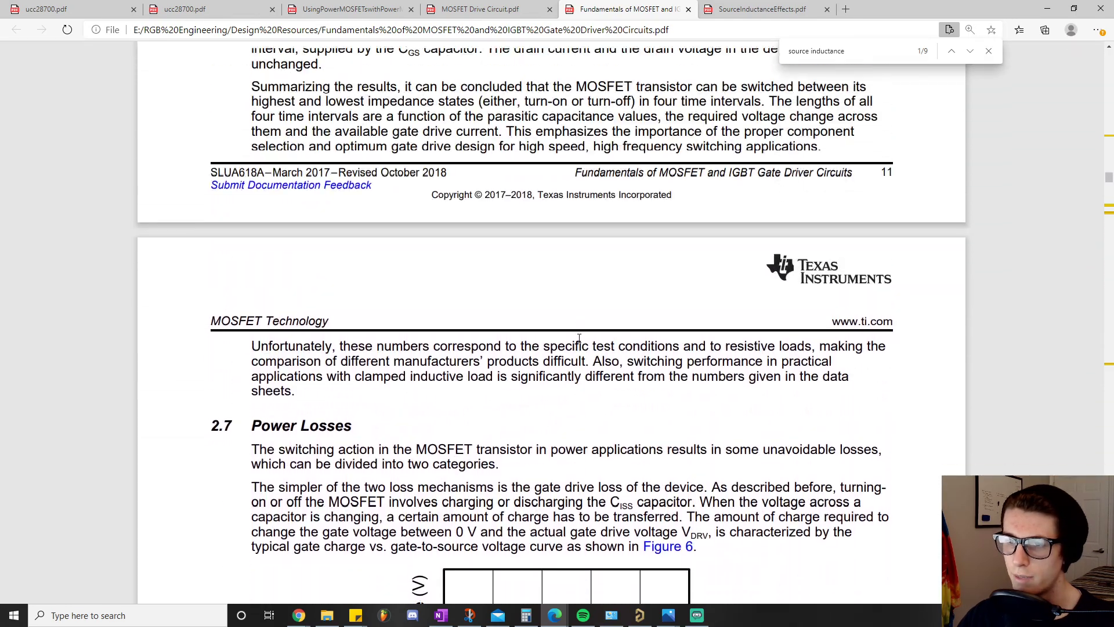
scroll("up", 3)
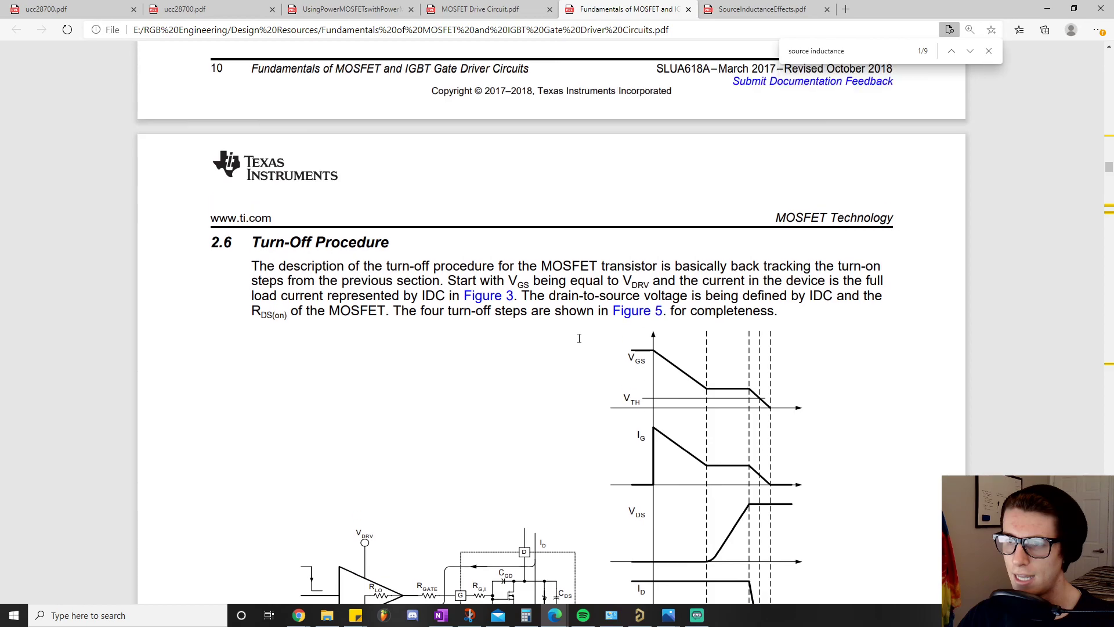
scroll("up", 3)
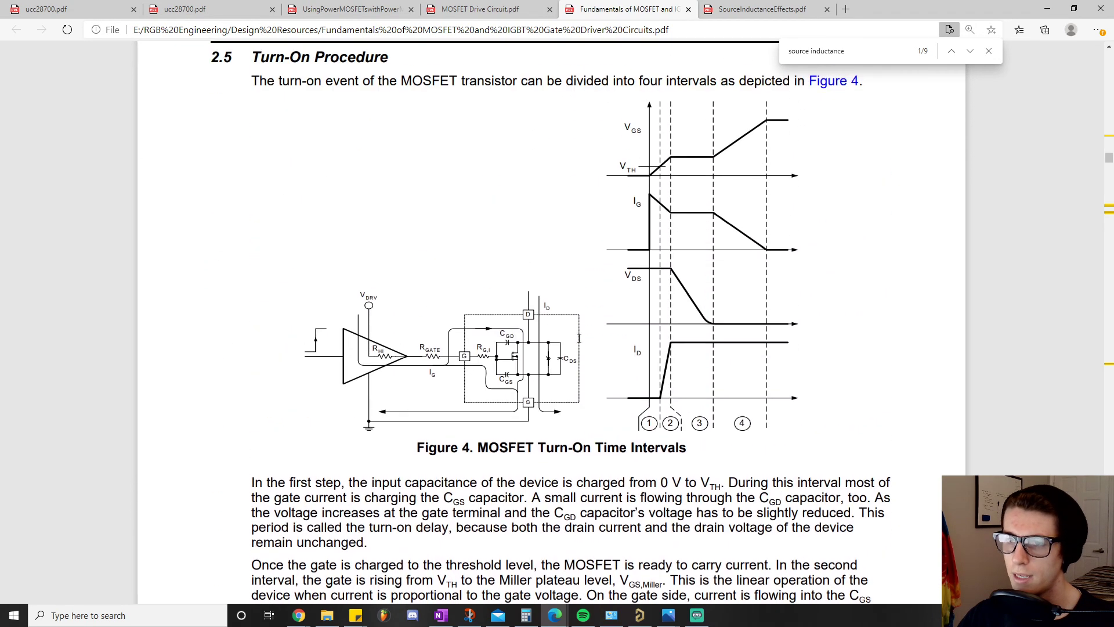
scroll("up", 3)
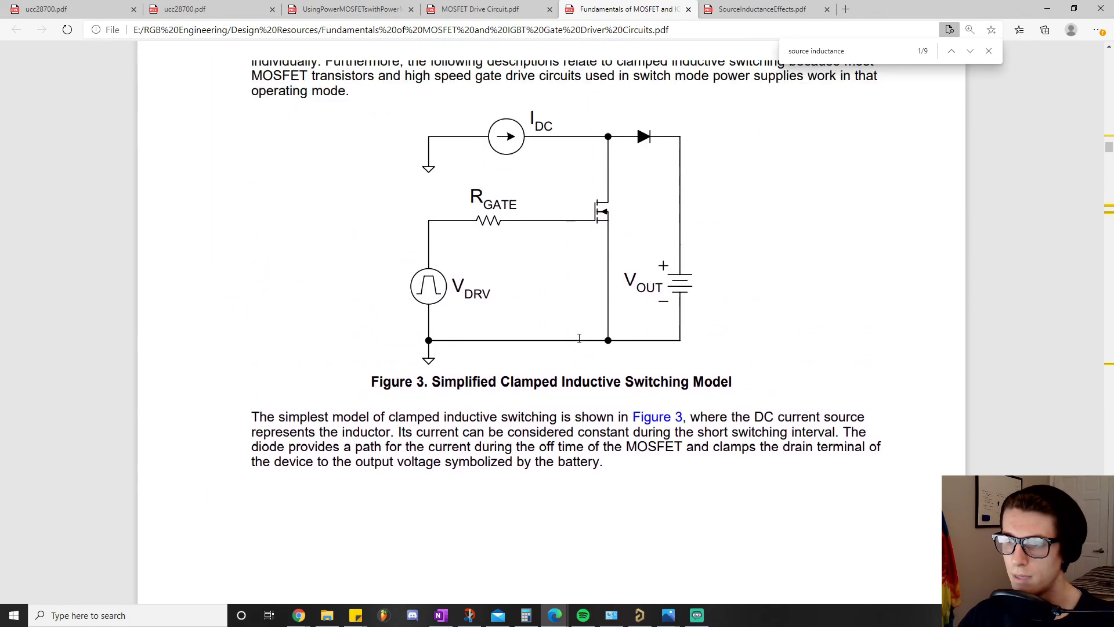
scroll("up", 3)
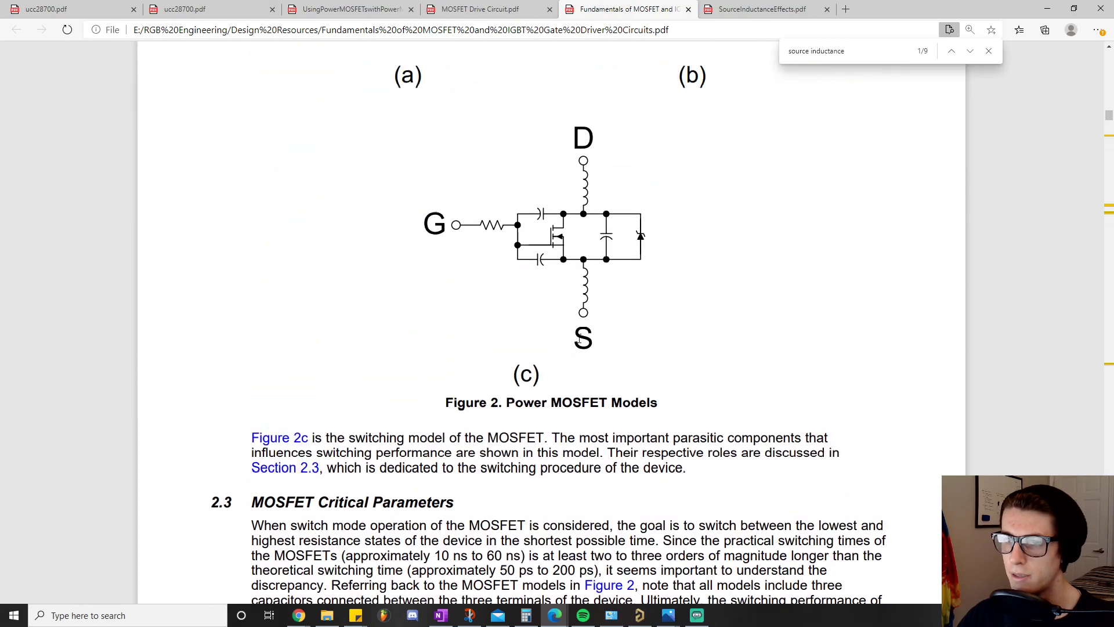
scroll("up", 3)
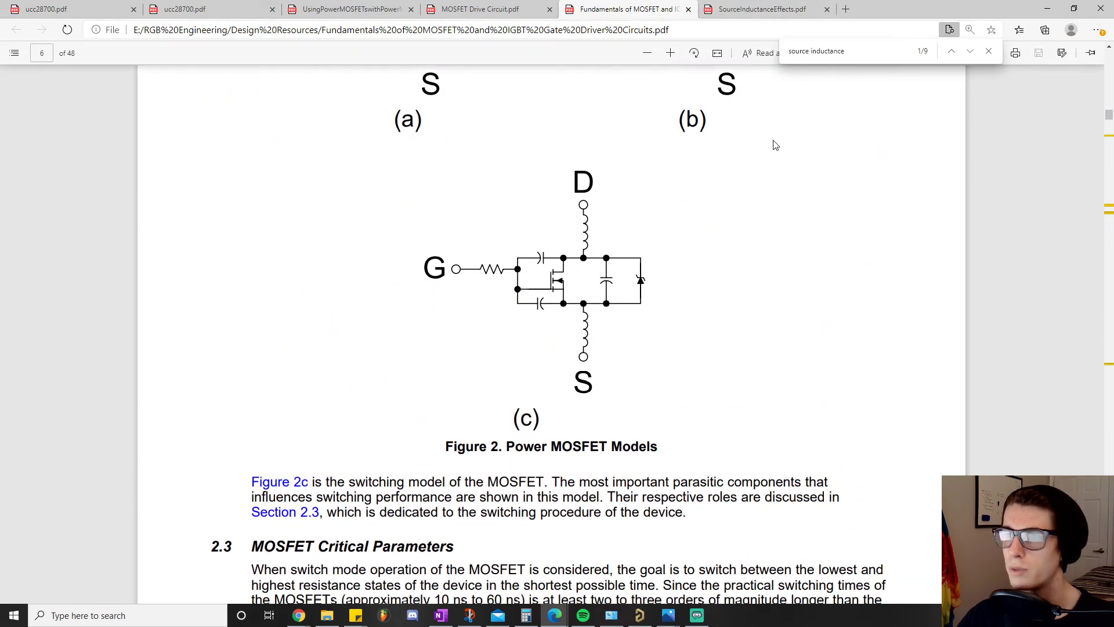
scroll("down", 3)
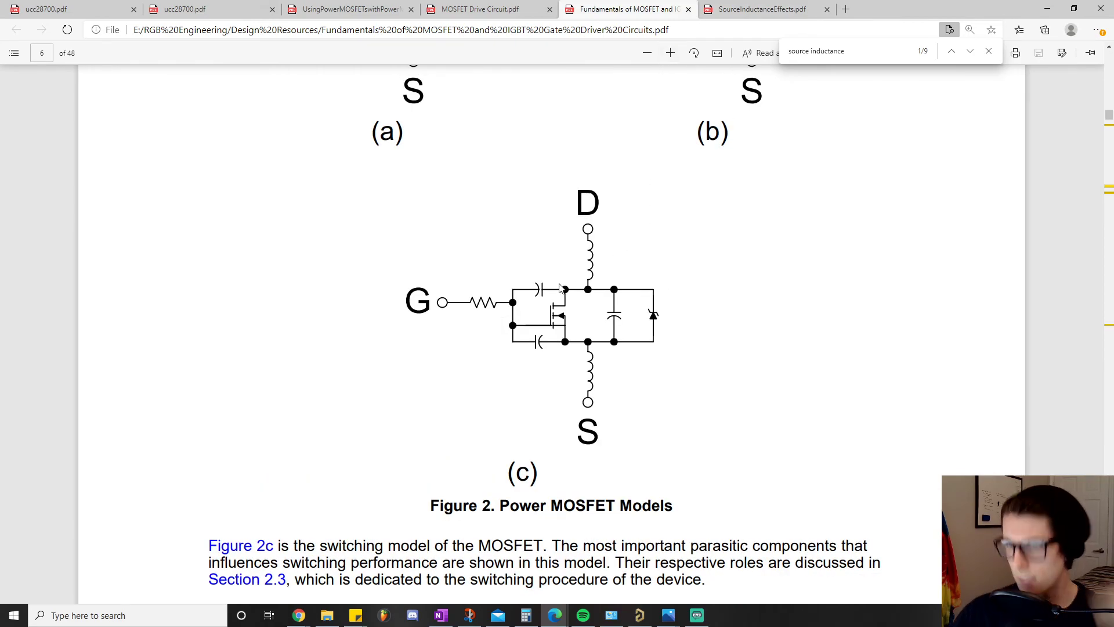
mouse_move(783, 290)
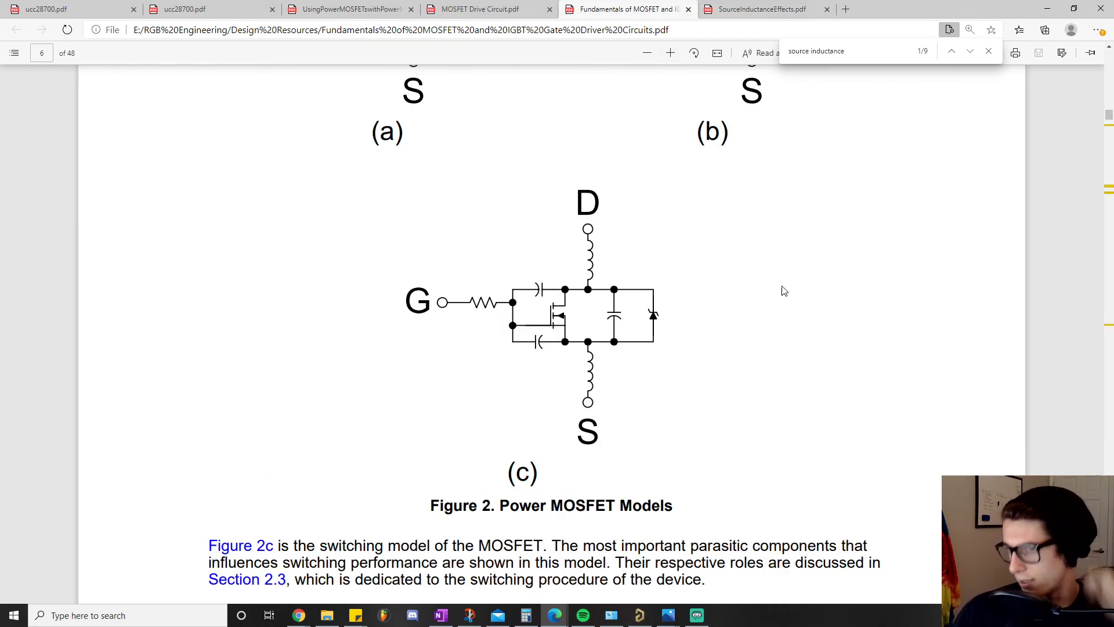
mouse_move(529, 404)
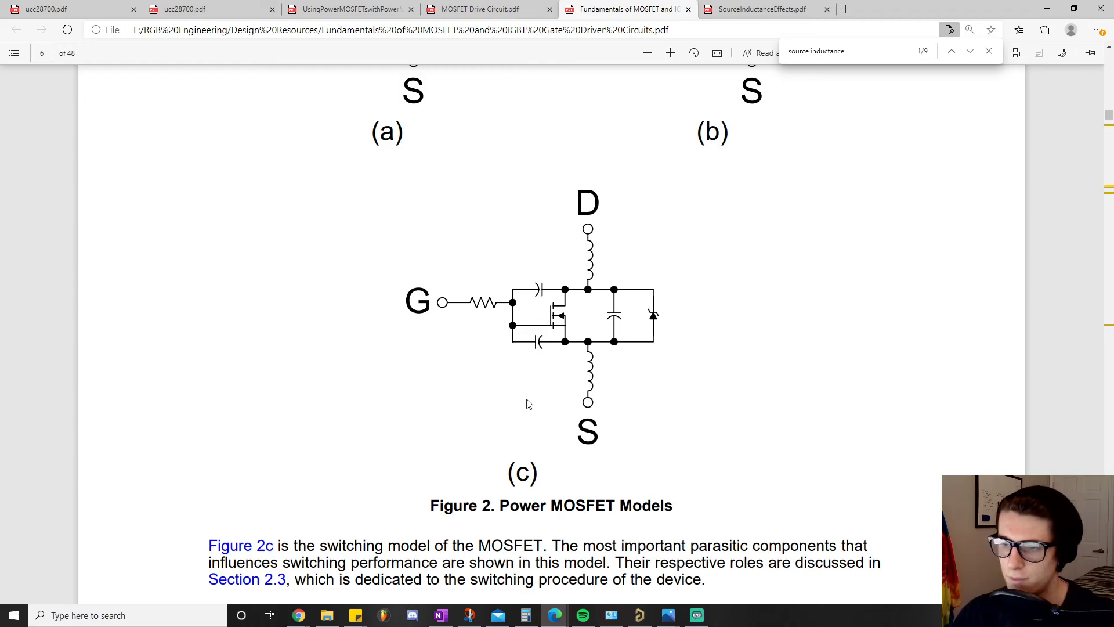
mouse_move(521, 293)
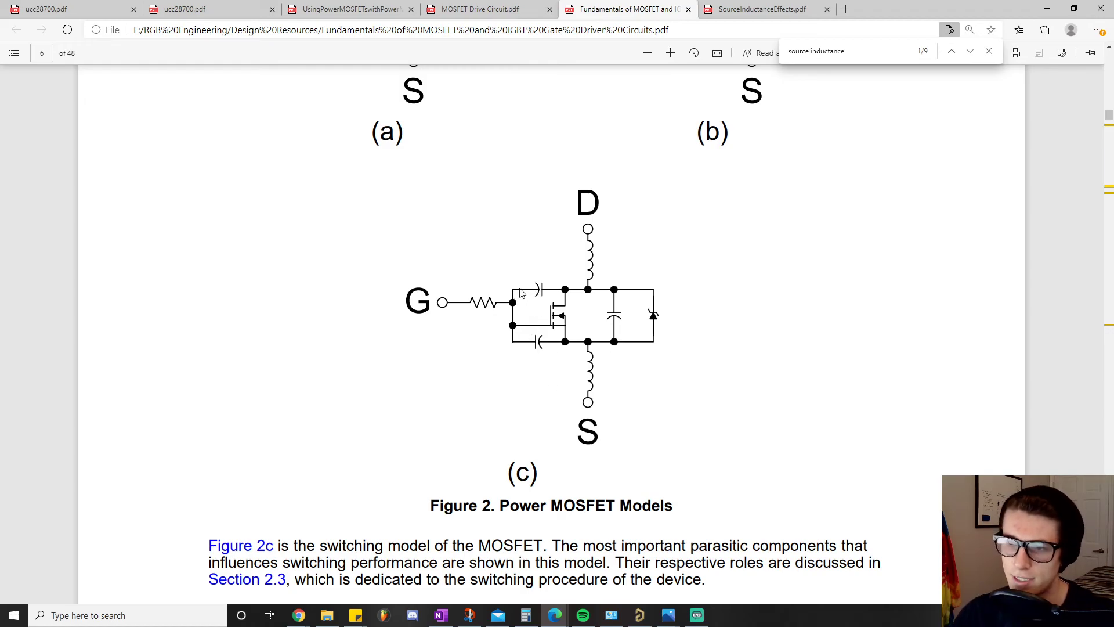
mouse_move(517, 288)
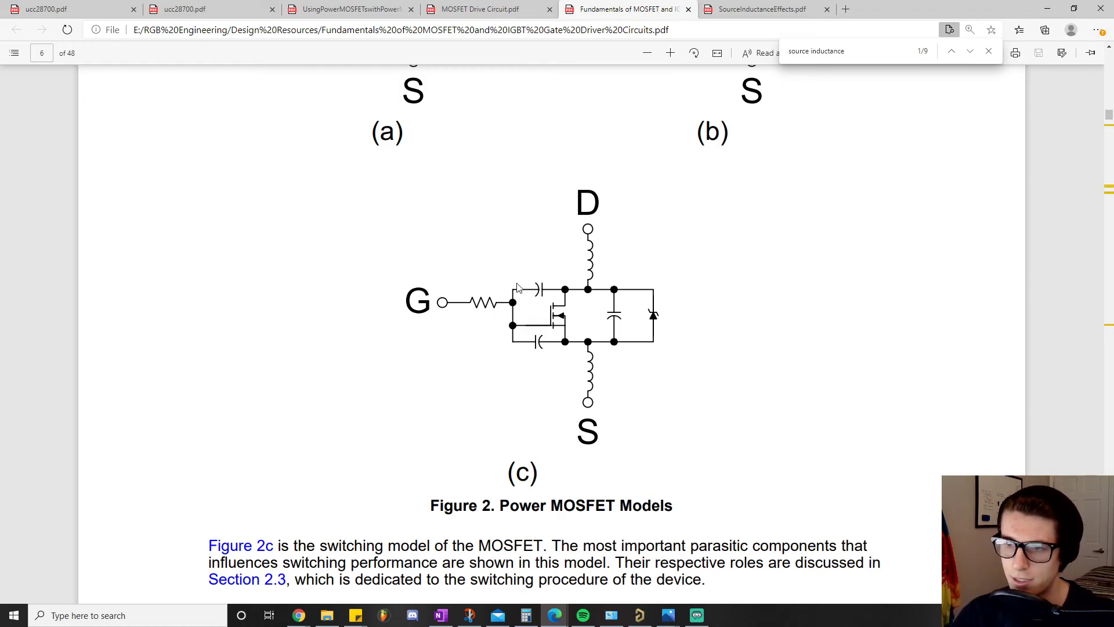
mouse_move(558, 357)
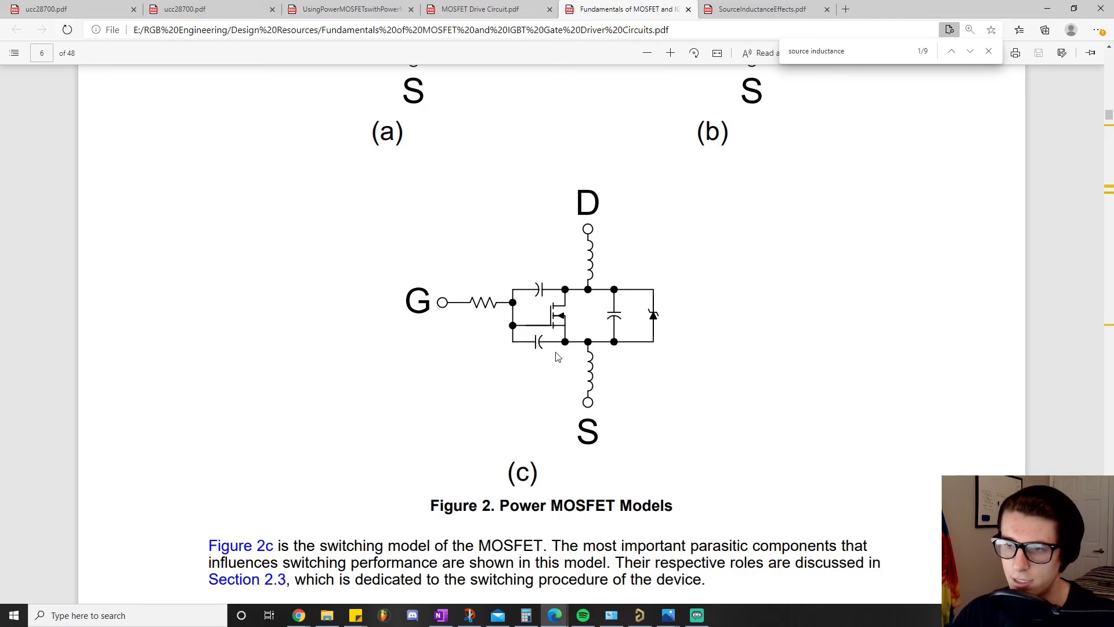
mouse_move(647, 366)
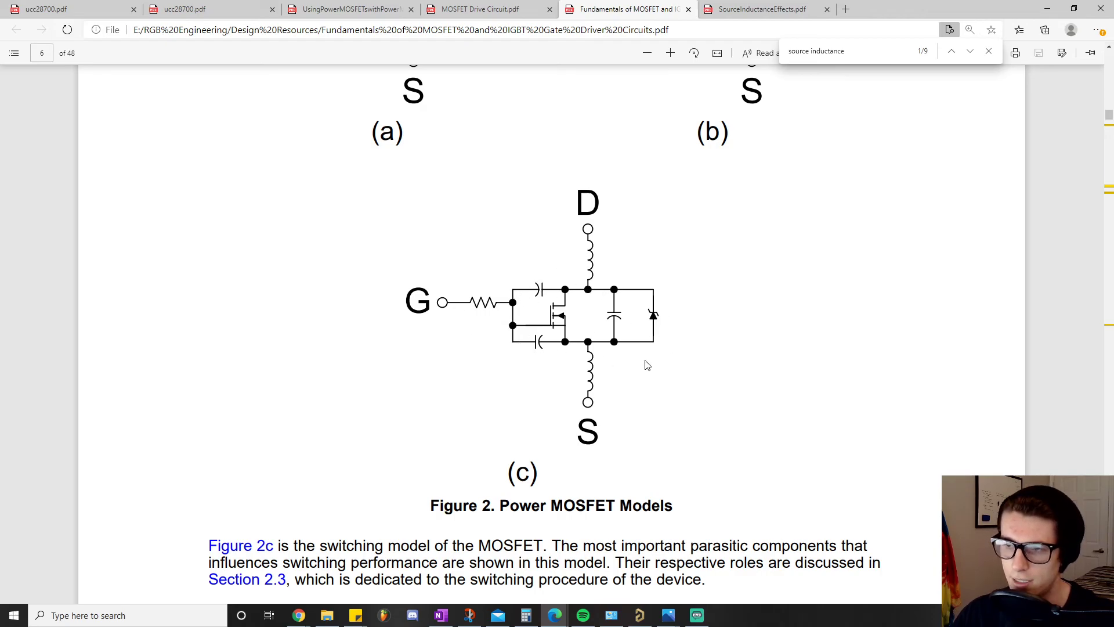
mouse_move(569, 223)
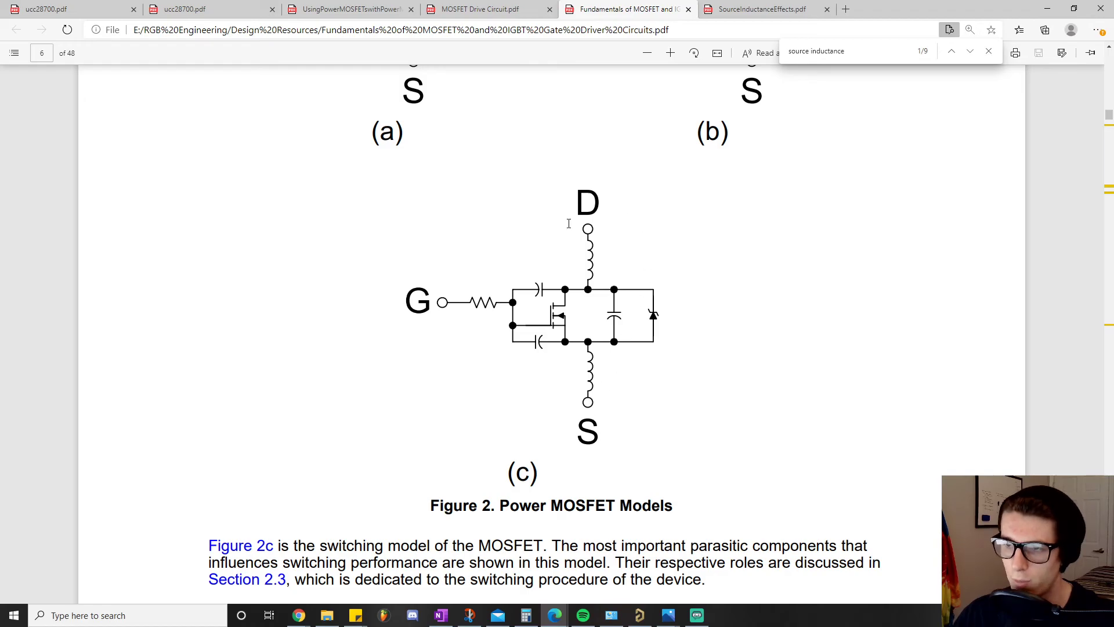
mouse_move(597, 370)
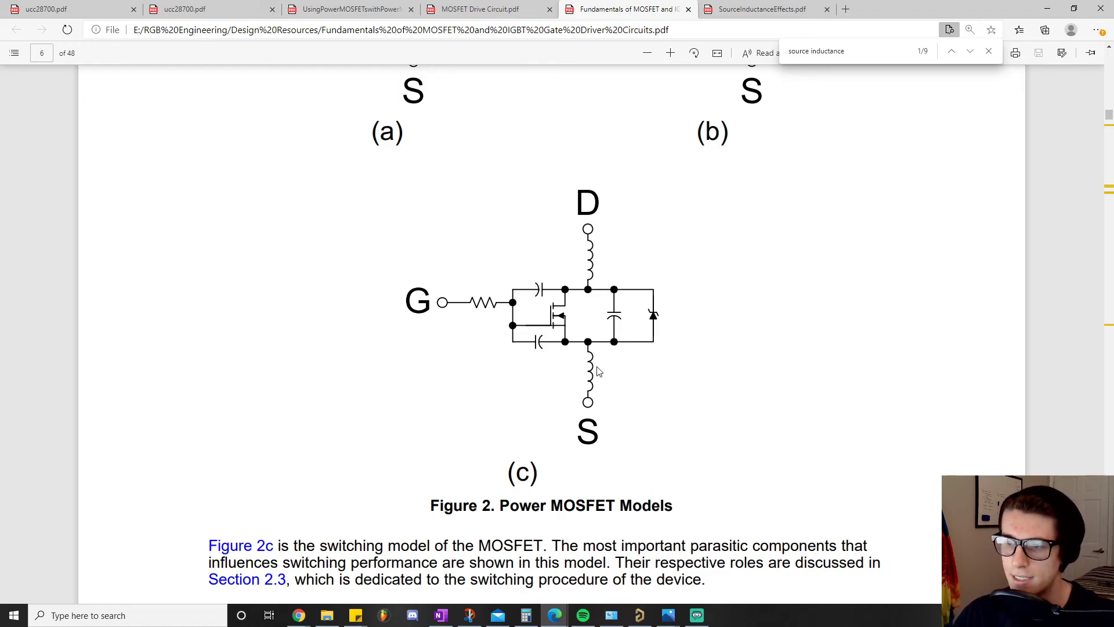
mouse_move(650, 402)
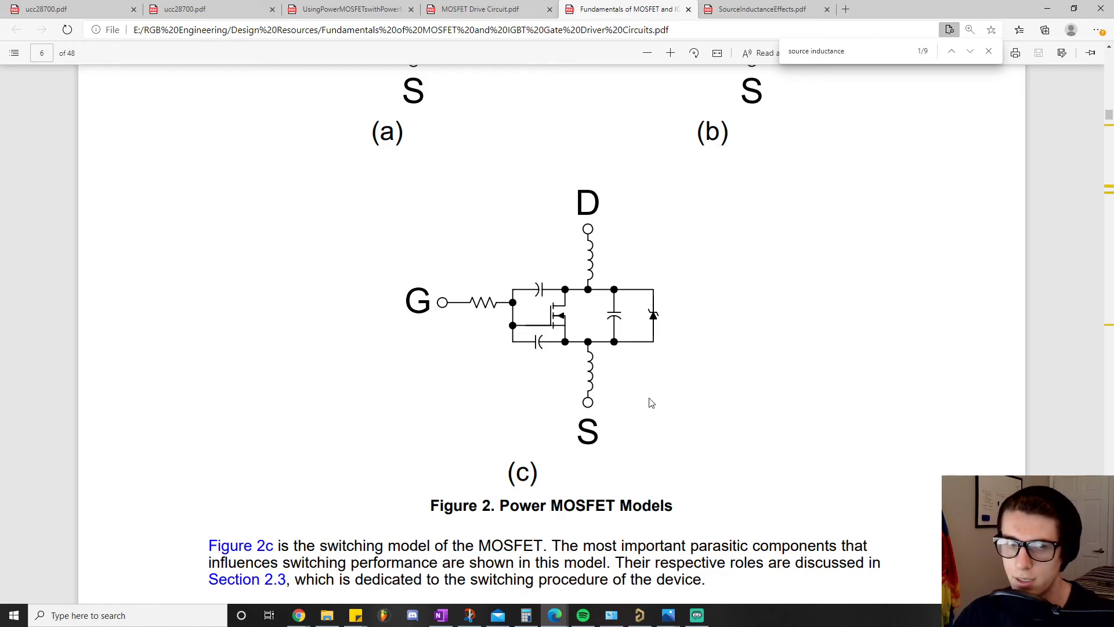
mouse_move(611, 259)
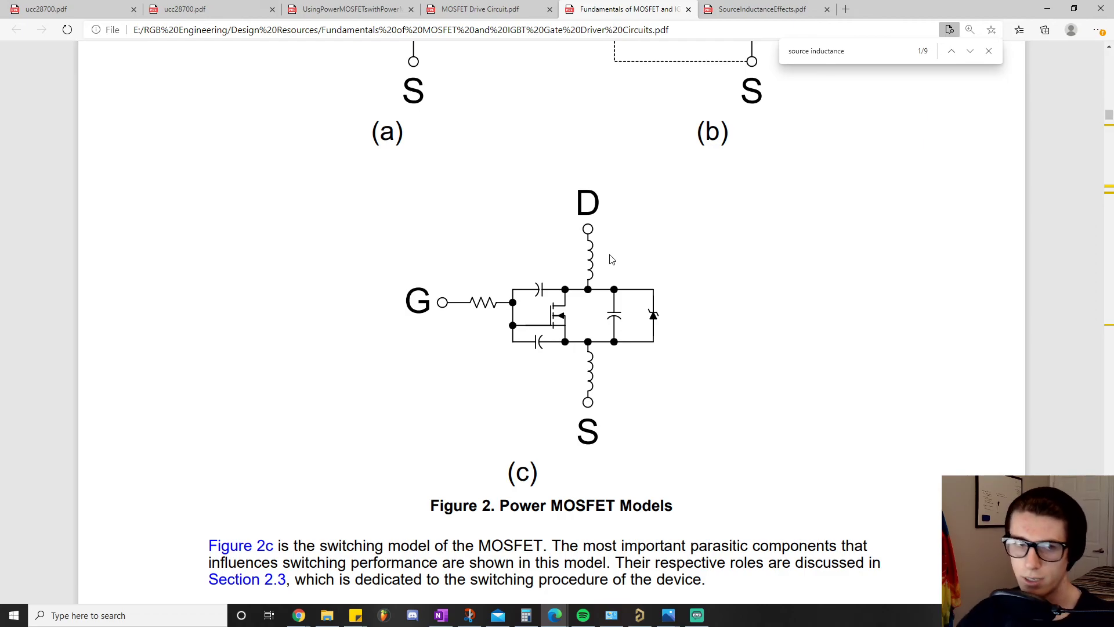
mouse_move(589, 274)
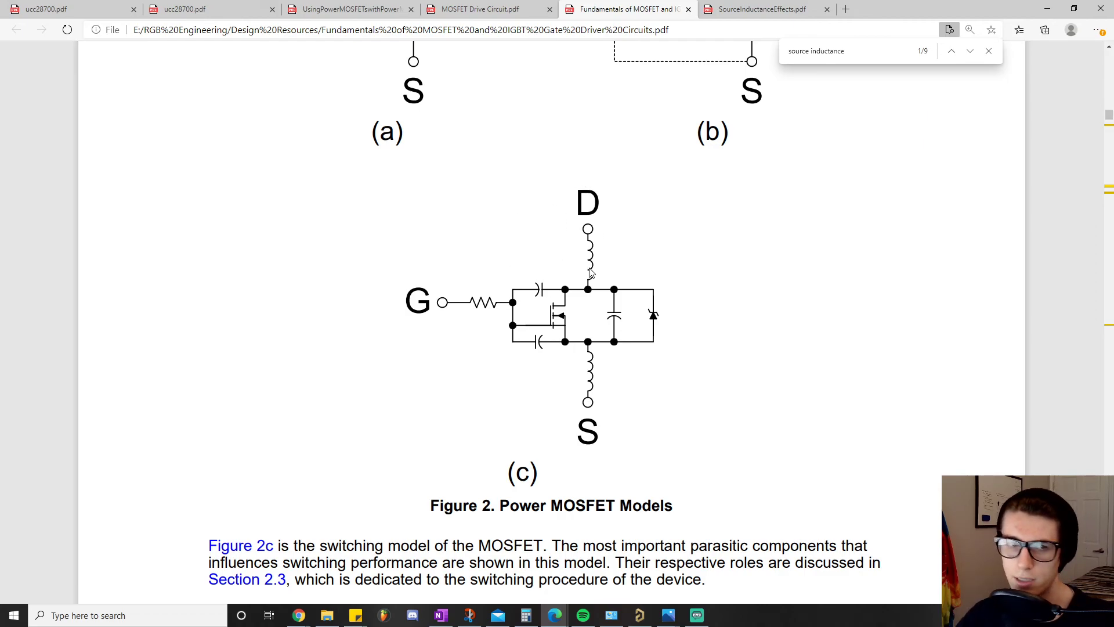
mouse_move(621, 398)
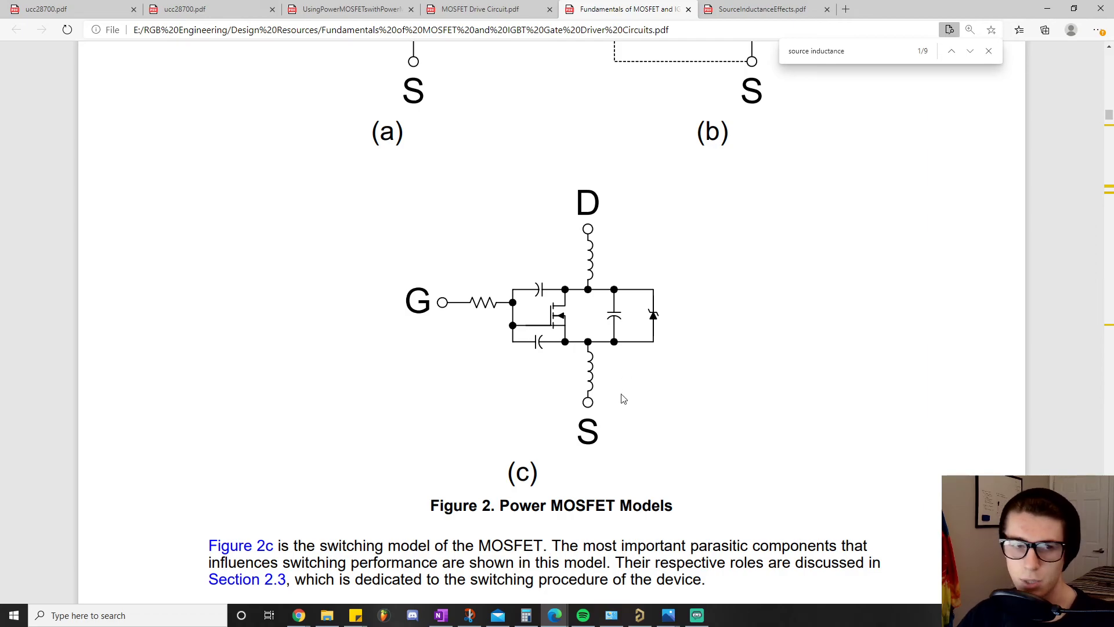
mouse_move(803, 461)
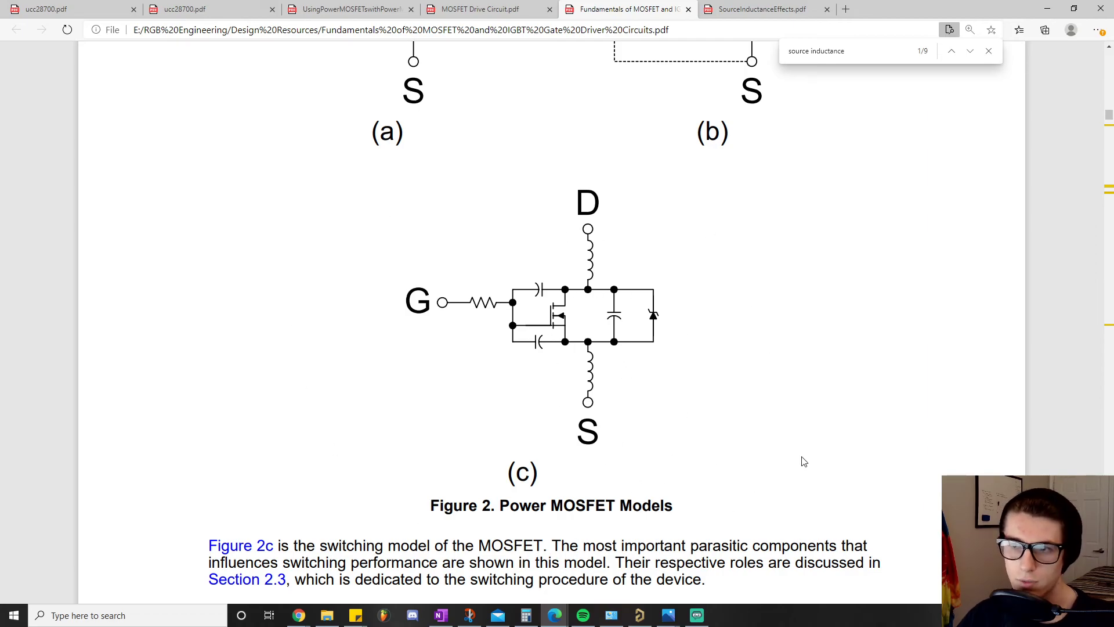
mouse_move(757, 417)
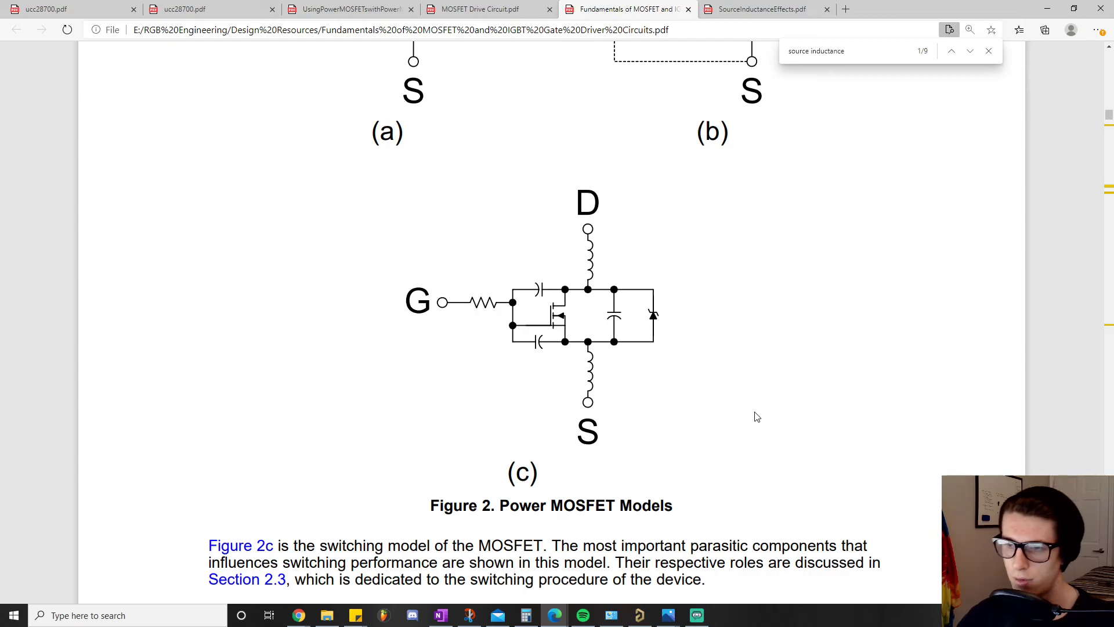
mouse_move(659, 461)
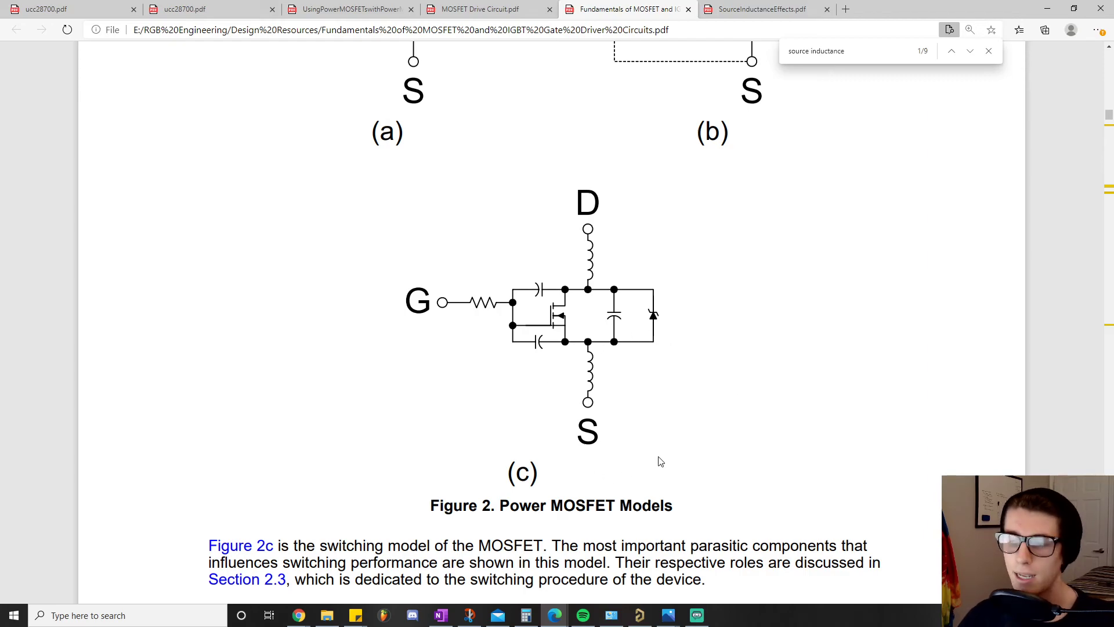
mouse_move(707, 426)
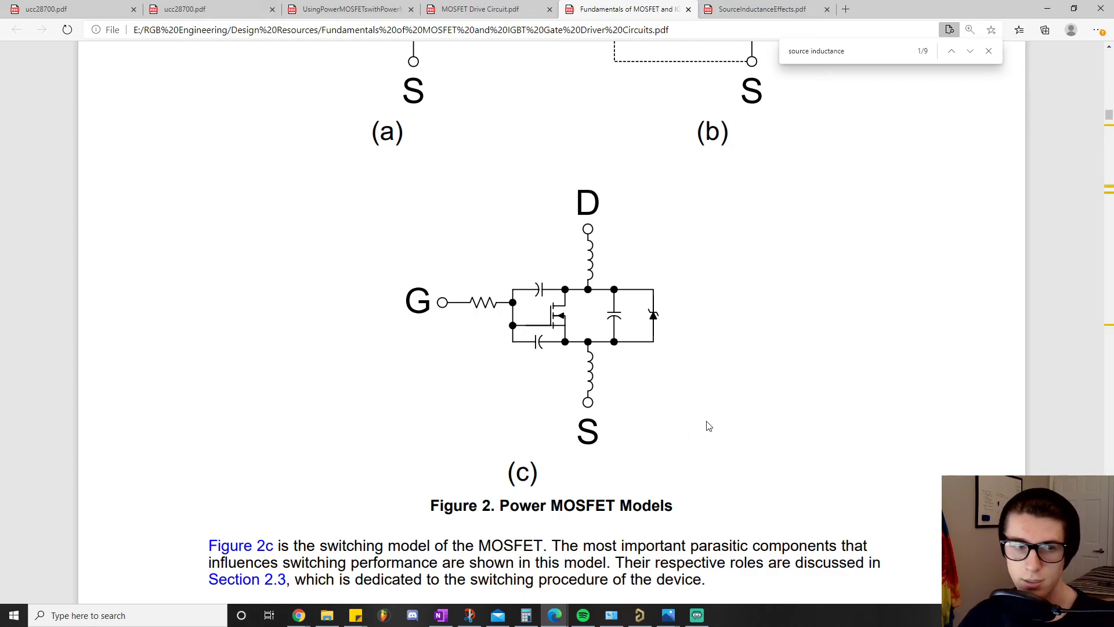
Step: Return to the OneNote gate drive notes at the line blaming parasitic components for problems 1 and 2
left_click(440, 615)
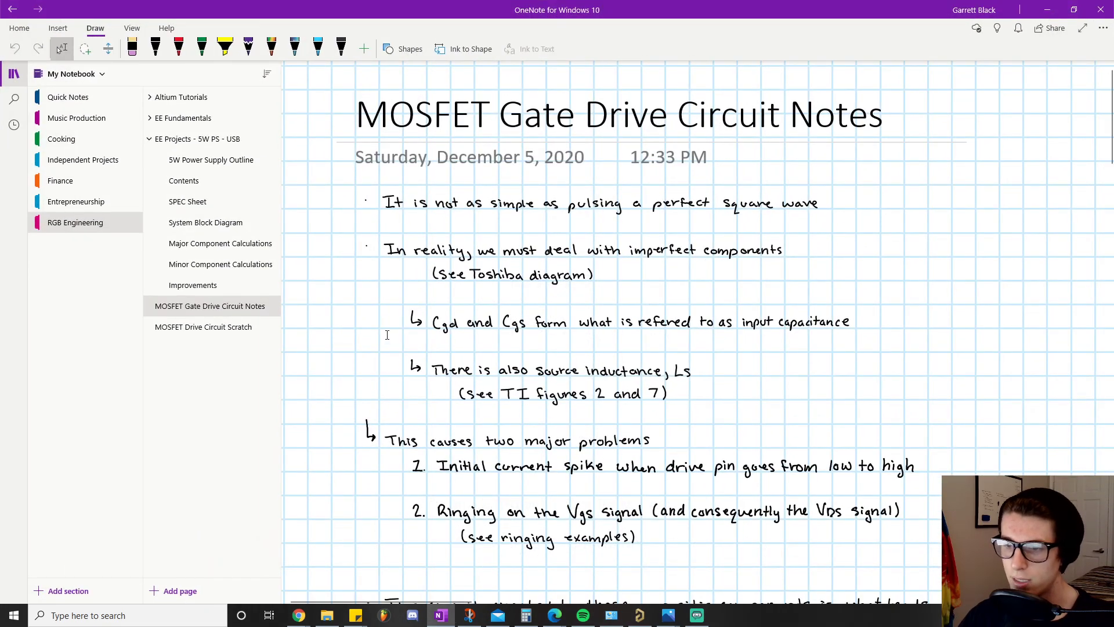
scroll("down", 3)
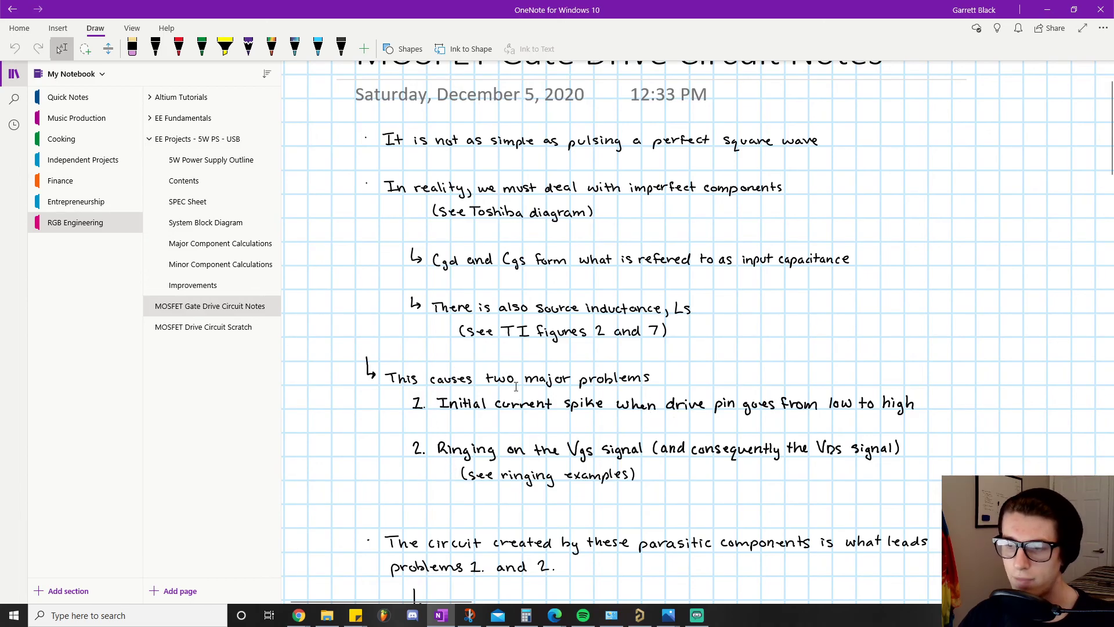
mouse_move(395, 415)
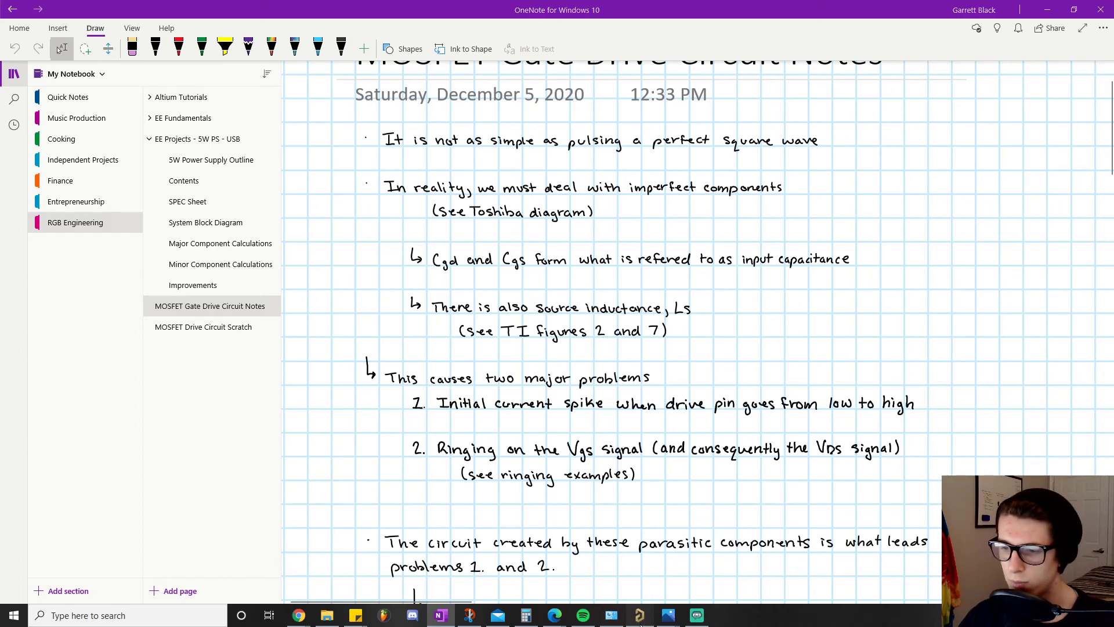
Step: Review U101's DRV pin driving Q101's gate on the flyback schematic, then return to the notes
left_click(639, 615)
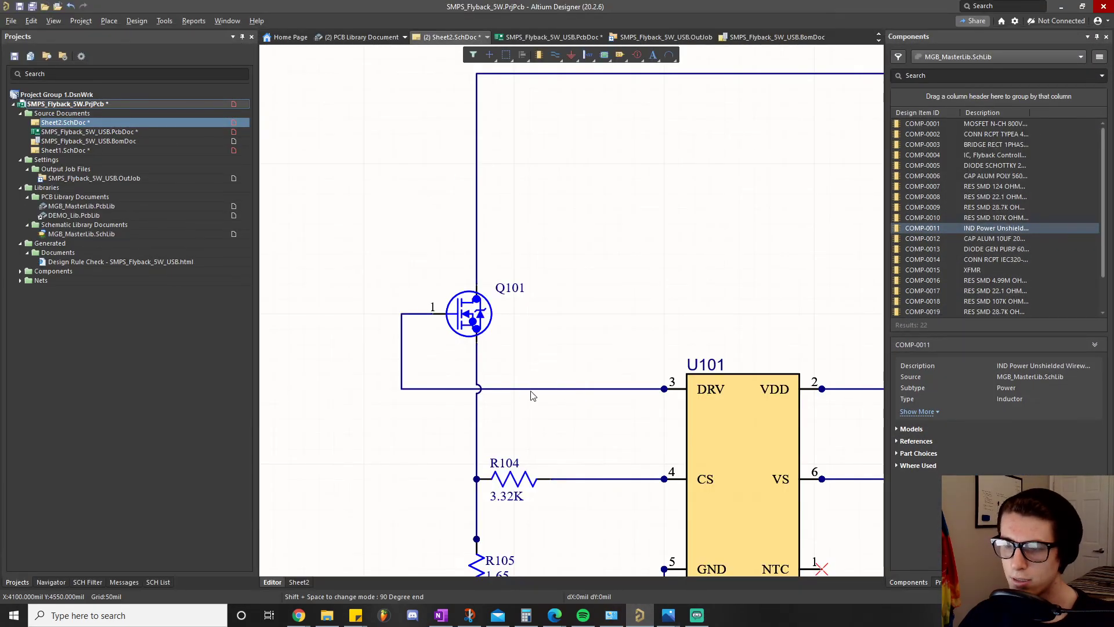
mouse_move(569, 412)
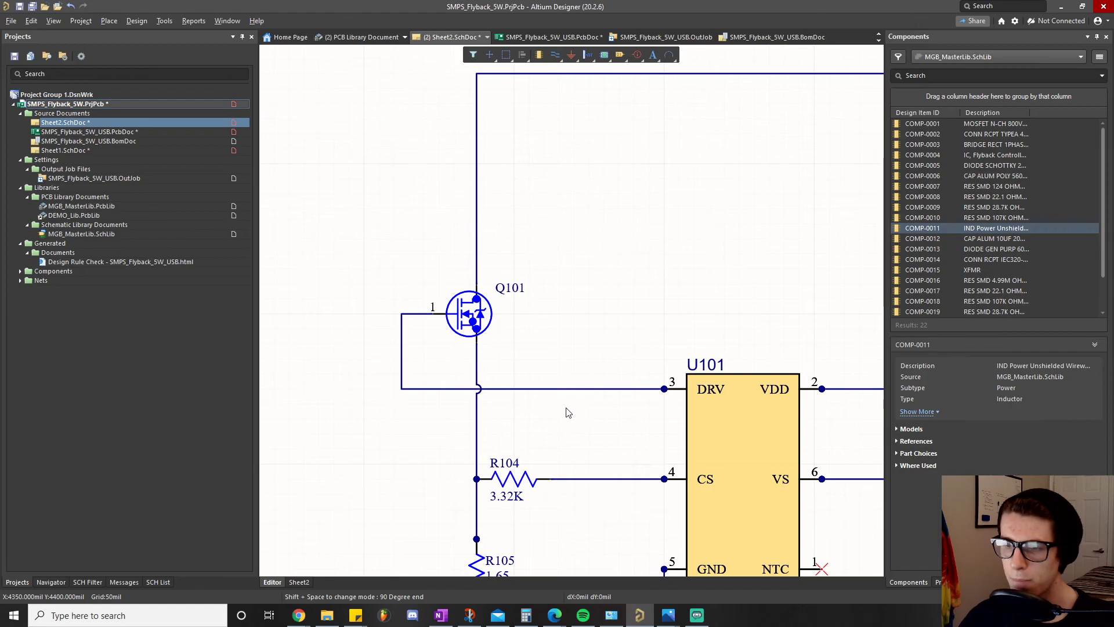
mouse_move(462, 324)
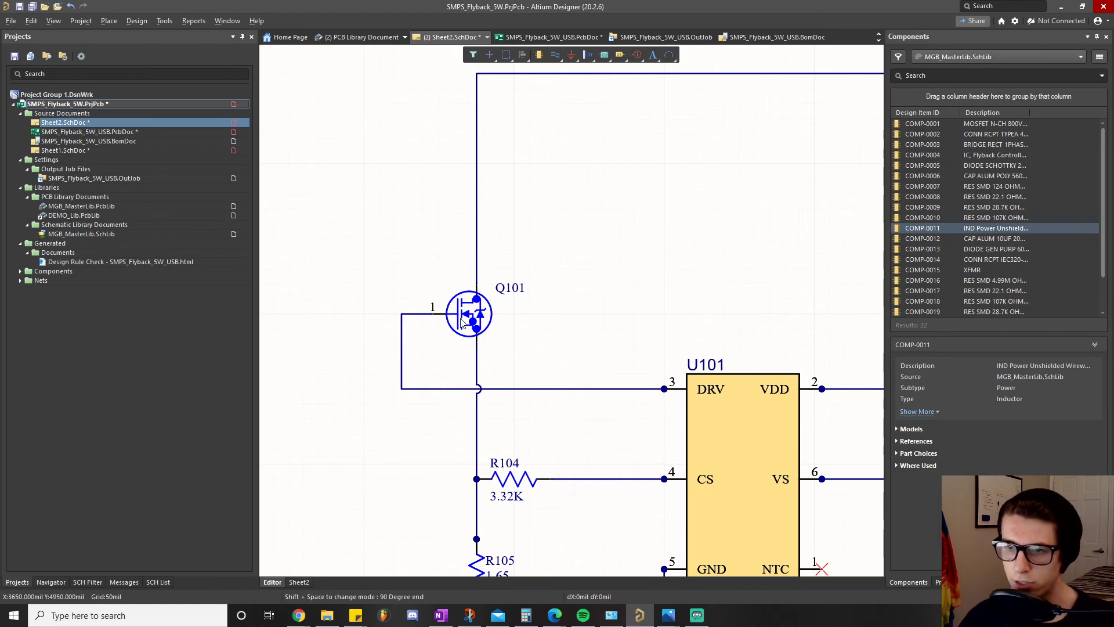
mouse_move(441, 321)
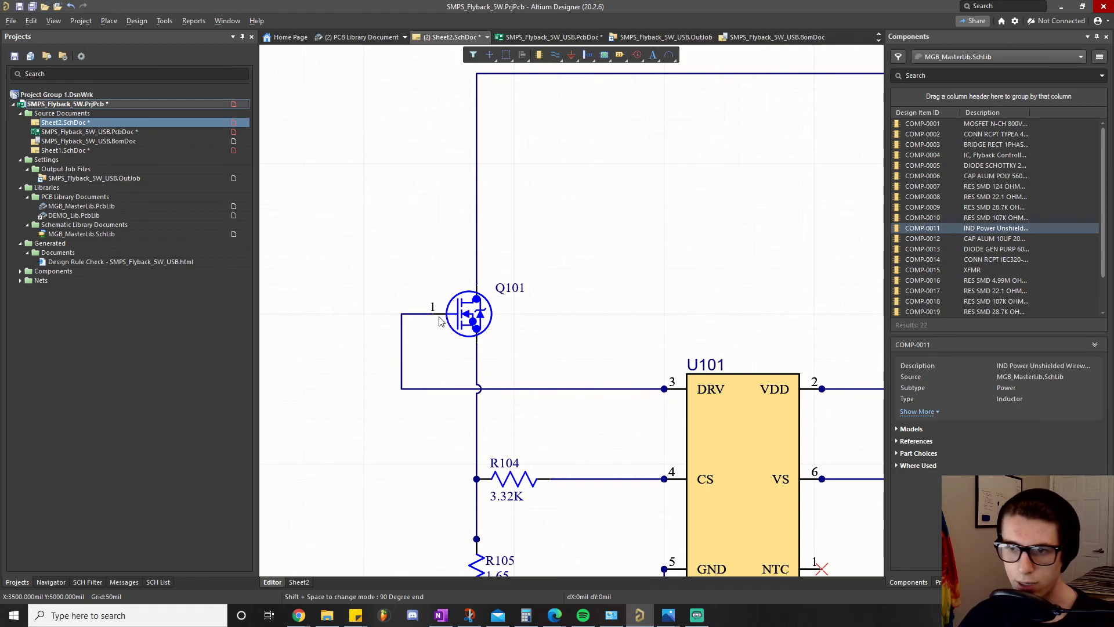
mouse_move(568, 438)
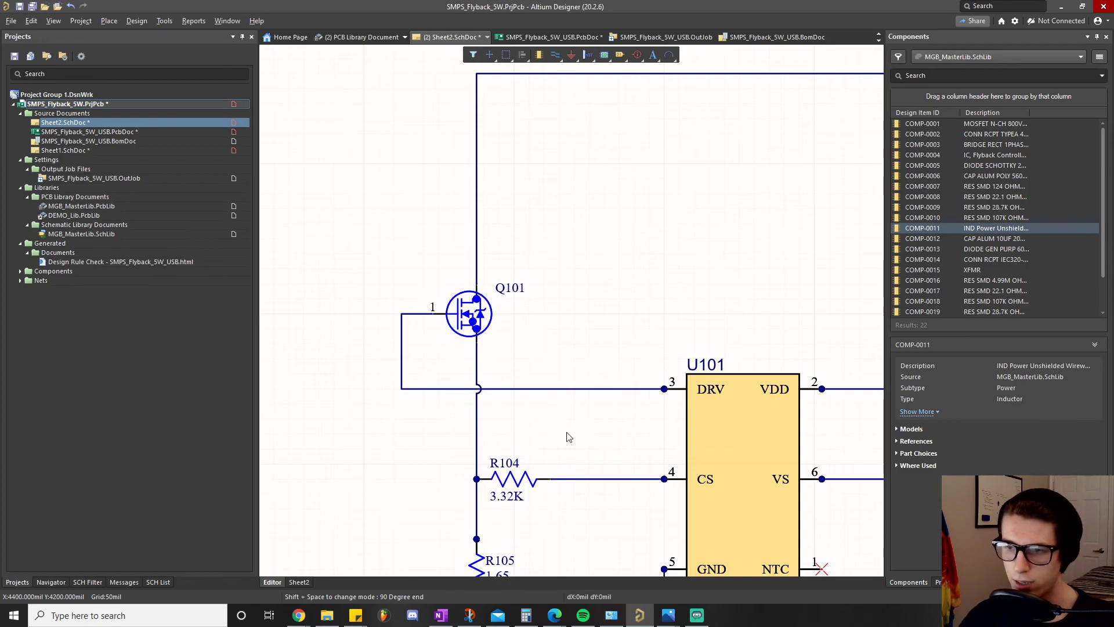
mouse_move(663, 388)
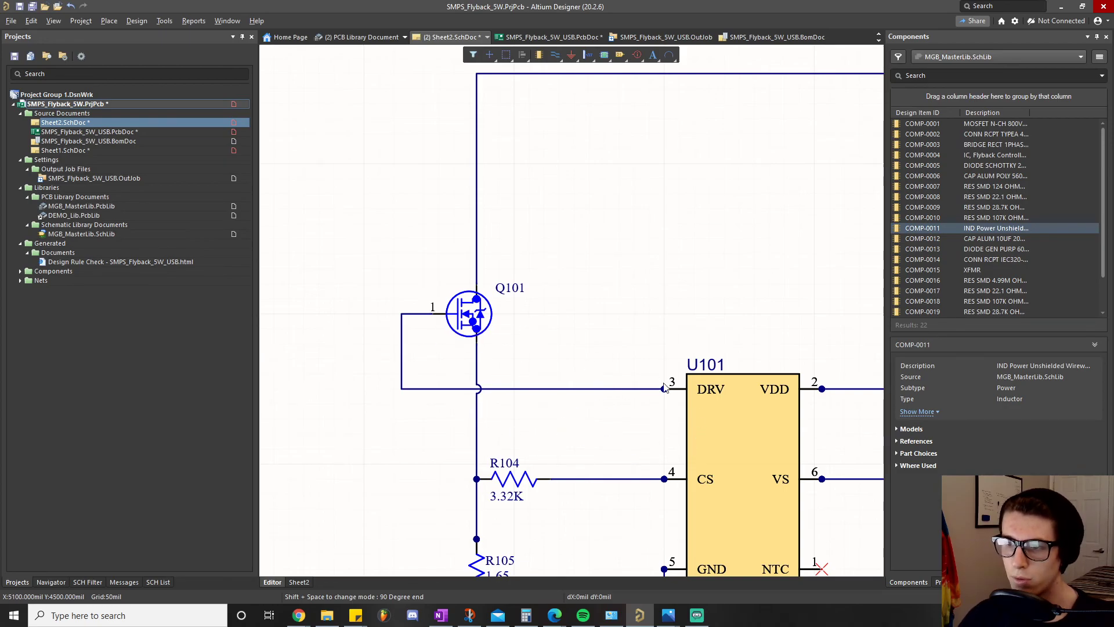
mouse_move(624, 395)
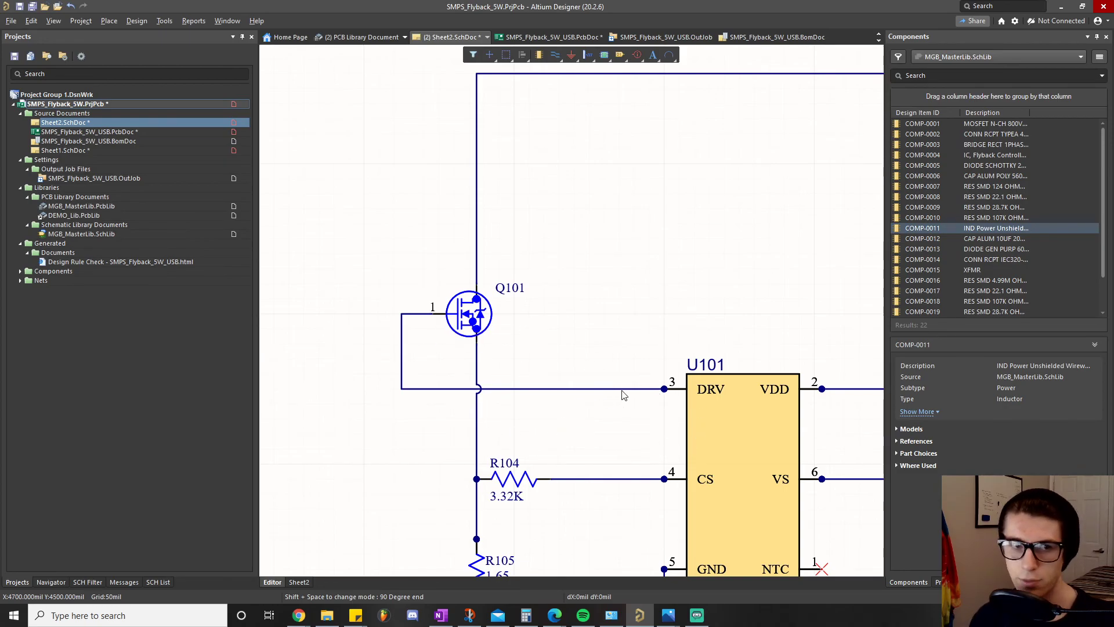
mouse_move(624, 393)
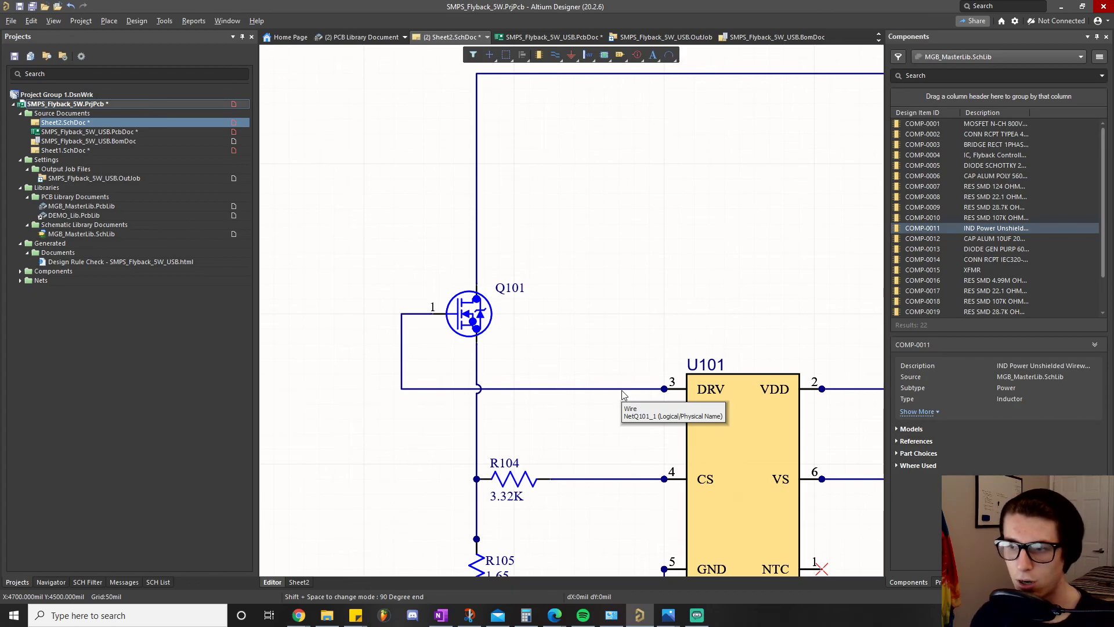
mouse_move(652, 261)
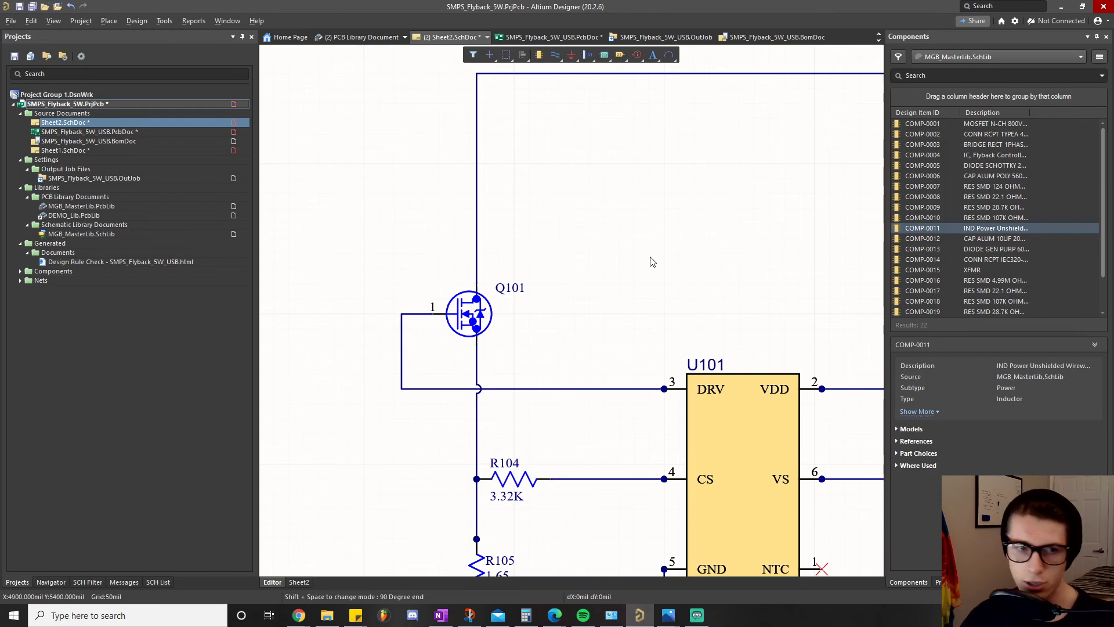
mouse_move(574, 316)
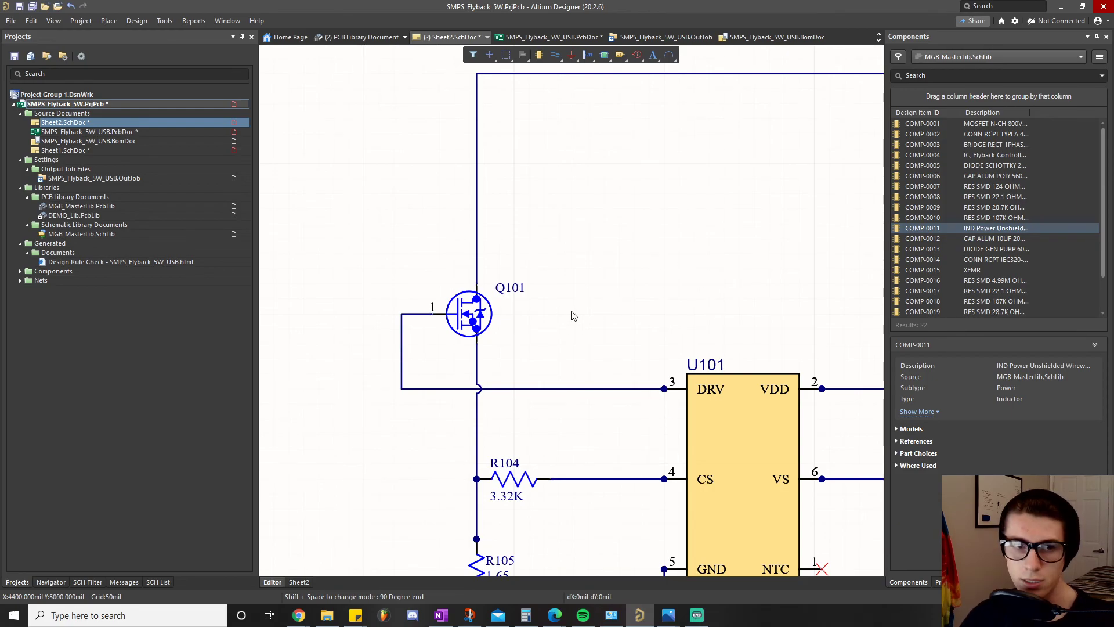
mouse_move(707, 353)
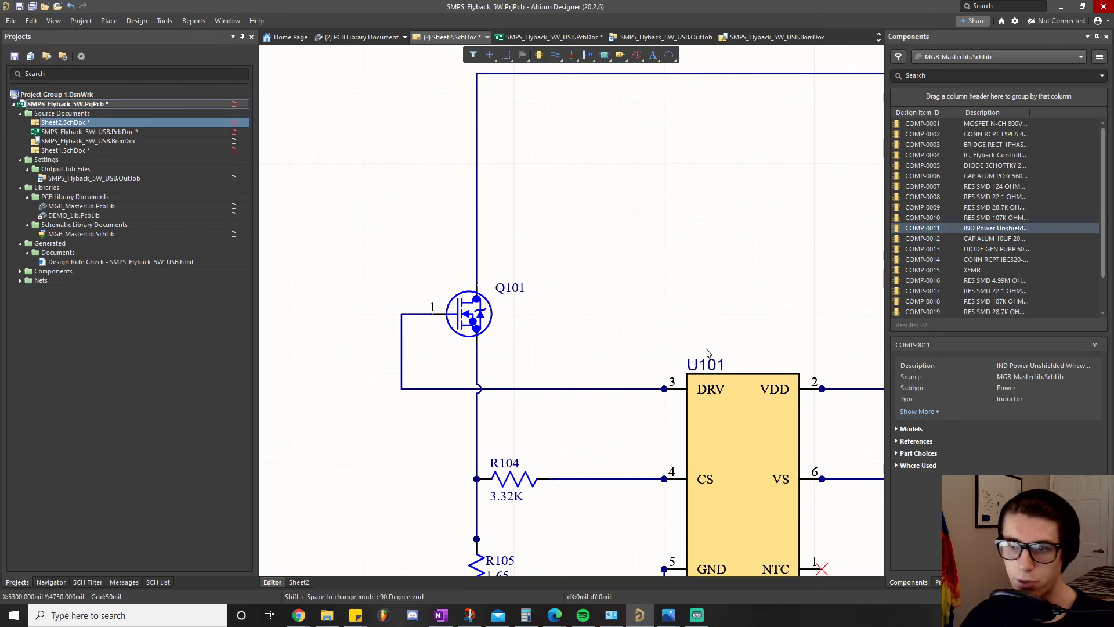
mouse_move(676, 451)
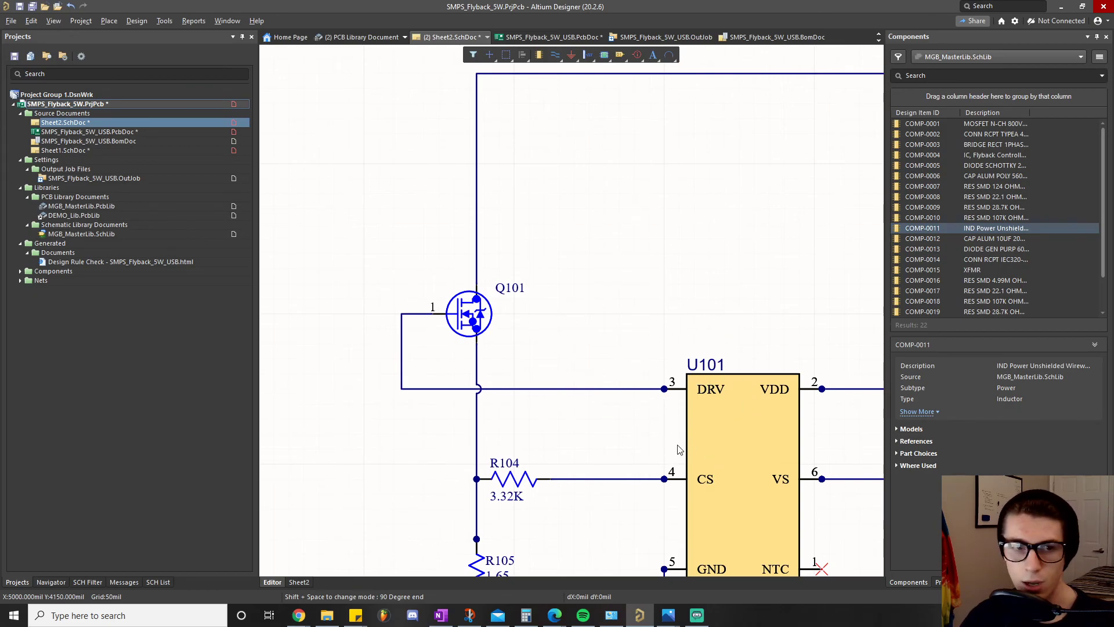
mouse_move(588, 325)
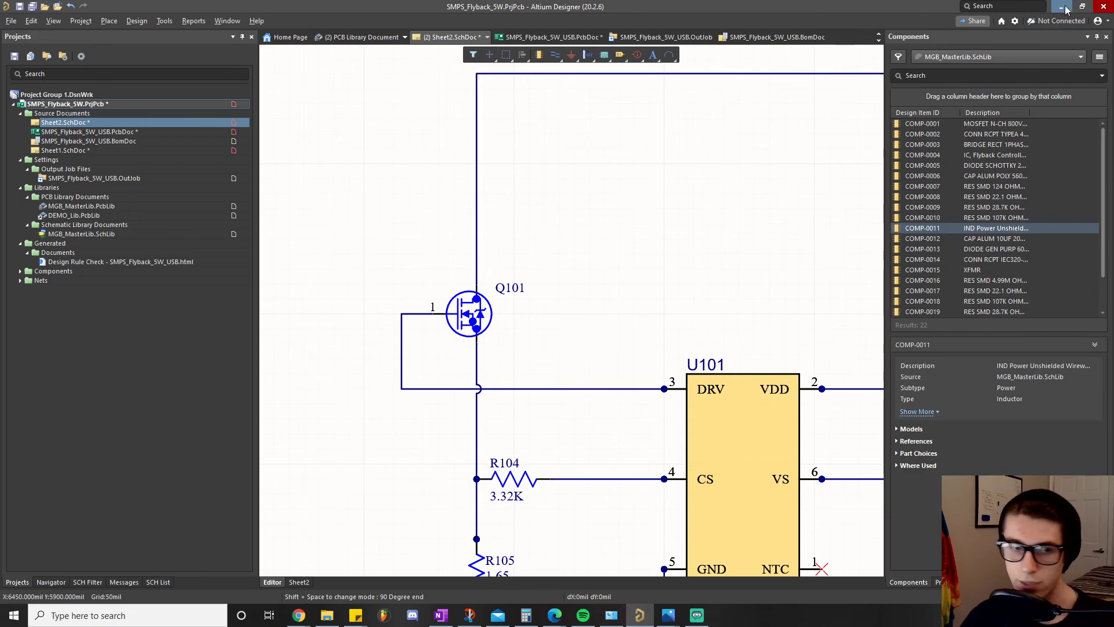
mouse_move(619, 385)
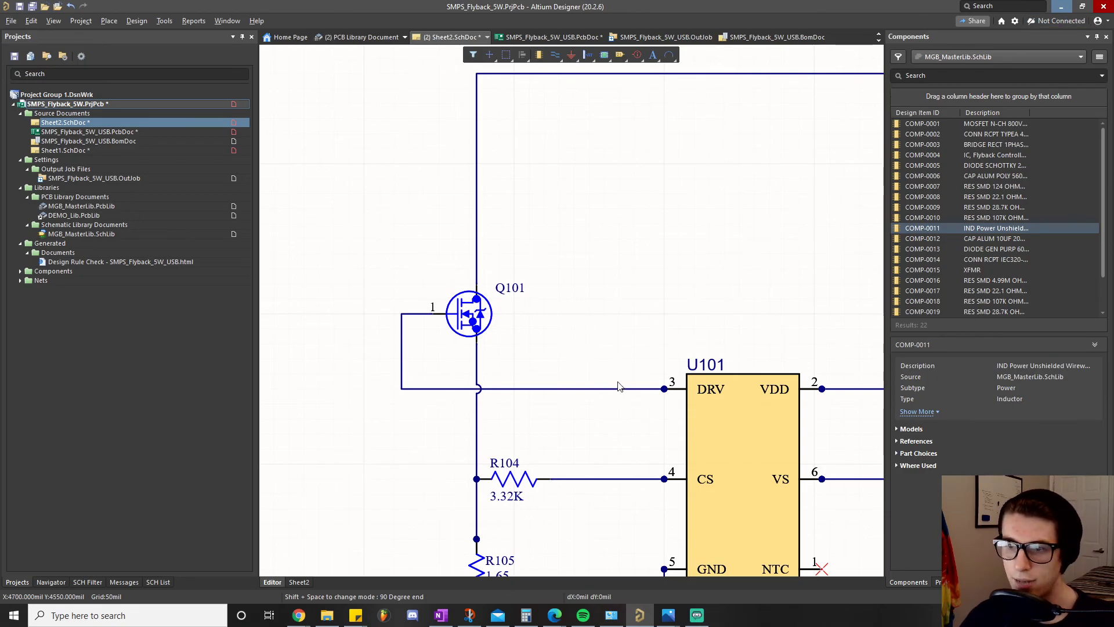
mouse_move(577, 406)
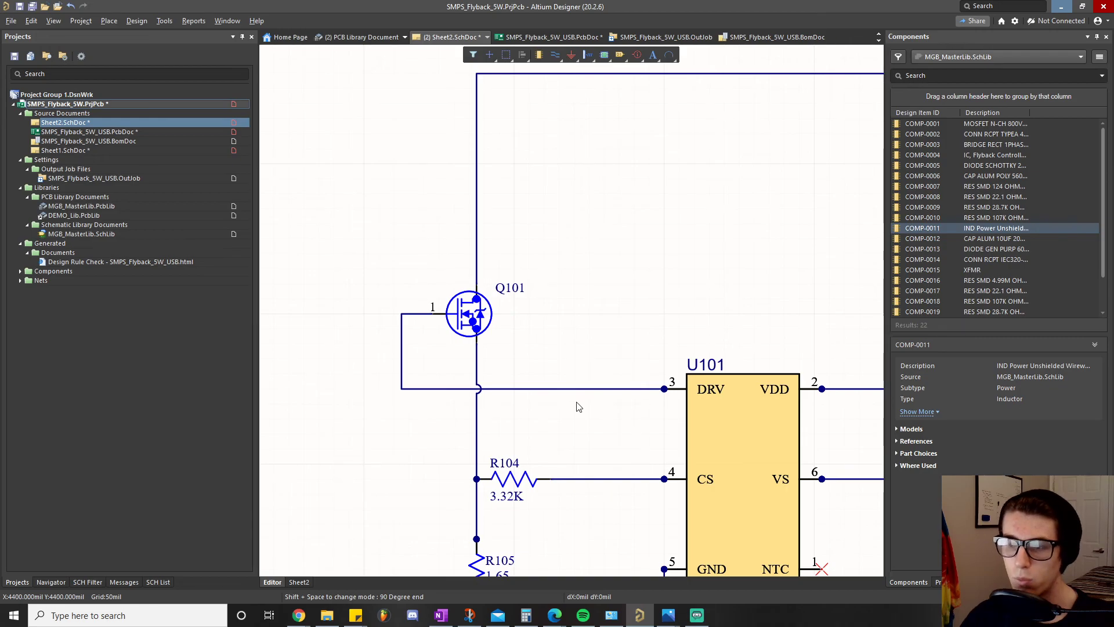
mouse_move(637, 398)
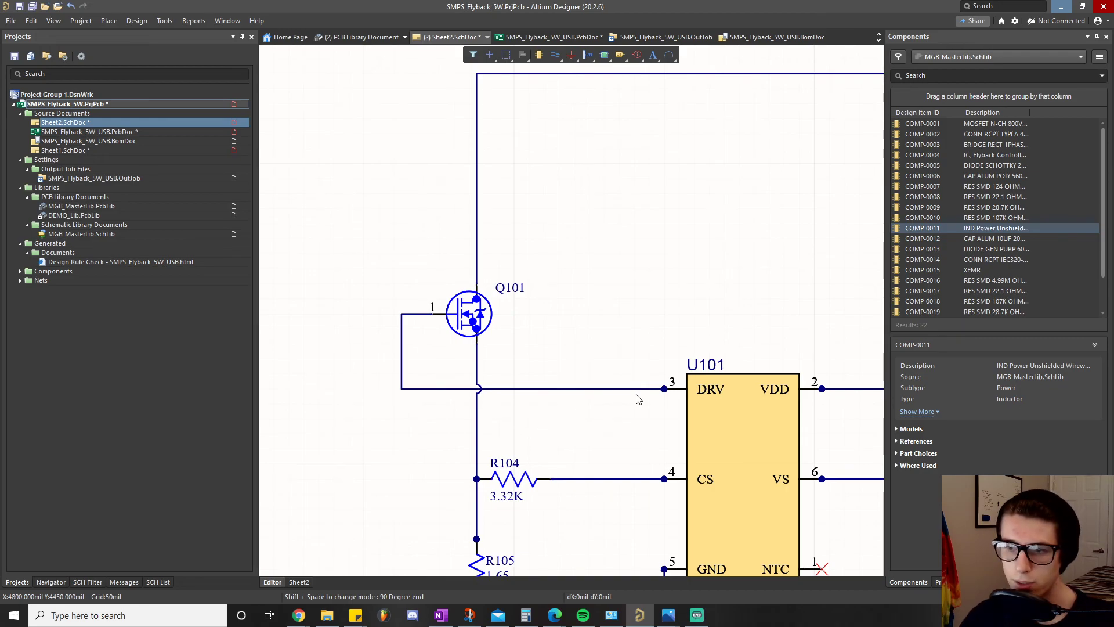
mouse_move(430, 332)
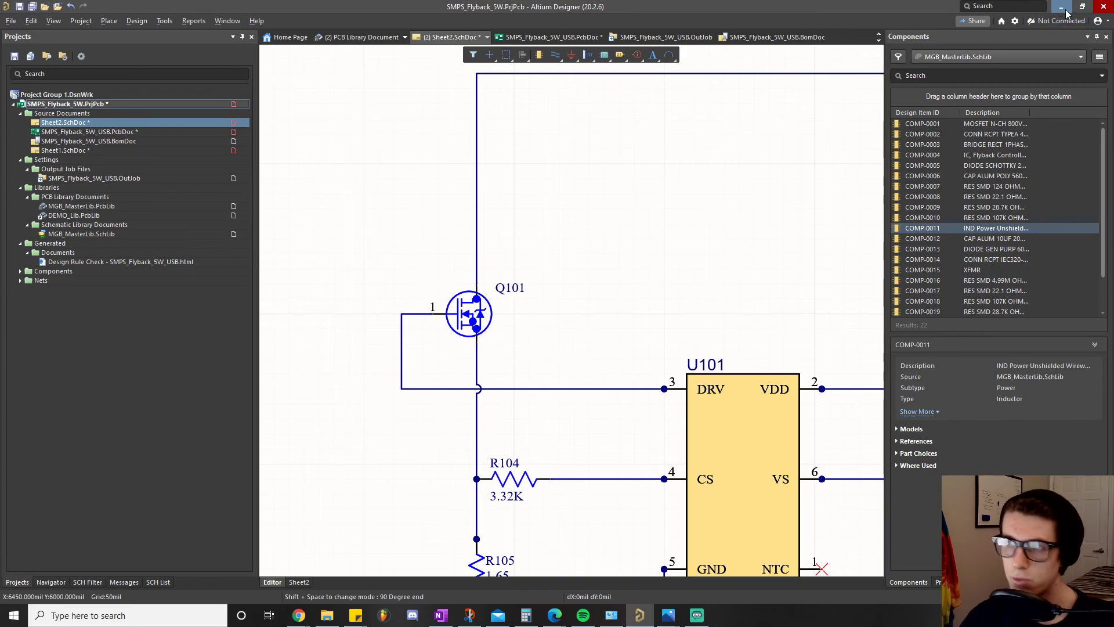
left_click(438, 615)
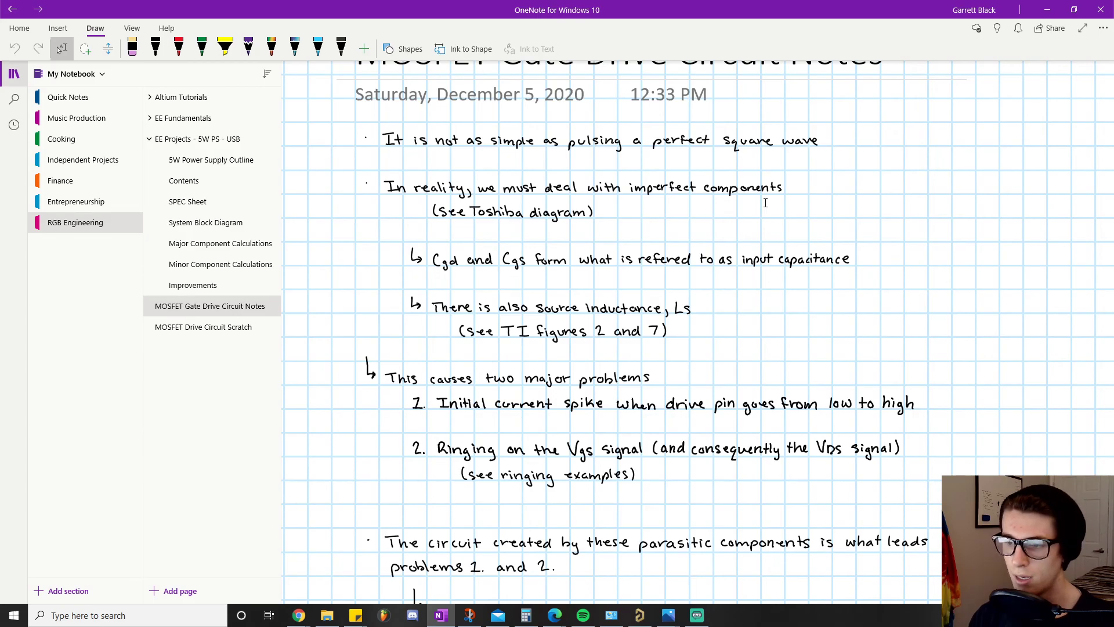
left_click(690, 590)
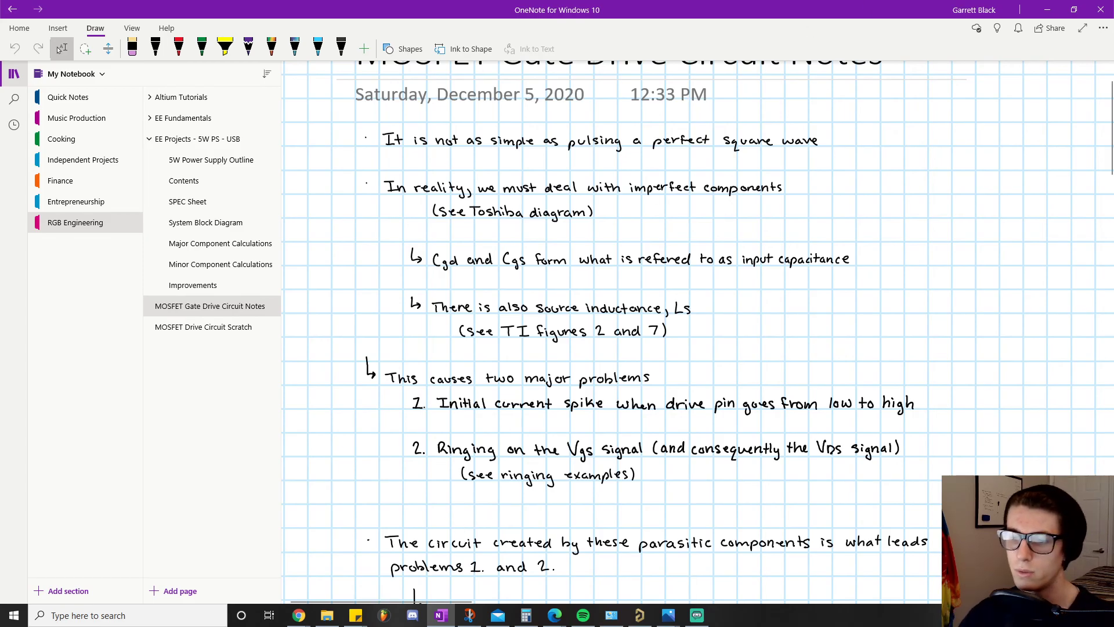
Step: Restore the Altium flyback schematic showing Q101's gate wired to U101's DRV pin
left_click(638, 615)
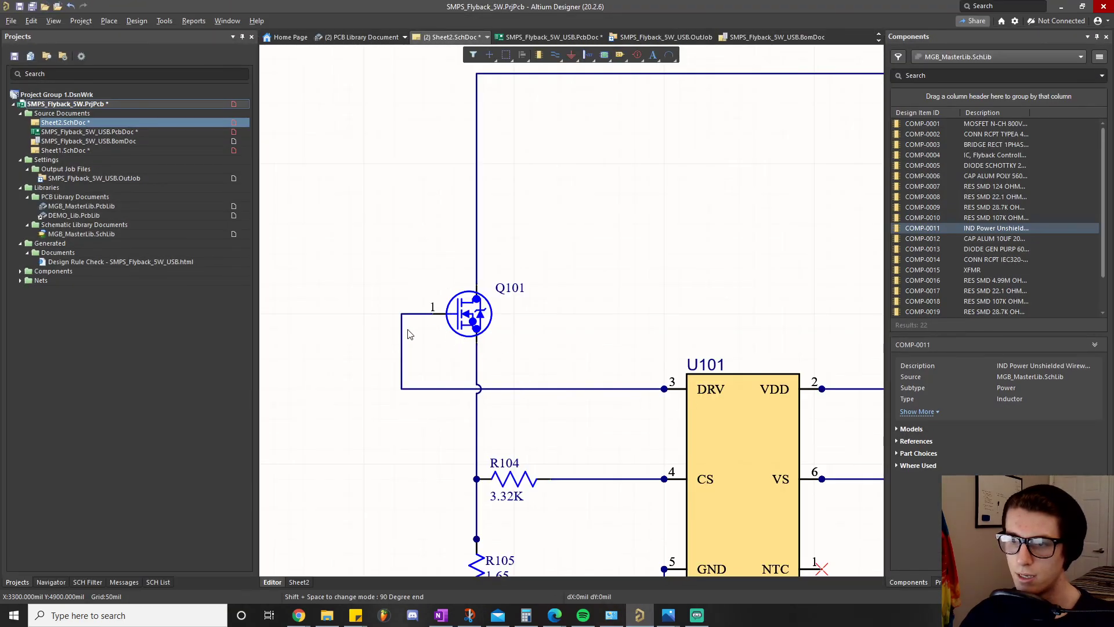
mouse_move(451, 360)
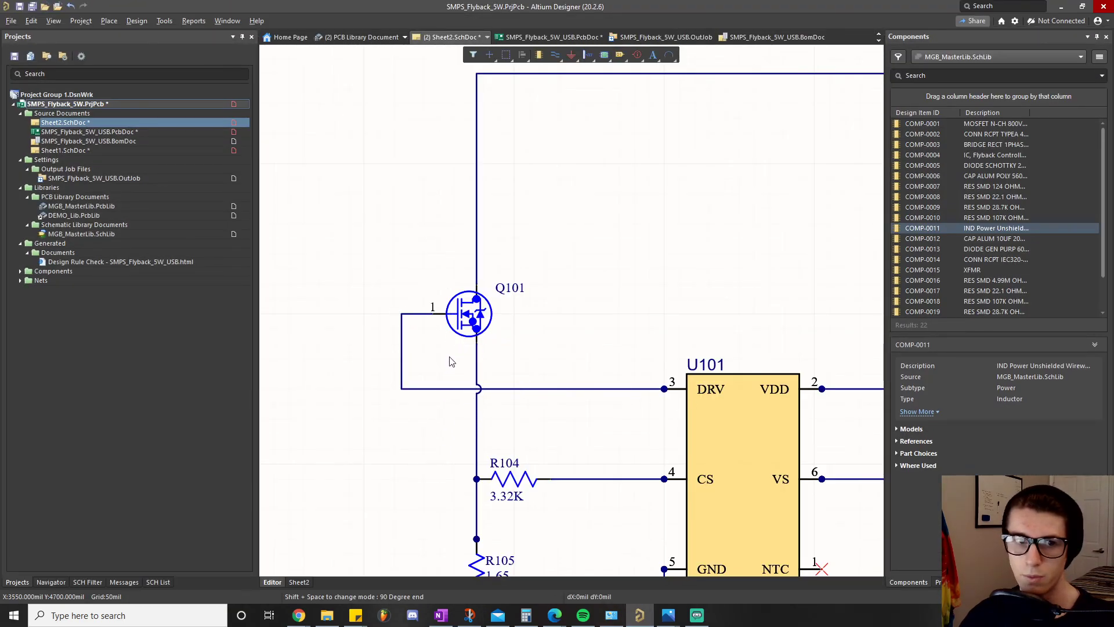
mouse_move(568, 347)
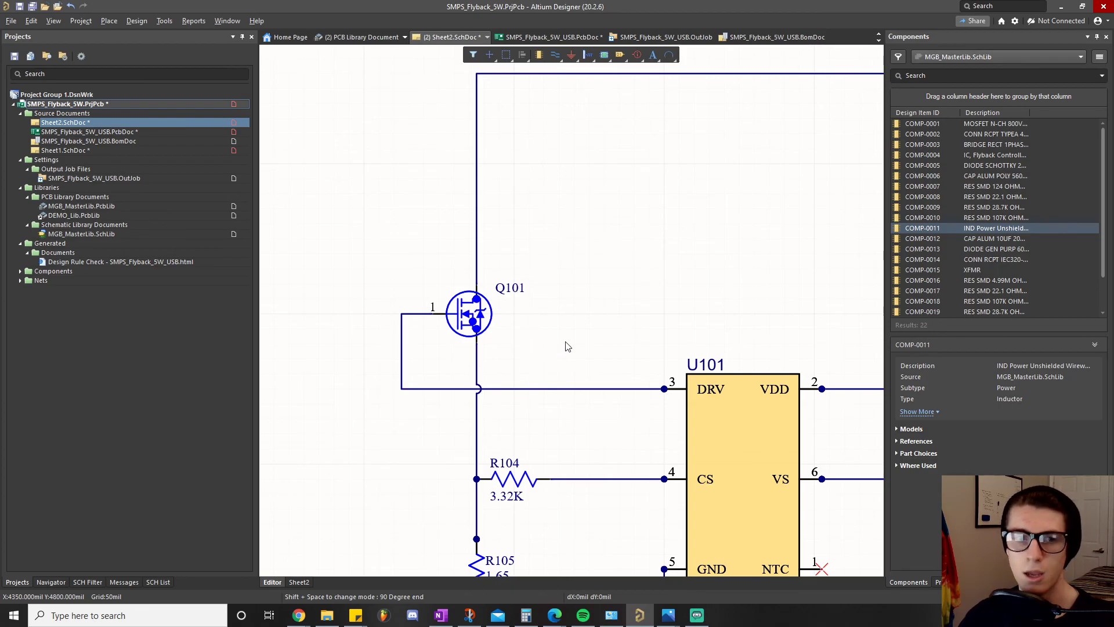
mouse_move(1055, 13)
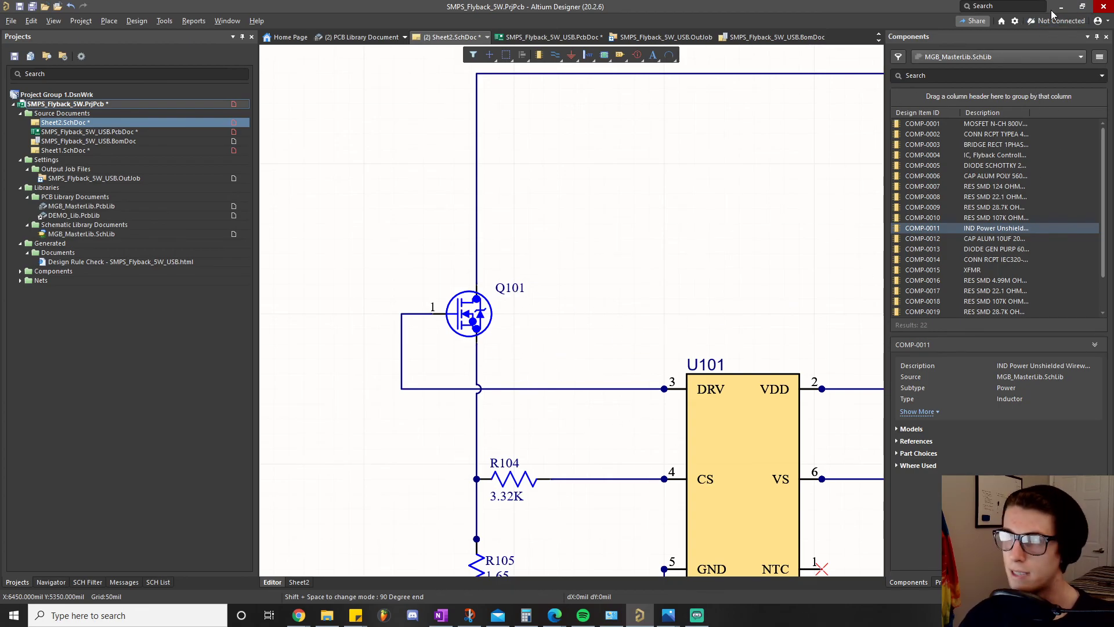
Step: View the Ringing Example scope capture enlarged, then put it away to reveal the gate drive notes
left_click(439, 615)
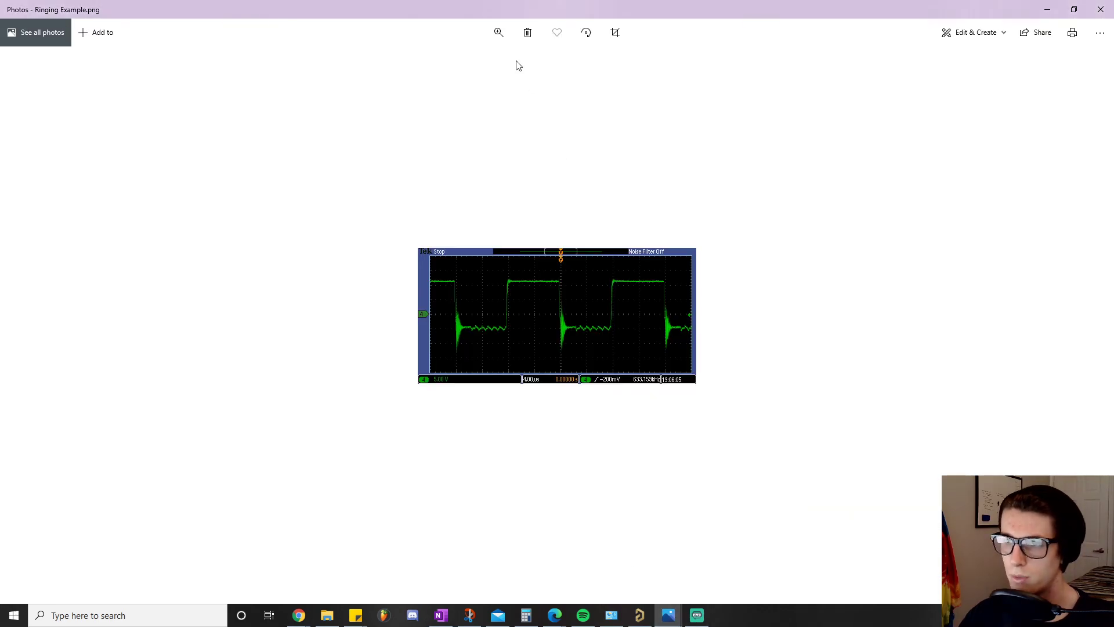
left_click(499, 32)
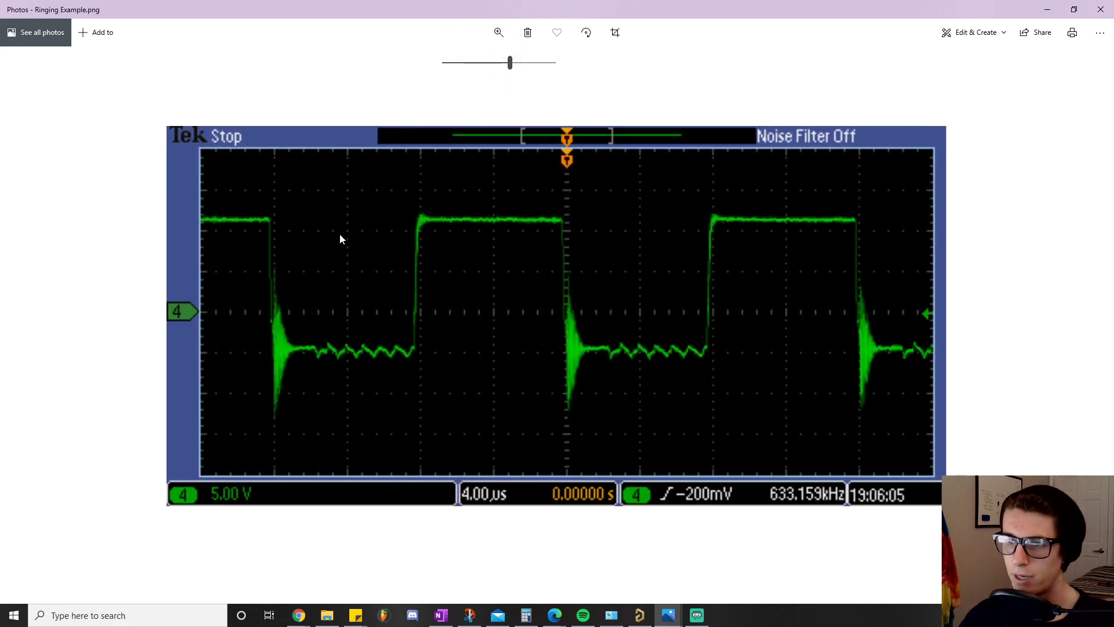
mouse_move(348, 281)
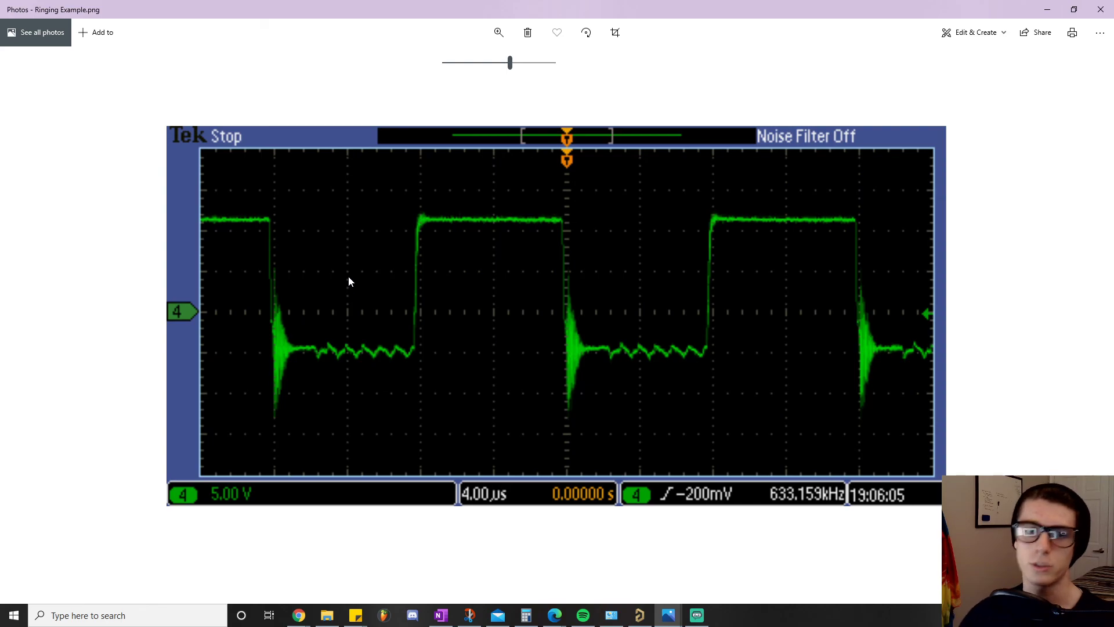
mouse_move(416, 357)
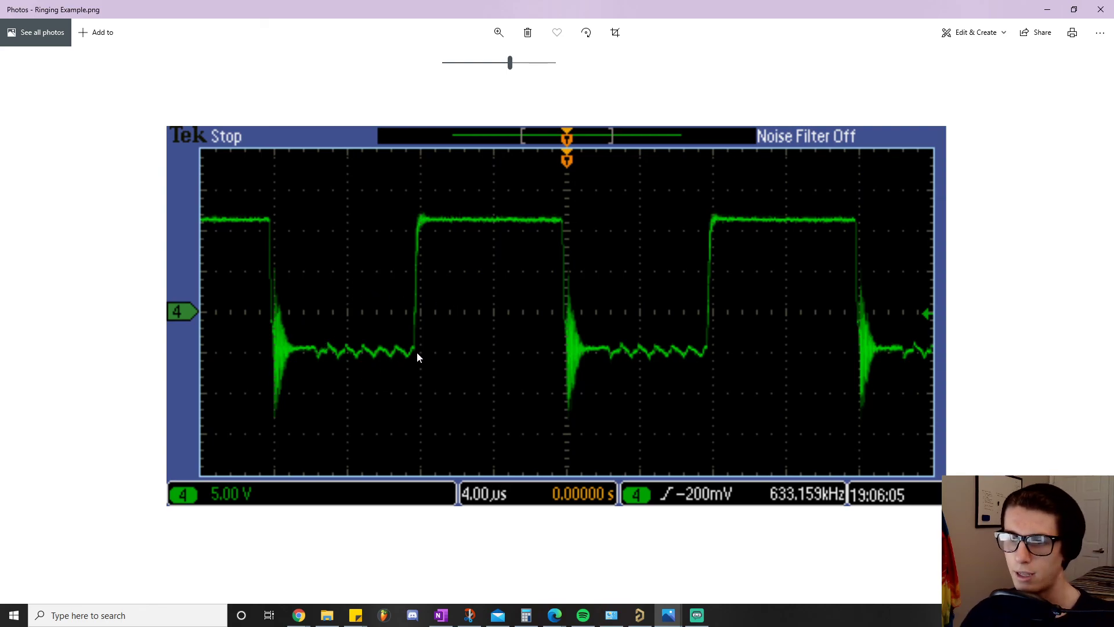
mouse_move(428, 314)
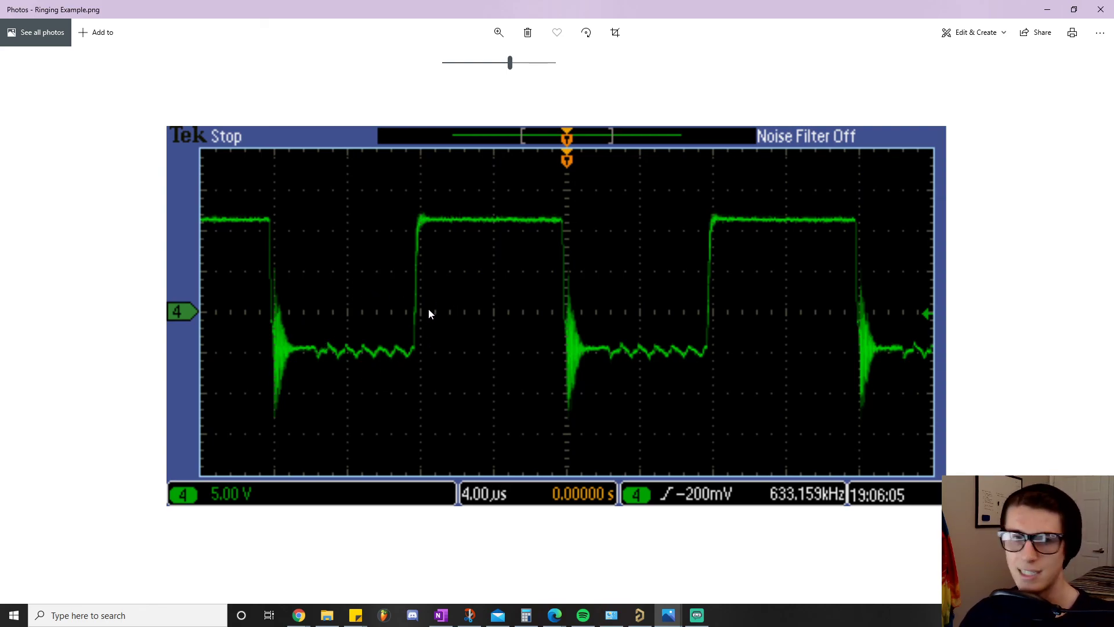
mouse_move(576, 230)
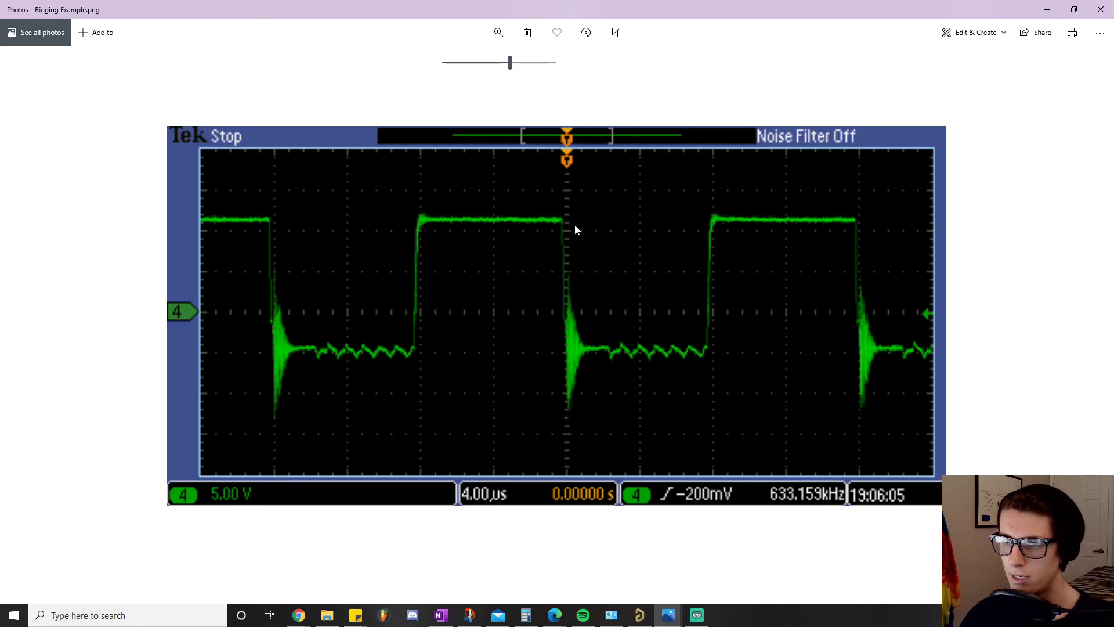
mouse_move(572, 328)
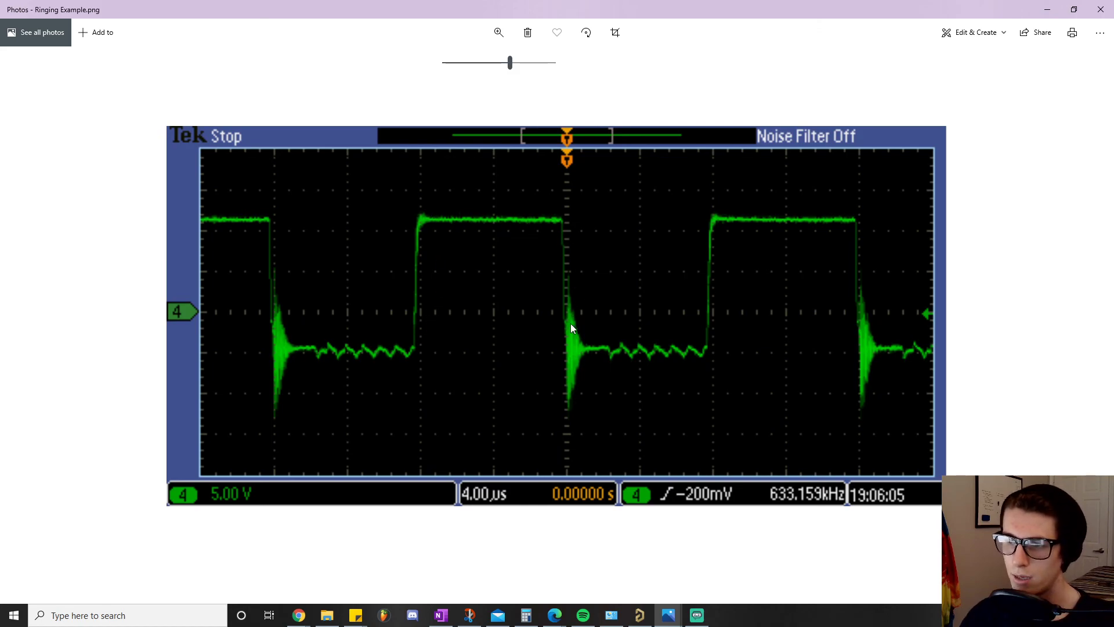
mouse_move(564, 292)
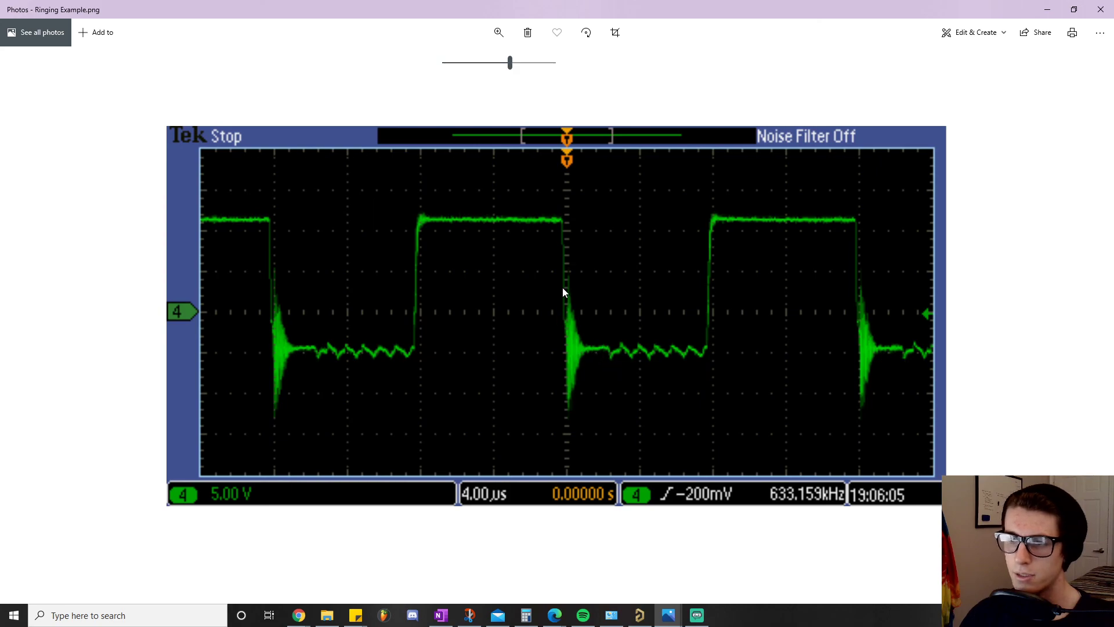
mouse_move(398, 303)
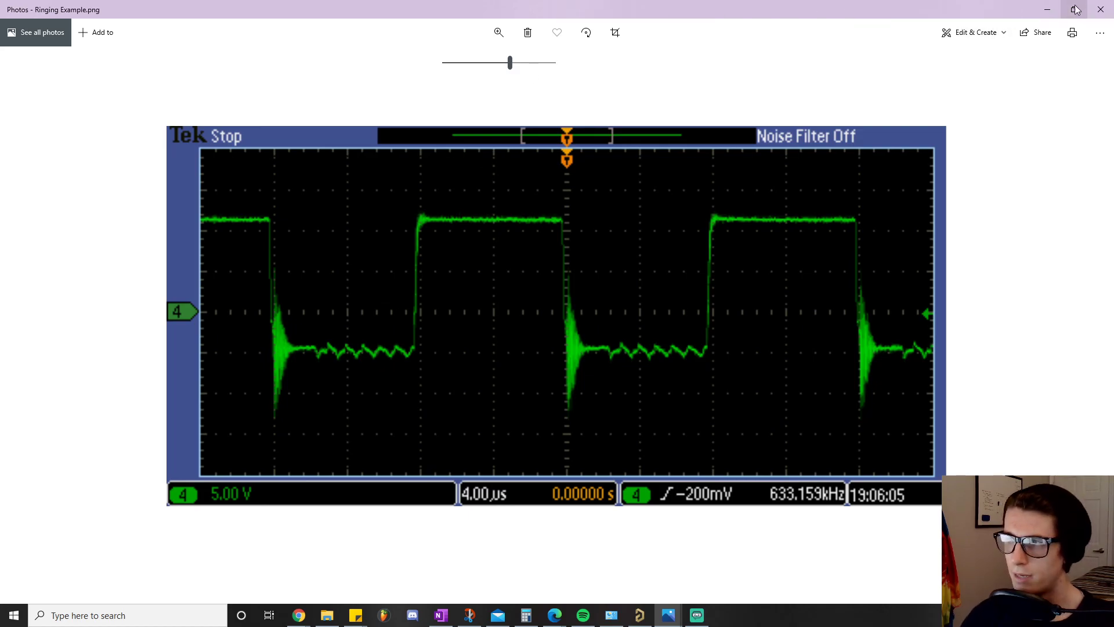
left_click(440, 615)
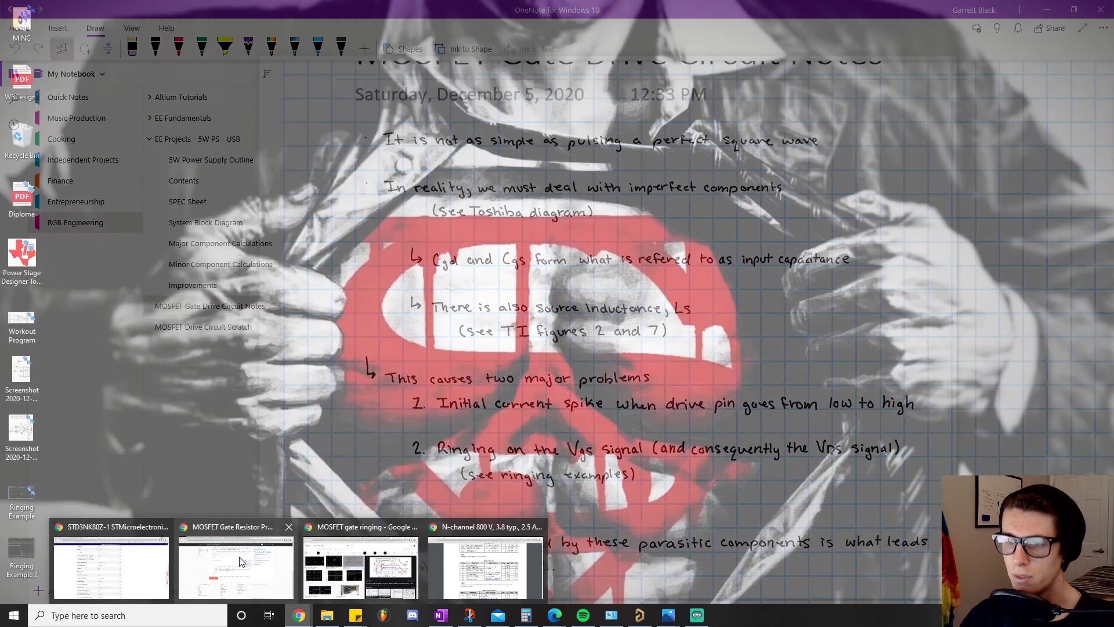
Step: Bring up the Digi-Key STD3NK80Z-1 page listing 800 V Vdss, 19 nC gate charge and 485 pF input capacitance
left_click(110, 559)
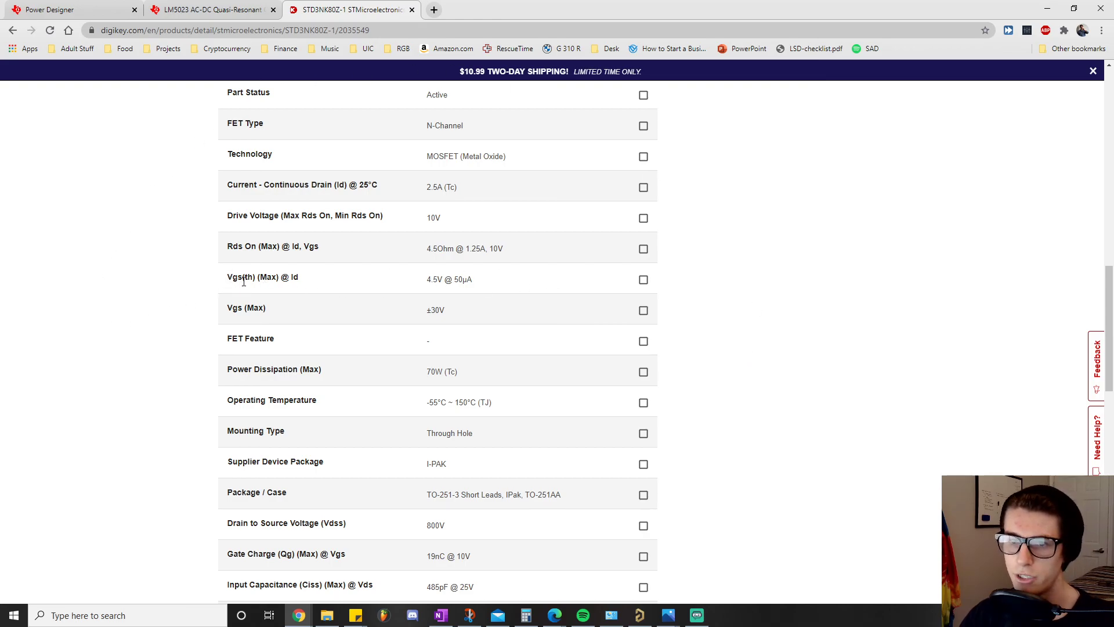
mouse_move(408, 290)
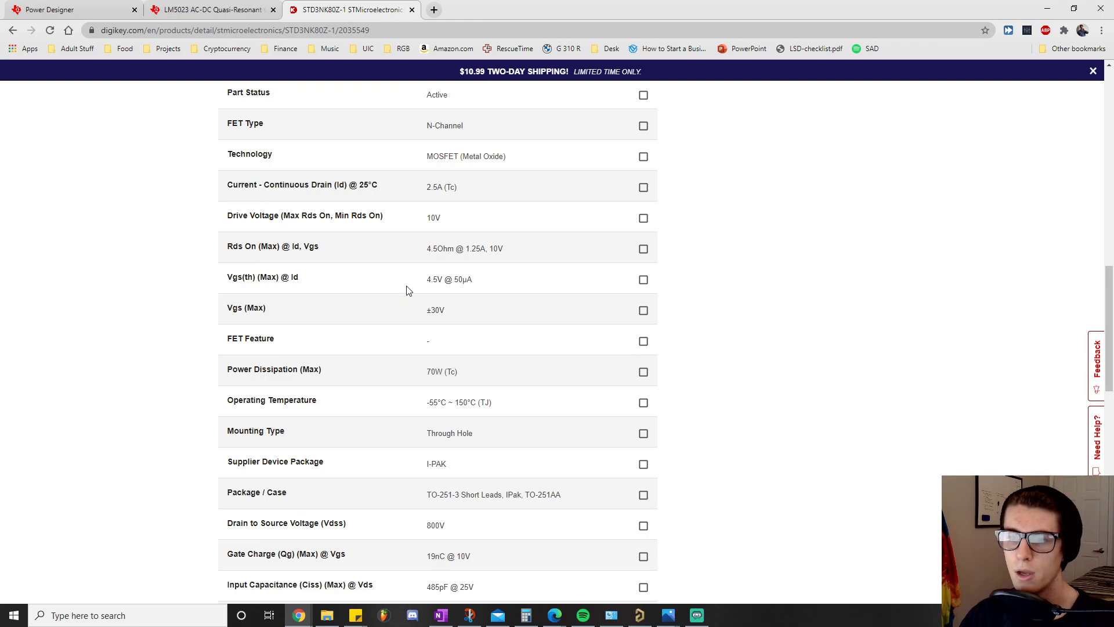
mouse_move(435, 279)
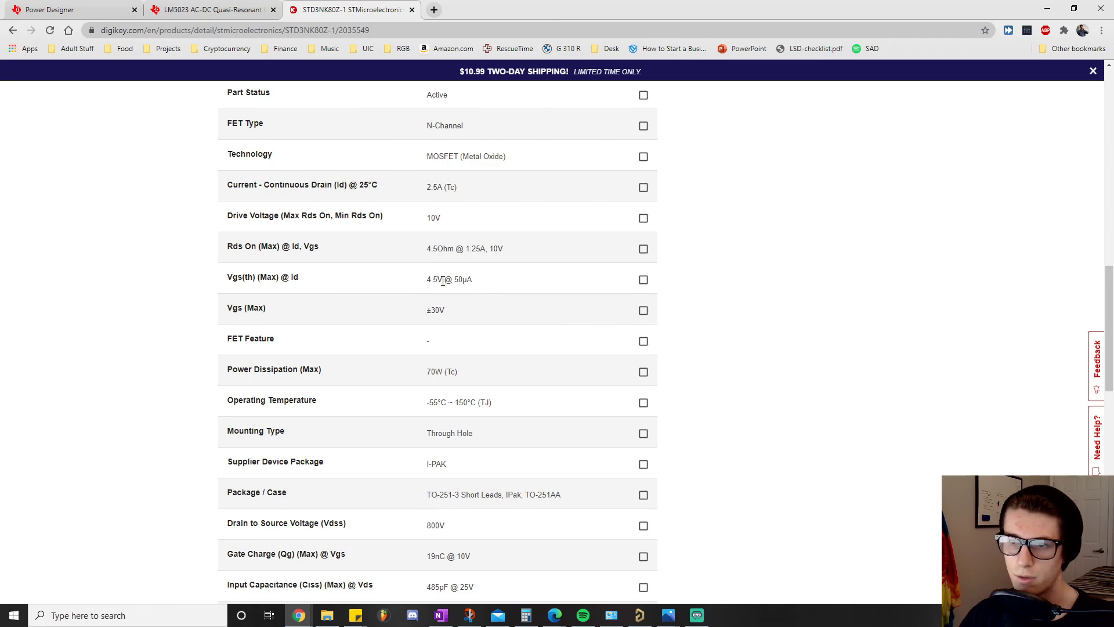
mouse_move(381, 314)
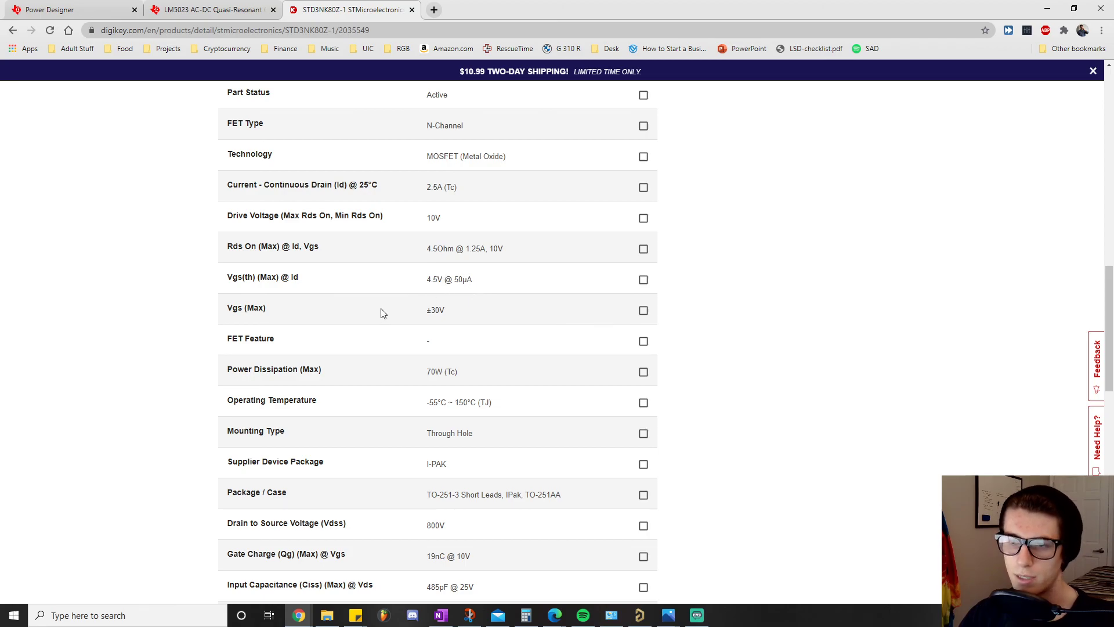
mouse_move(456, 289)
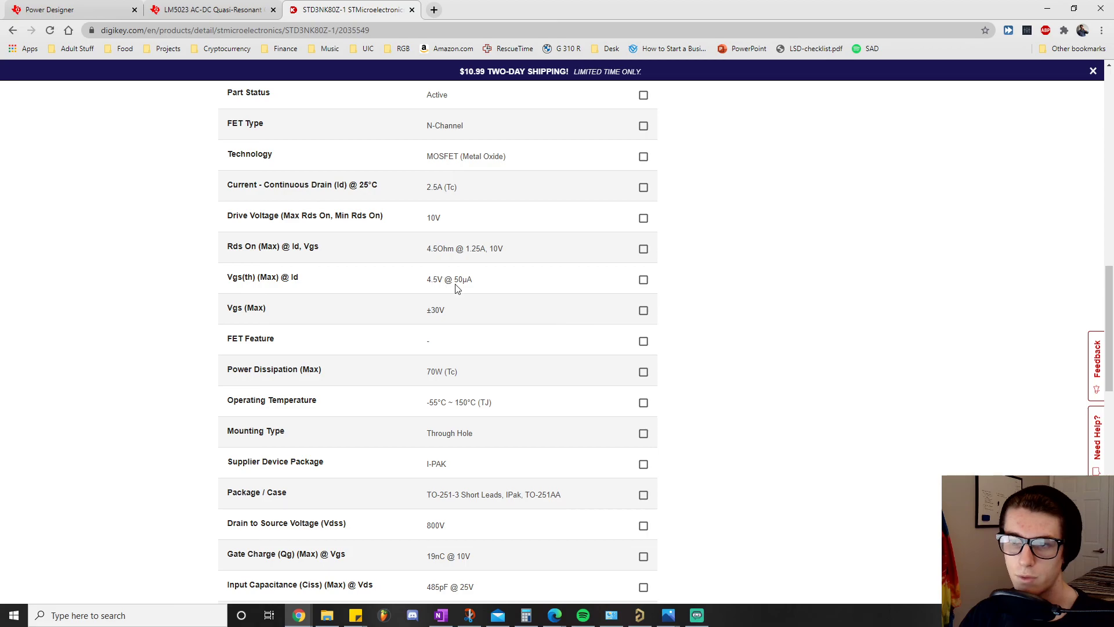
mouse_move(480, 290)
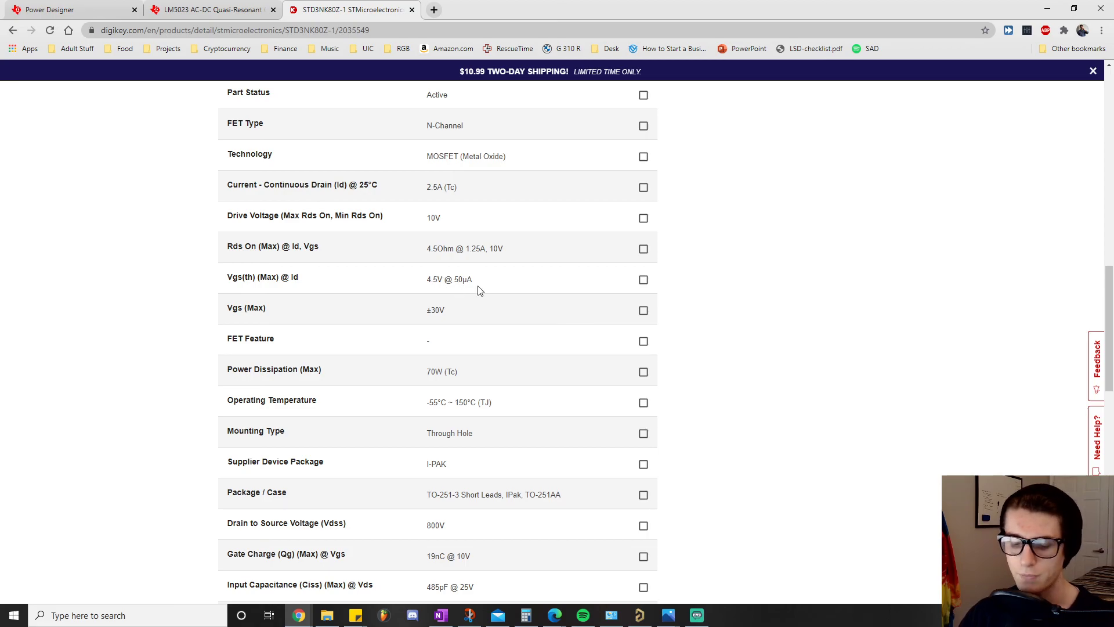
mouse_move(435, 217)
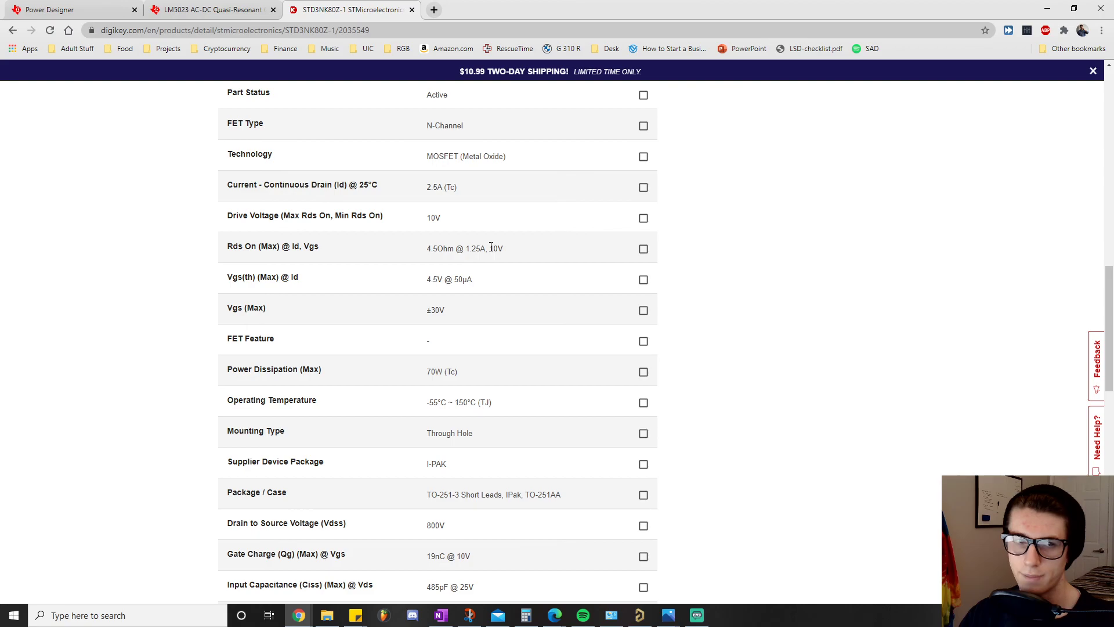
mouse_move(492, 261)
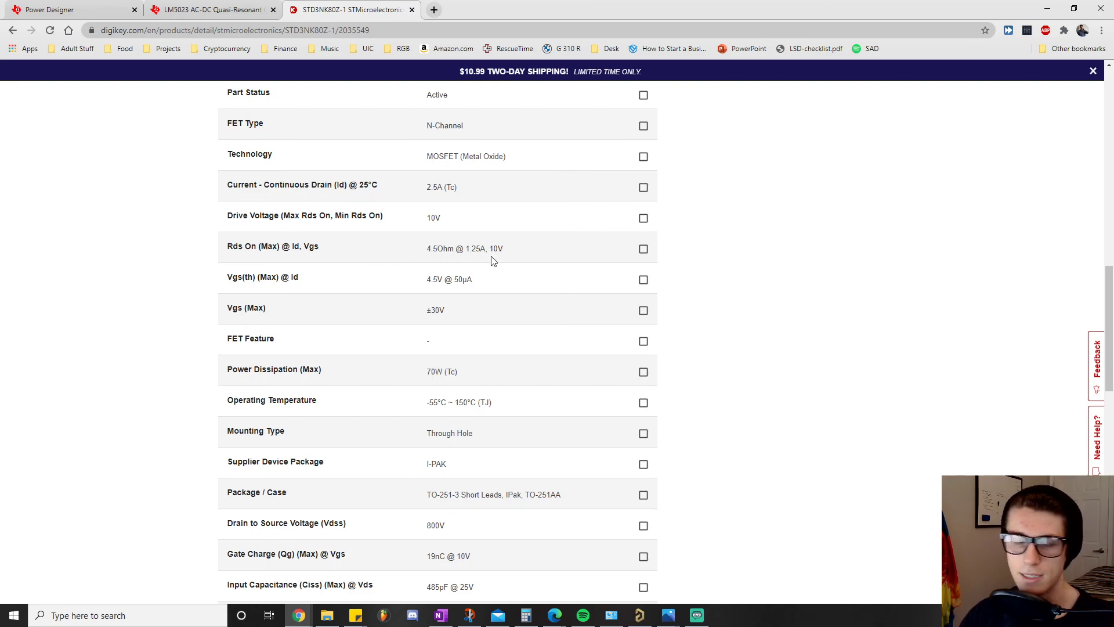
mouse_move(435, 340)
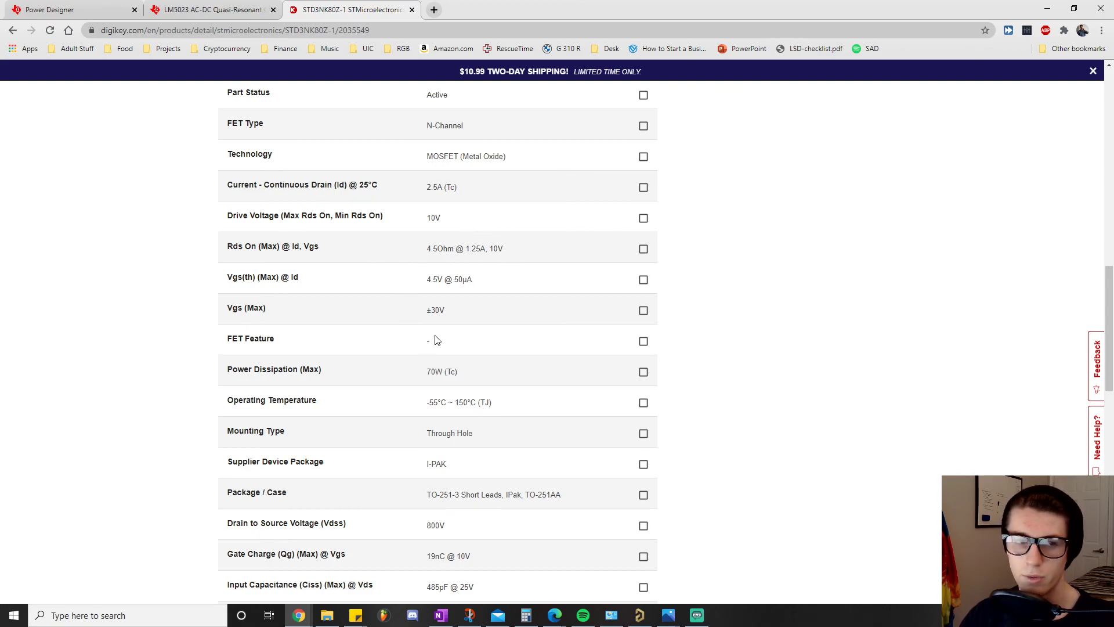
mouse_move(491, 268)
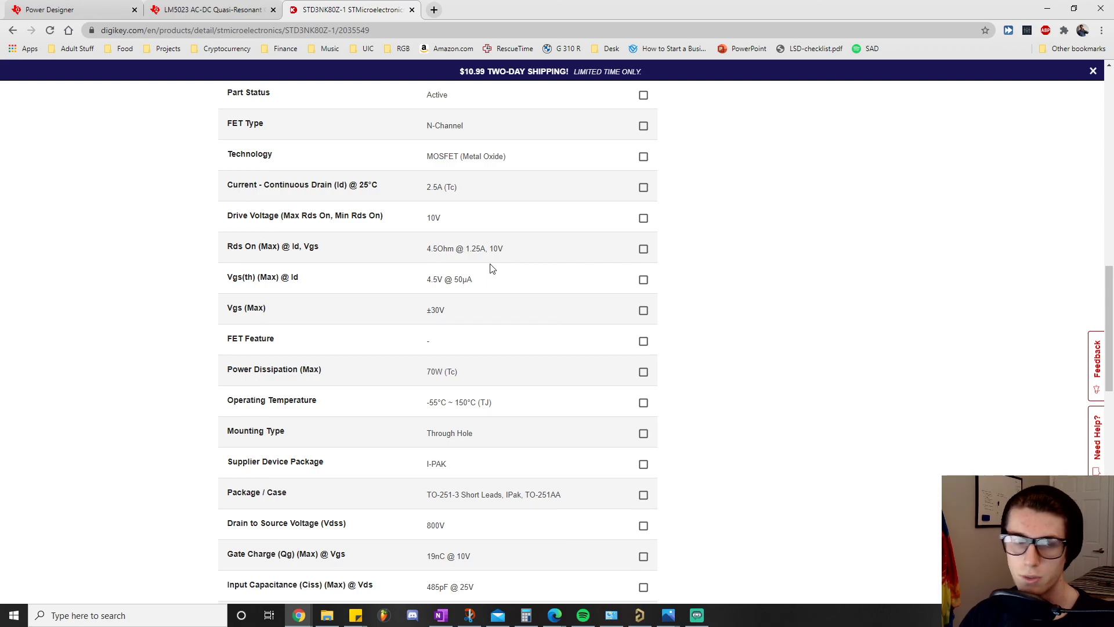
mouse_move(434, 219)
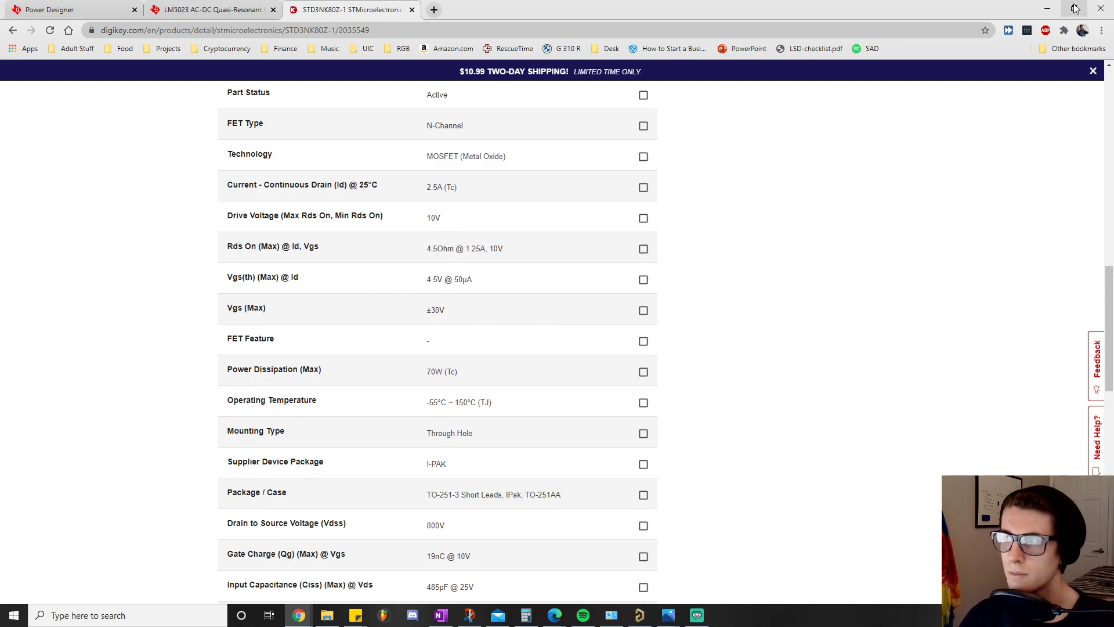
Step: Put away the browser to show the Ringing Example scope capture with falling-edge ringing
left_click(440, 615)
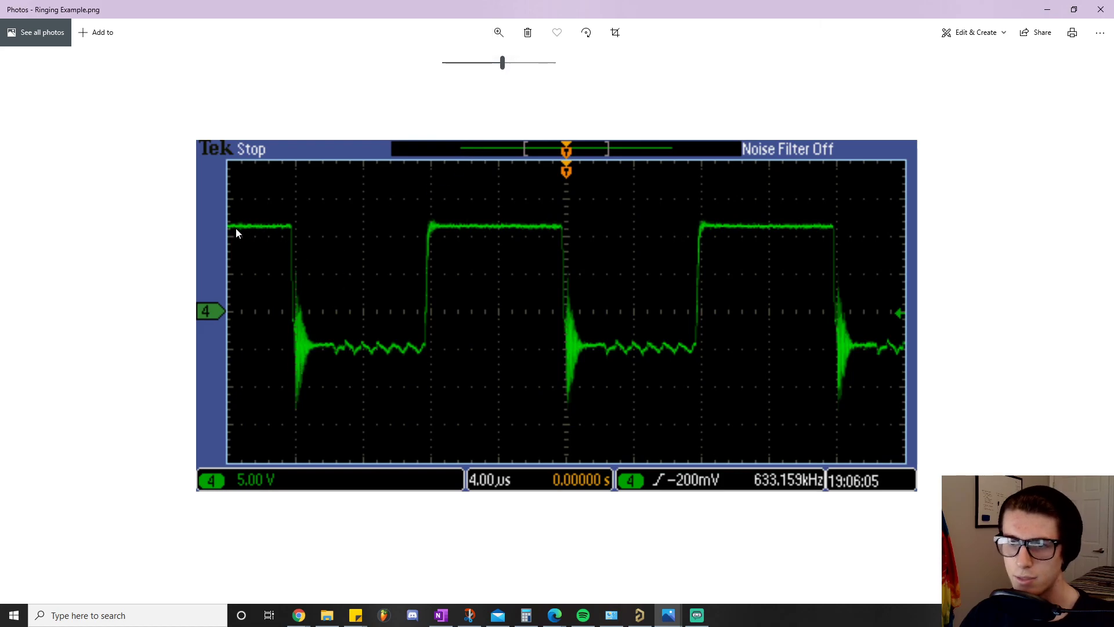
mouse_move(294, 232)
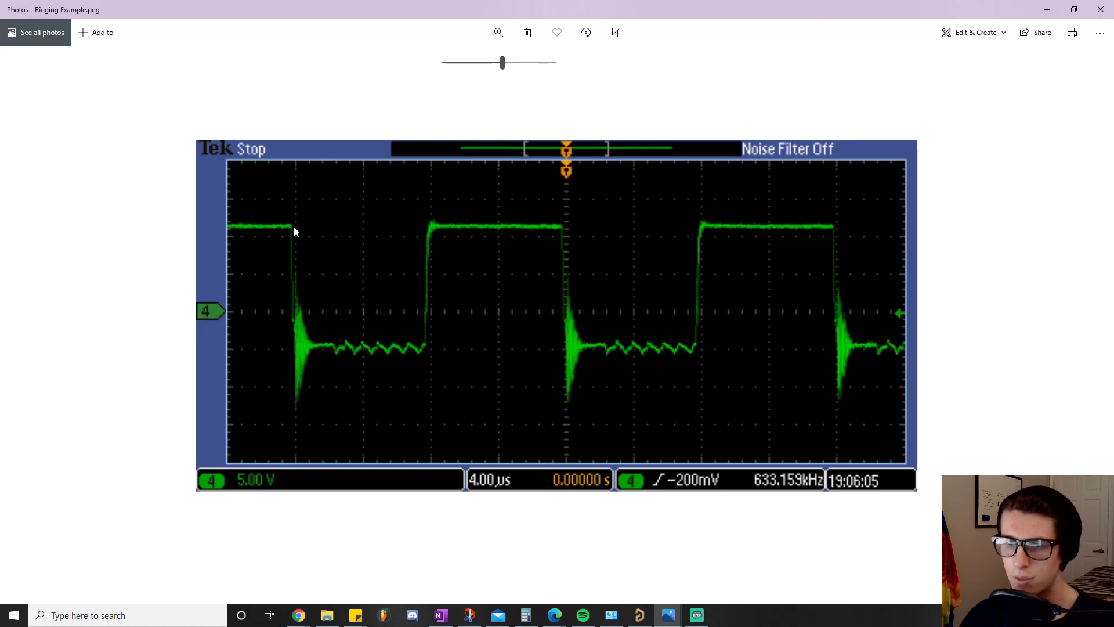
mouse_move(291, 301)
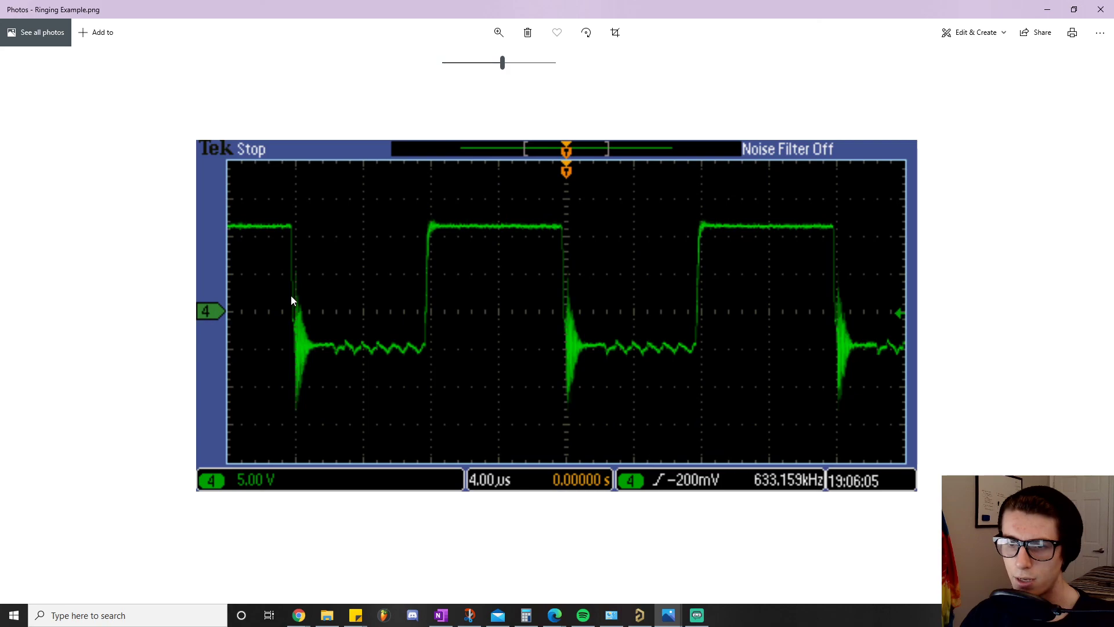
mouse_move(298, 296)
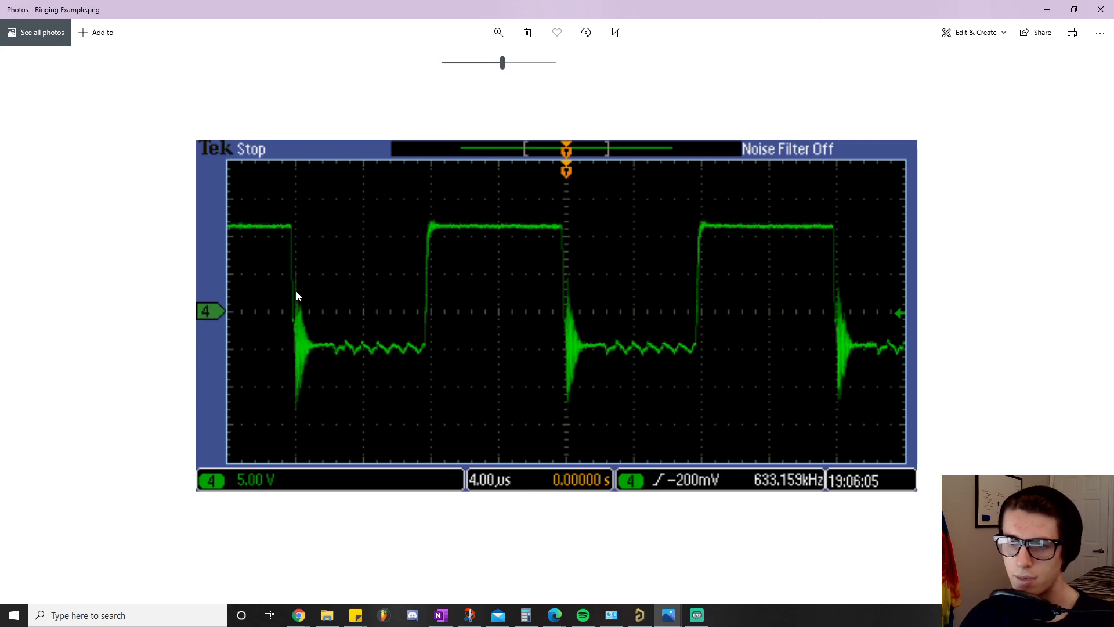
mouse_move(297, 376)
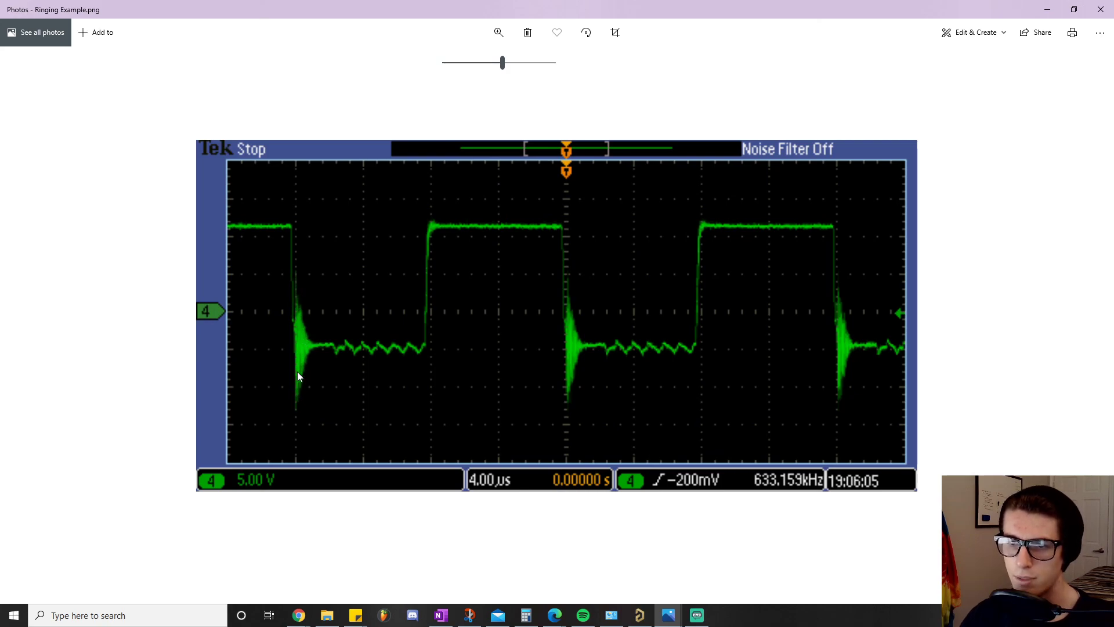
mouse_move(302, 324)
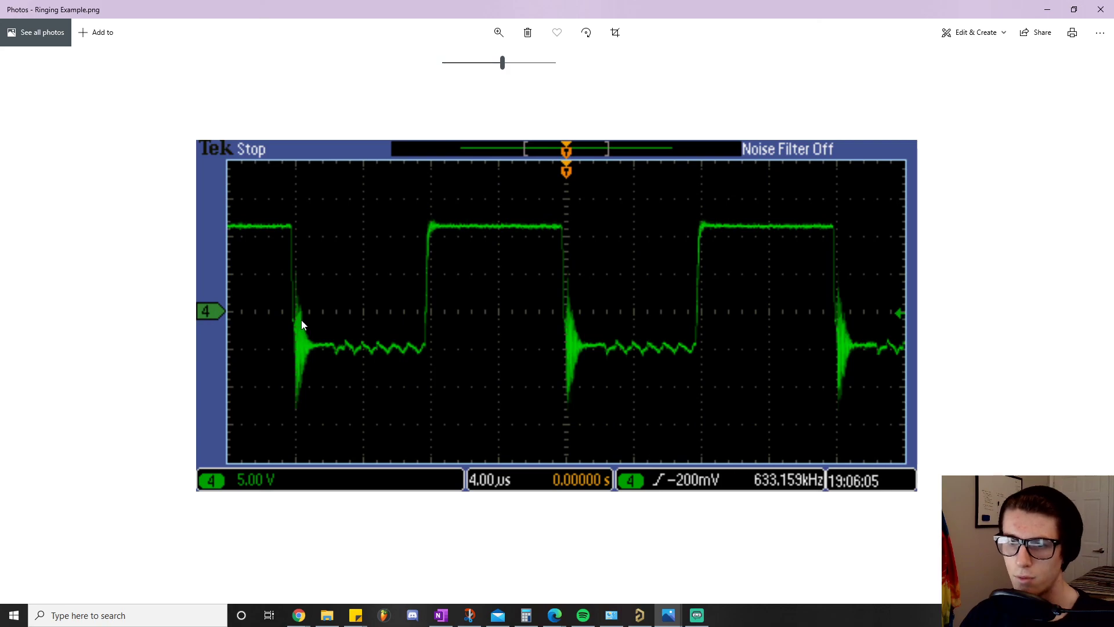
mouse_move(321, 428)
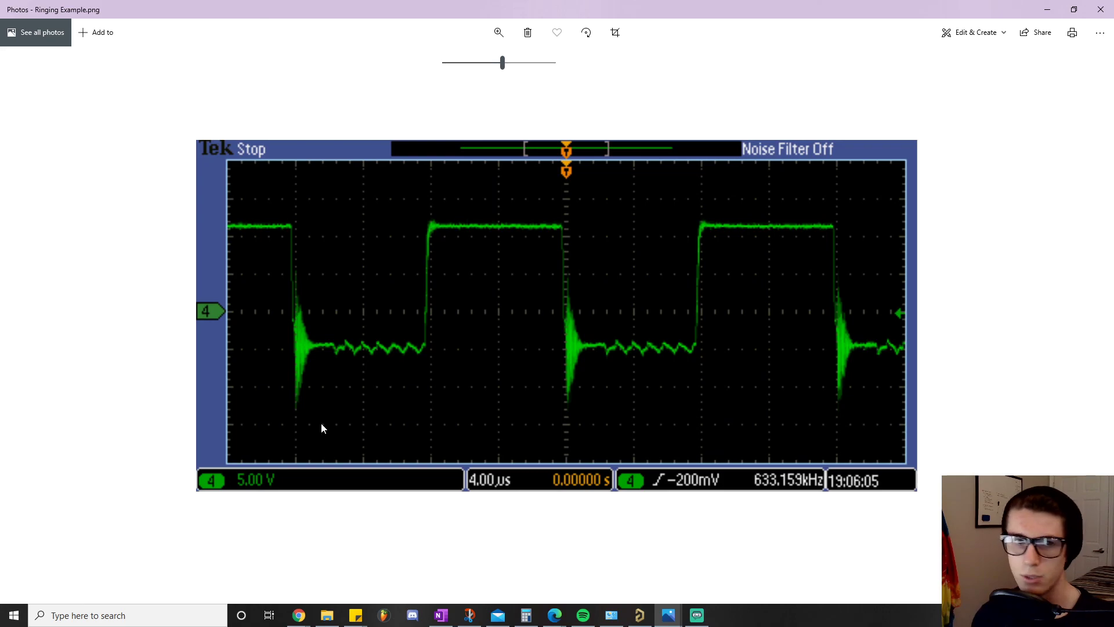
mouse_move(371, 347)
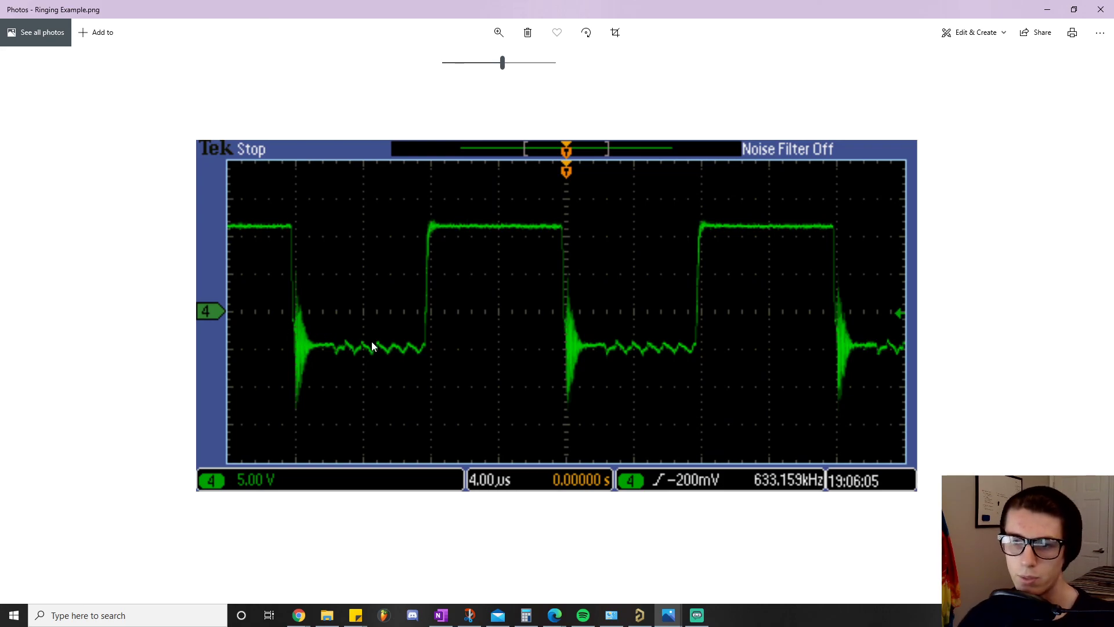
mouse_move(904, 182)
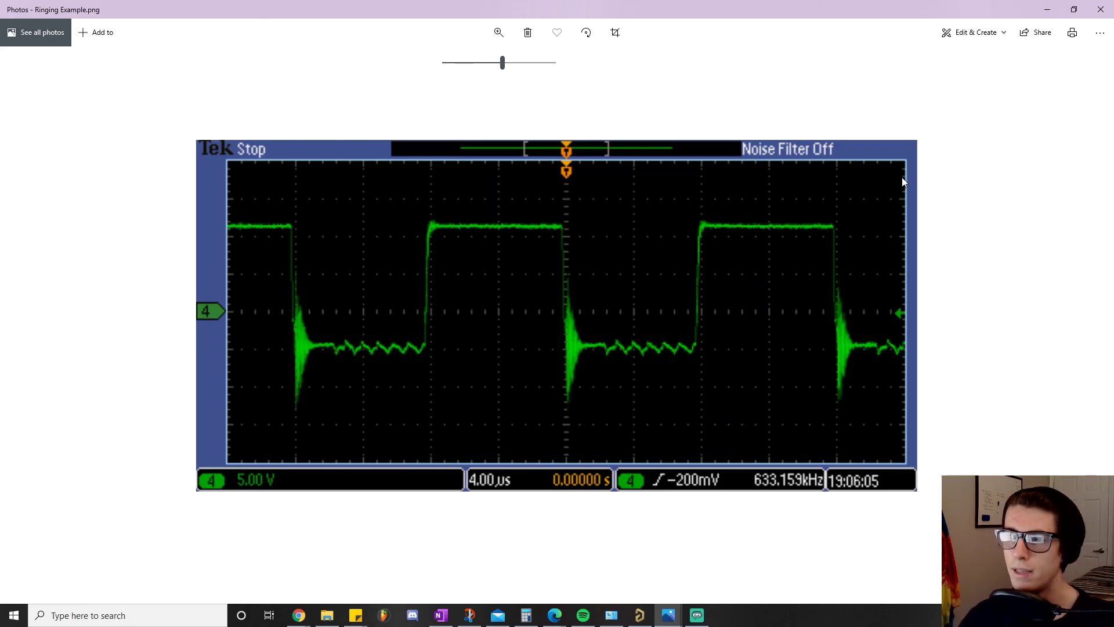
mouse_move(904, 199)
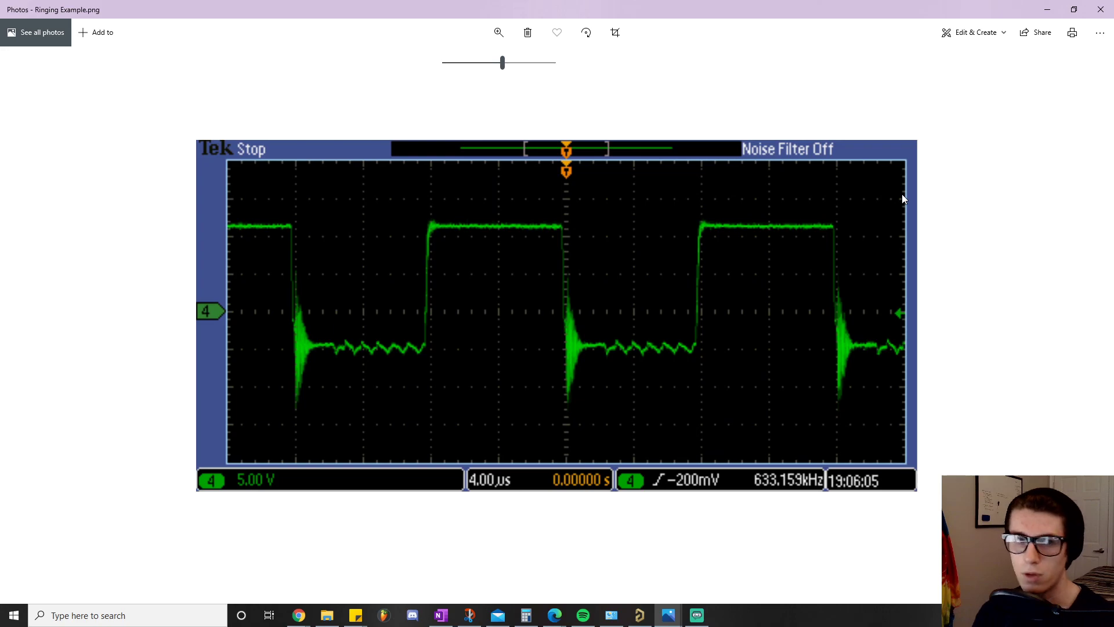
mouse_move(369, 258)
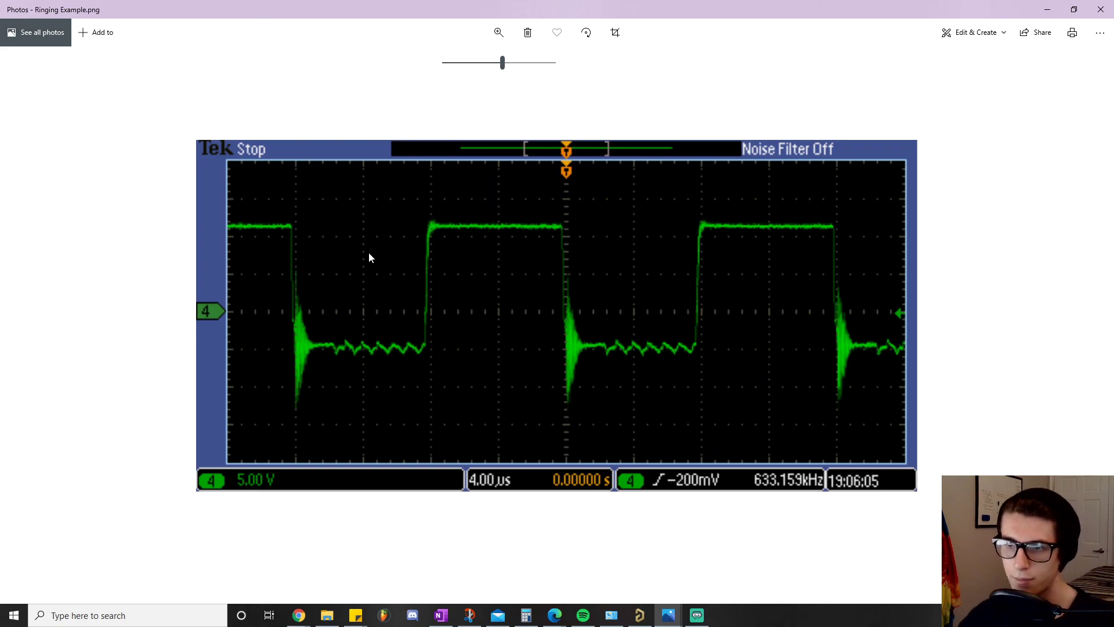
mouse_move(420, 349)
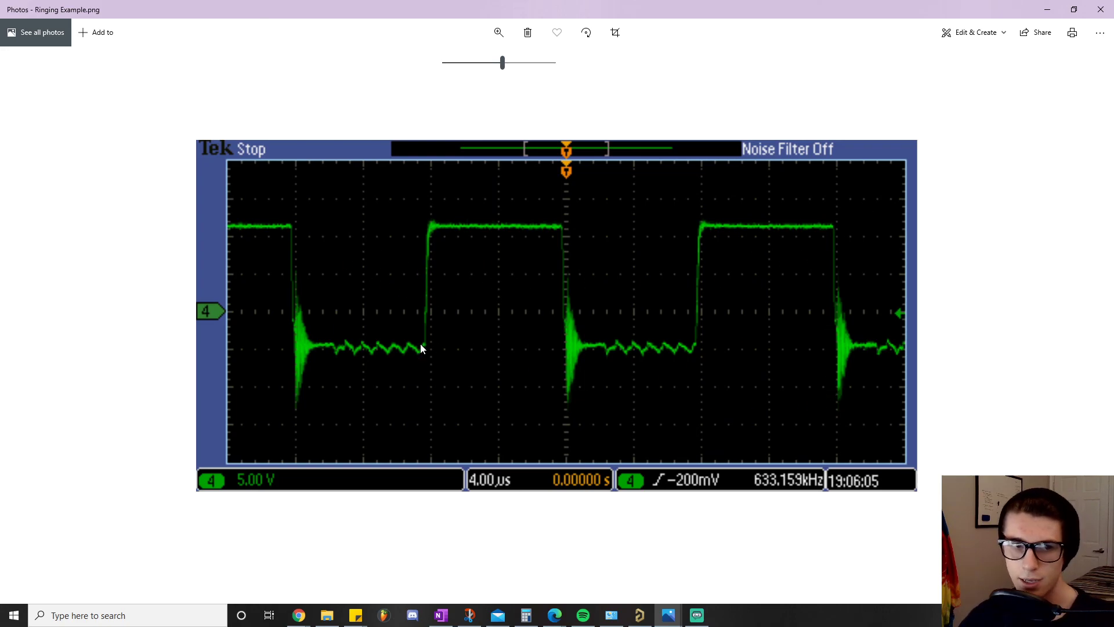
mouse_move(368, 325)
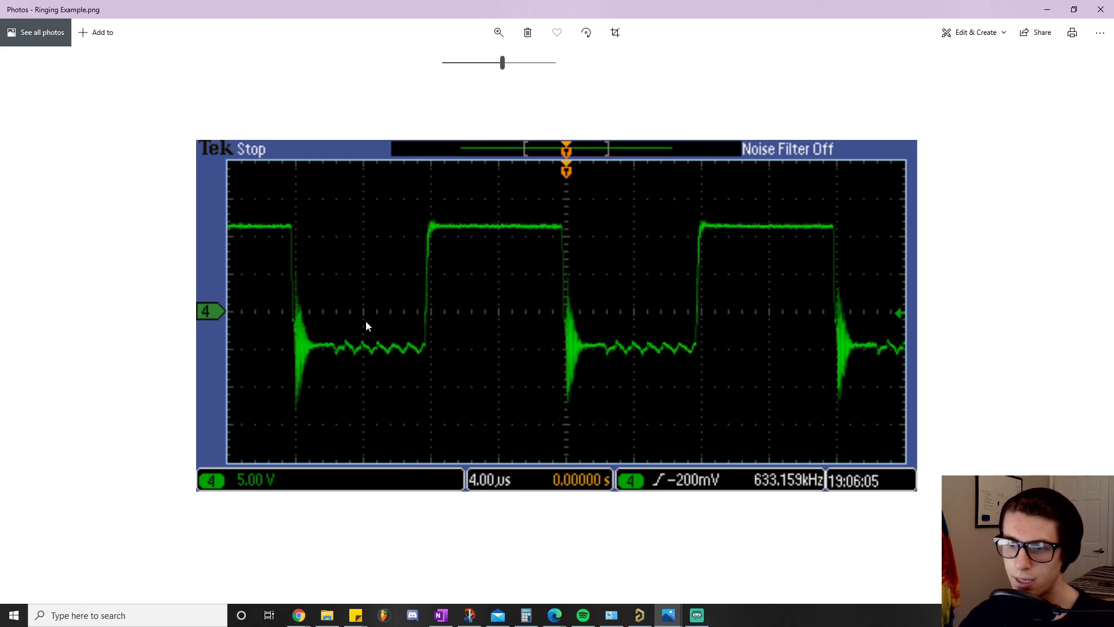
mouse_move(341, 242)
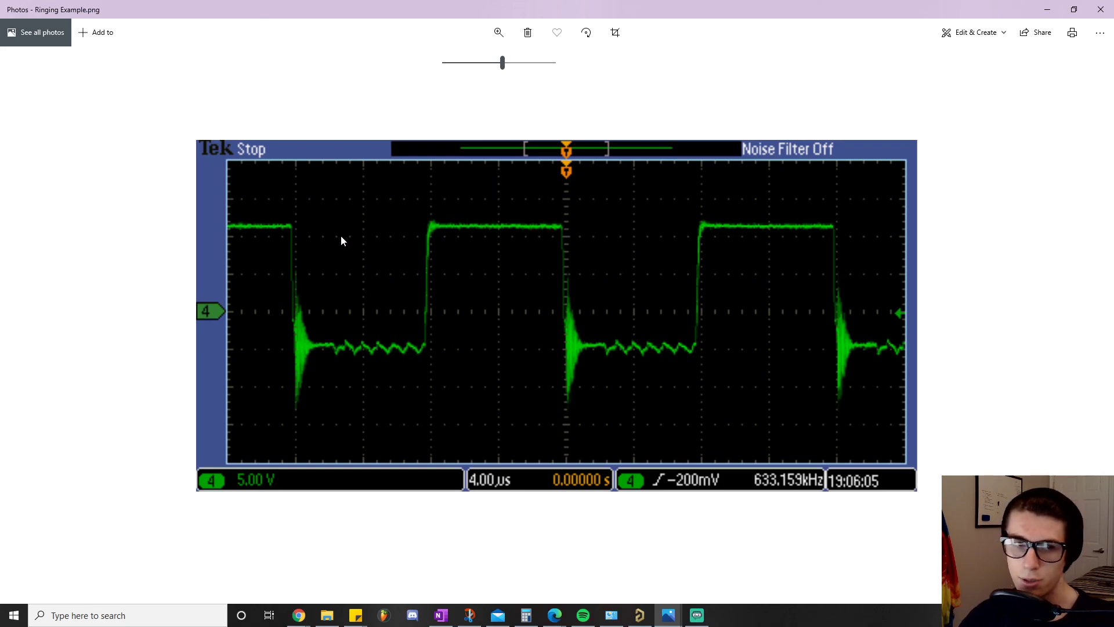
mouse_move(436, 274)
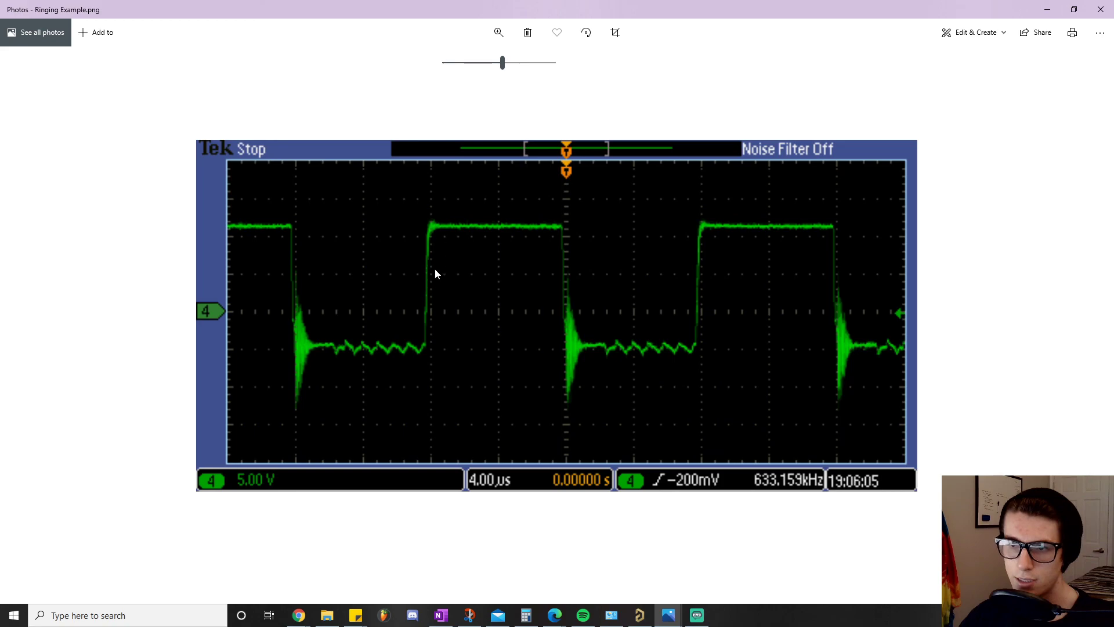
mouse_move(311, 348)
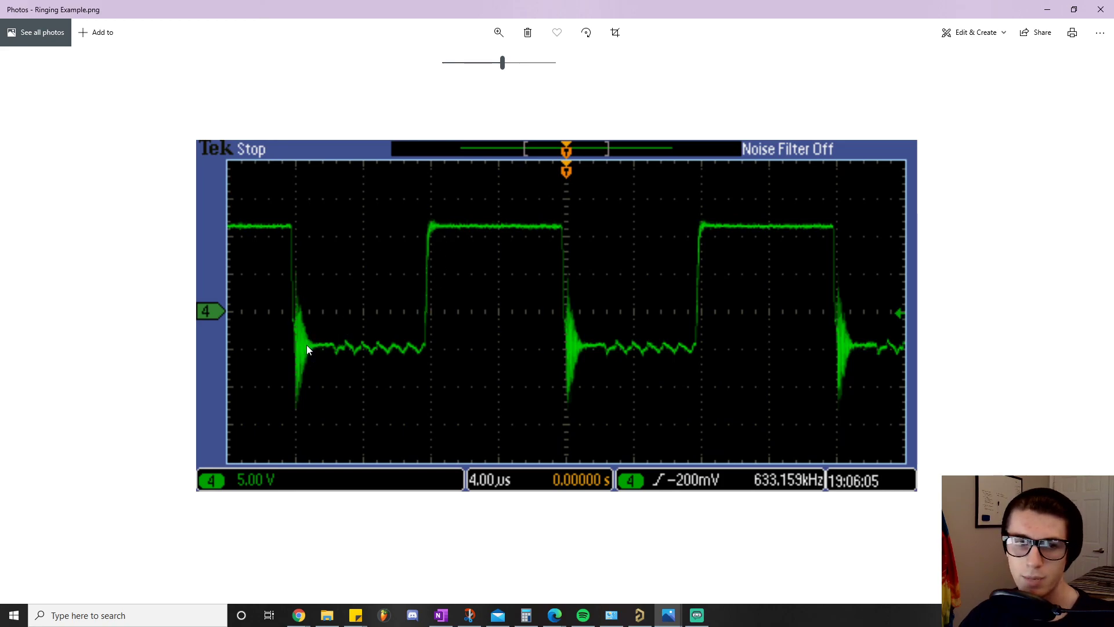
mouse_move(362, 345)
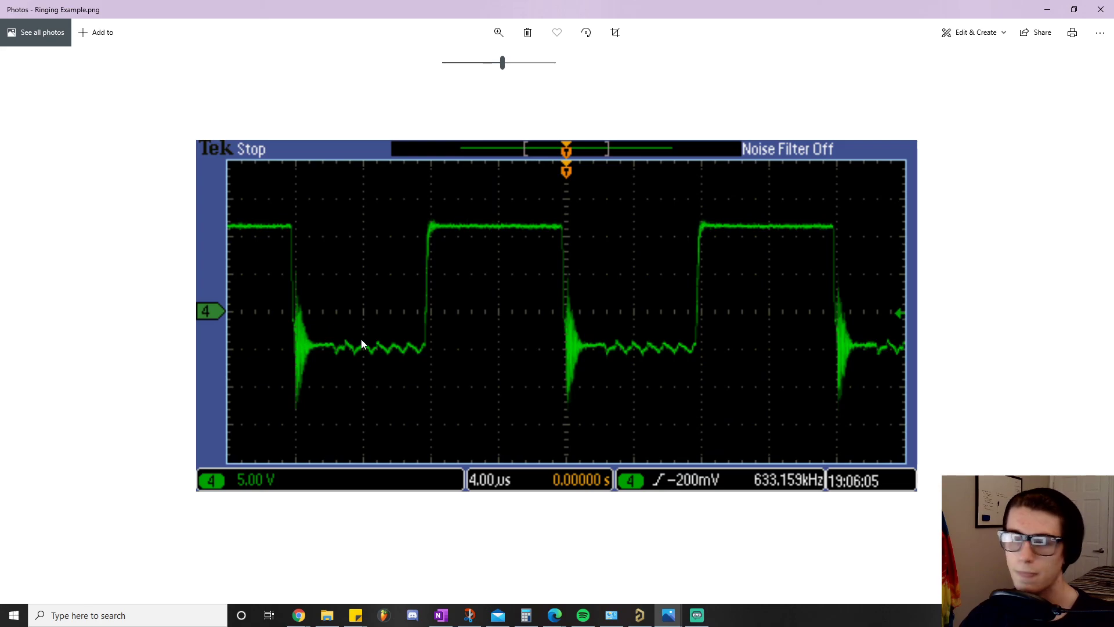
mouse_move(536, 328)
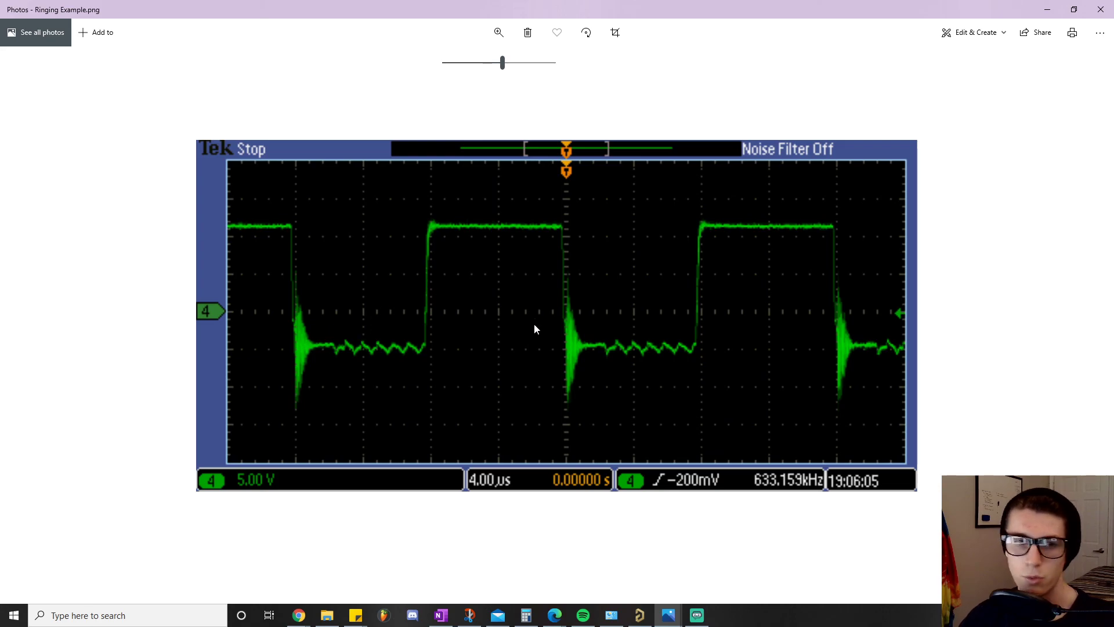
mouse_move(477, 341)
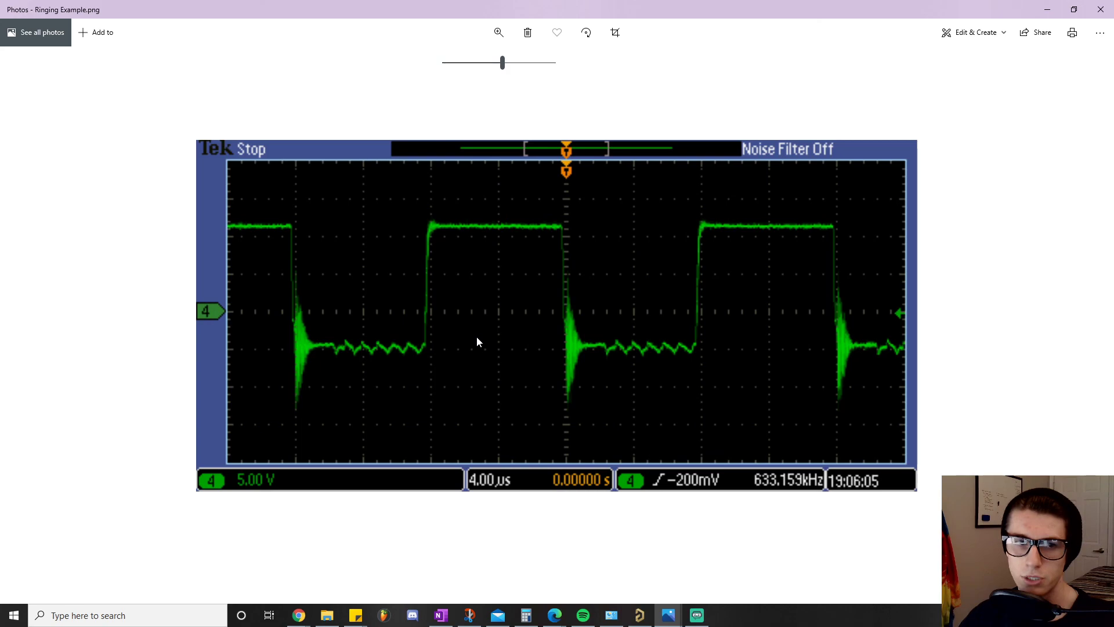
mouse_move(338, 243)
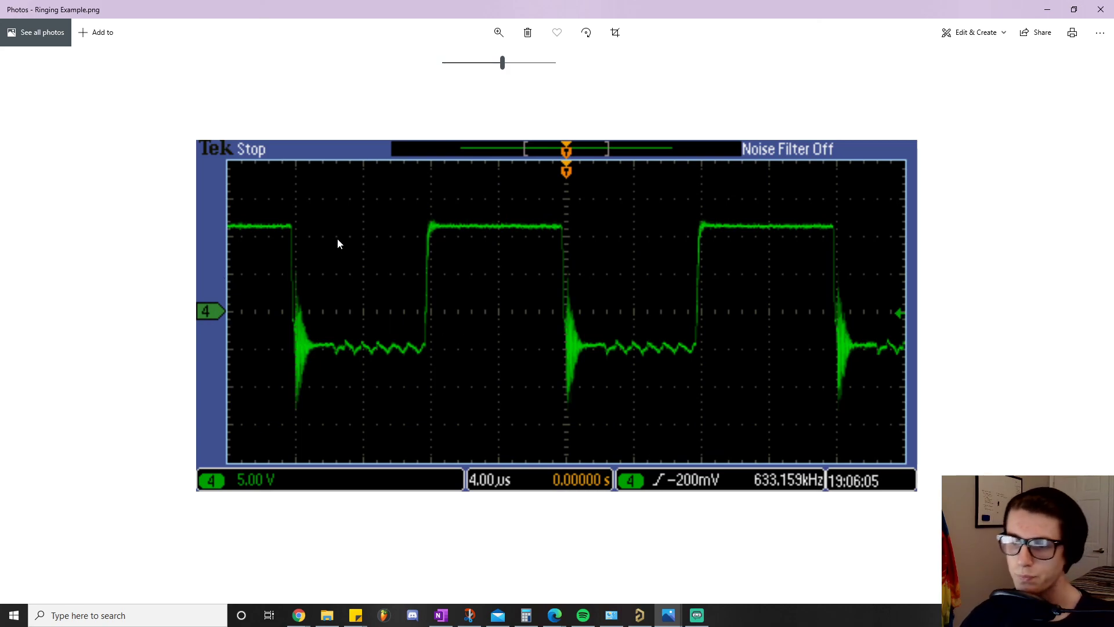
mouse_move(299, 615)
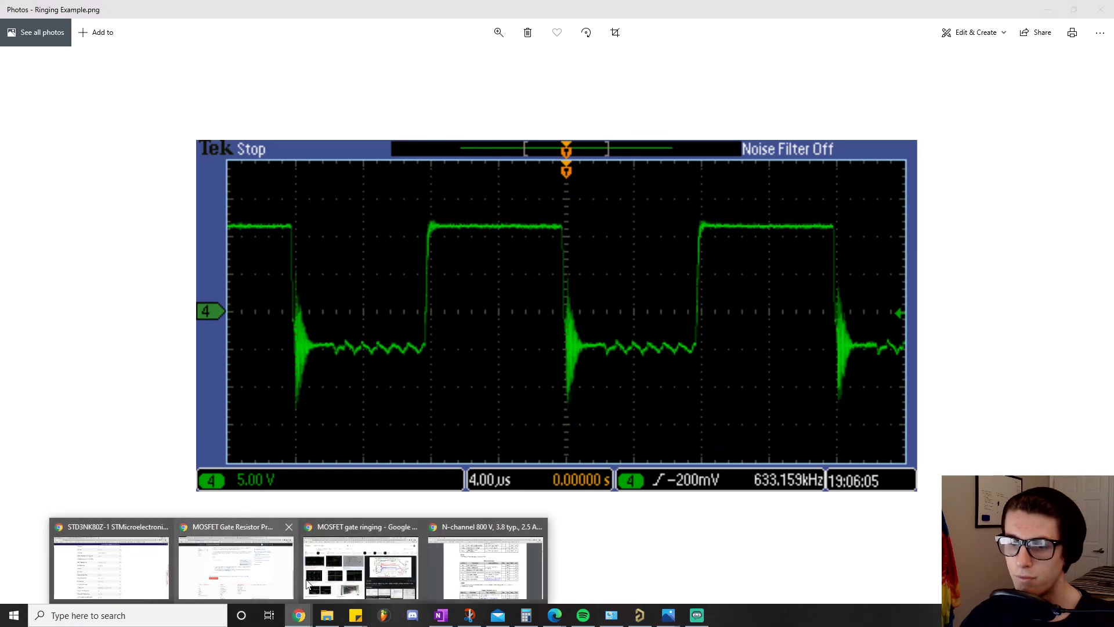
Step: Bring up Digi-Key's STD3NK80Z-1 listing showing 4.5 V threshold, 19 nC gate charge, 485 pF input capacitance
left_click(110, 561)
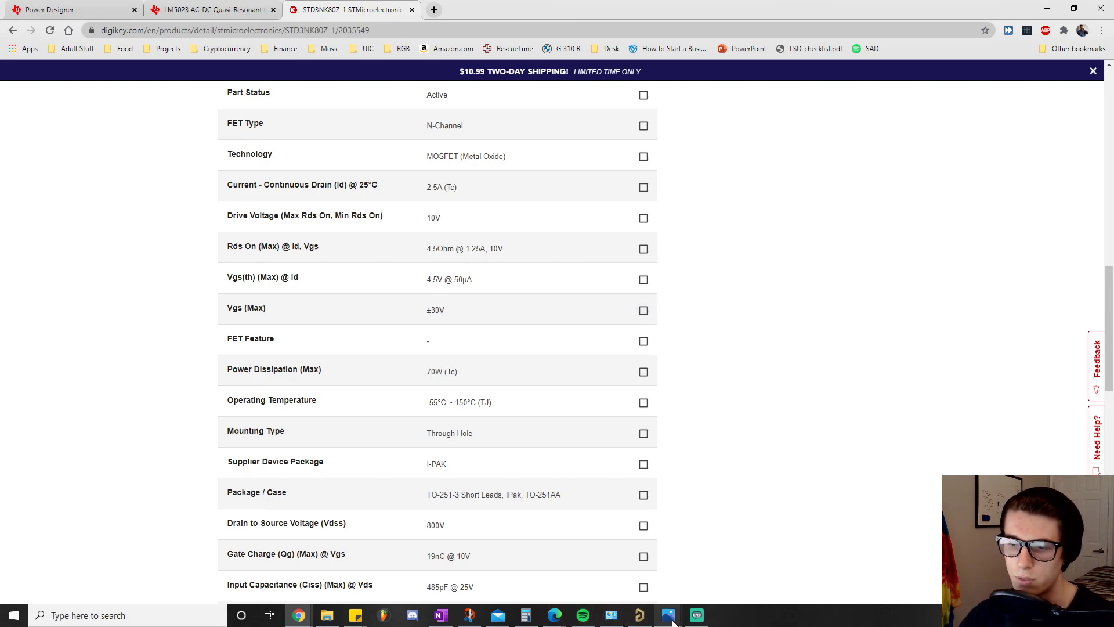
mouse_move(667, 615)
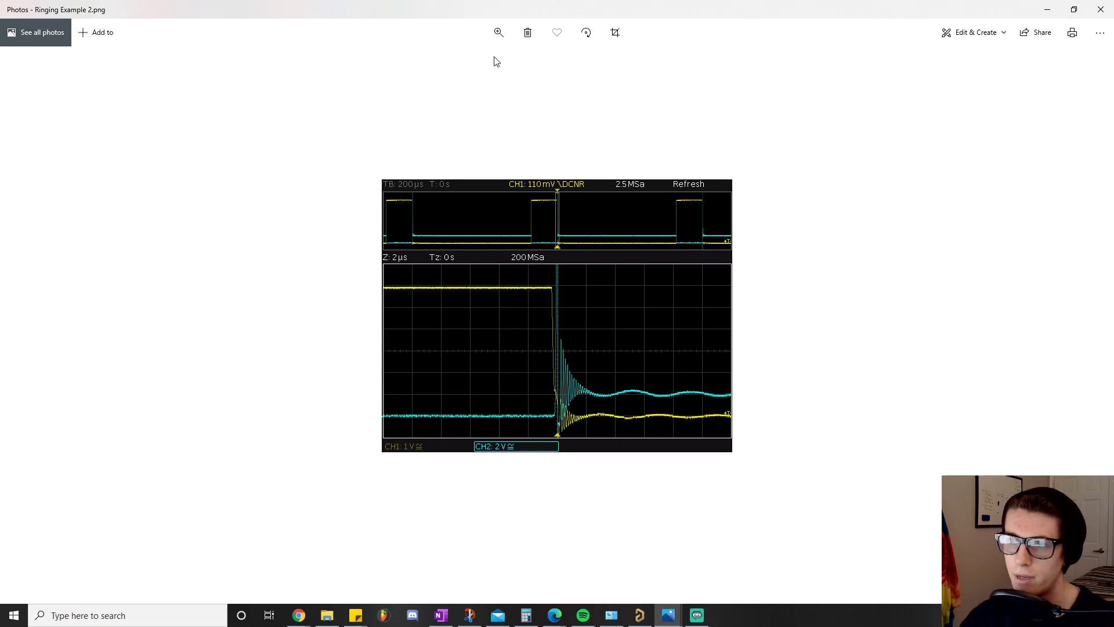
Step: Enlarge Ringing Example 2.png, the two-channel capture with strong ringing at the falling edge
left_click(498, 32)
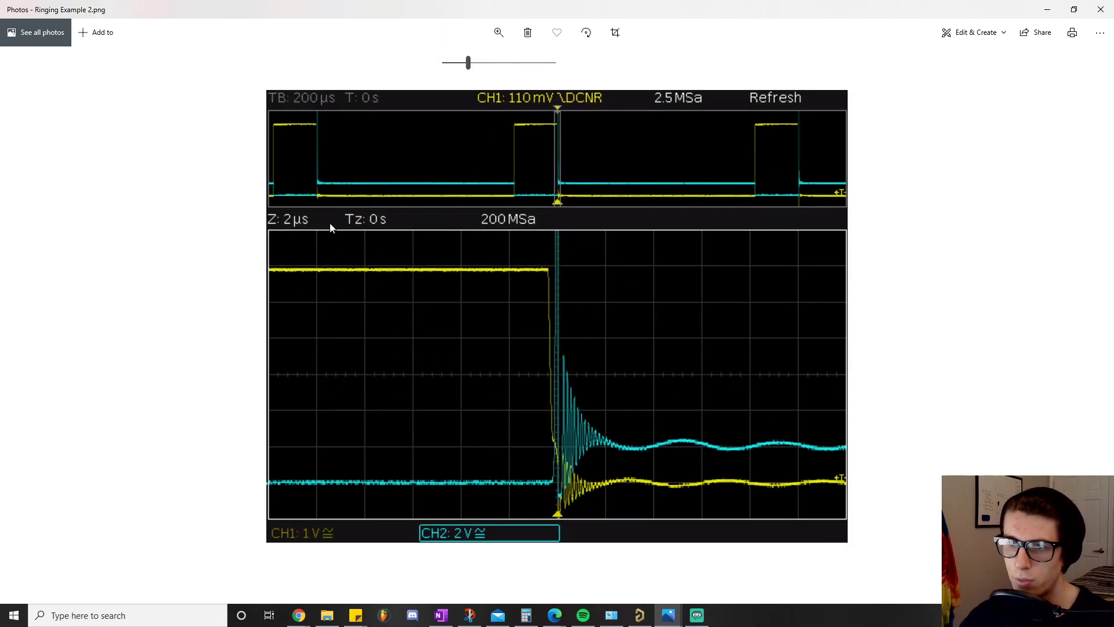
mouse_move(275, 280)
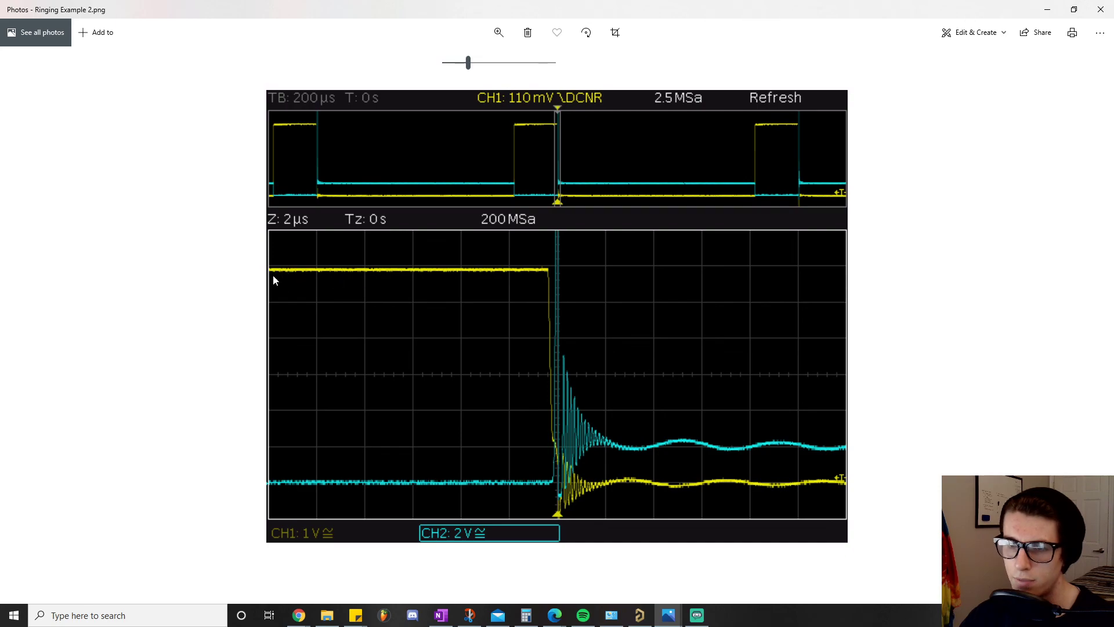
mouse_move(556, 479)
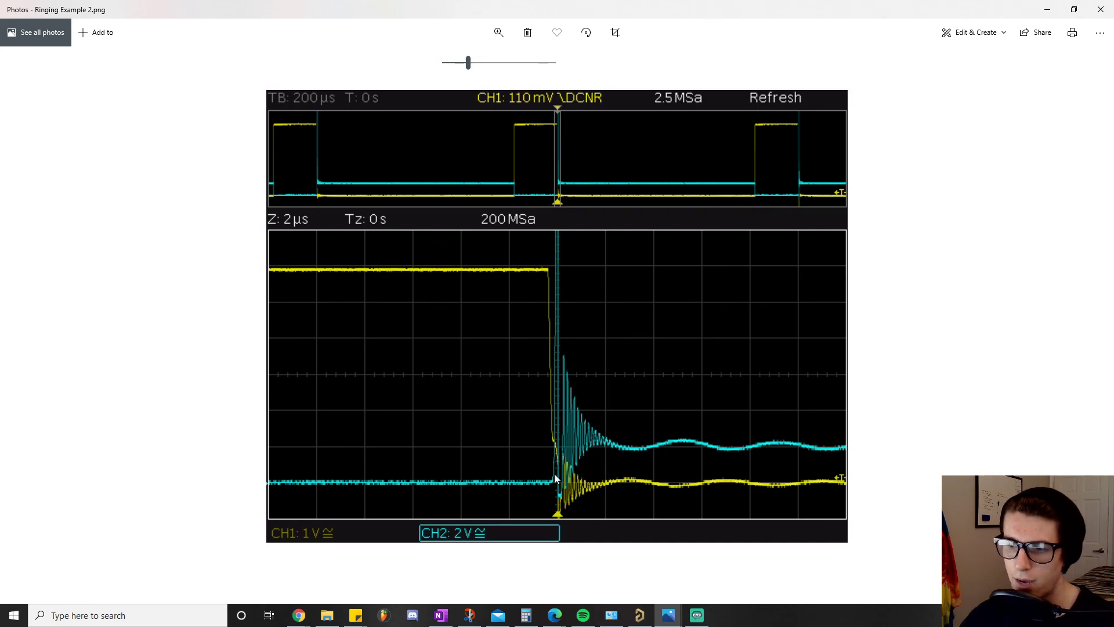
mouse_move(749, 517)
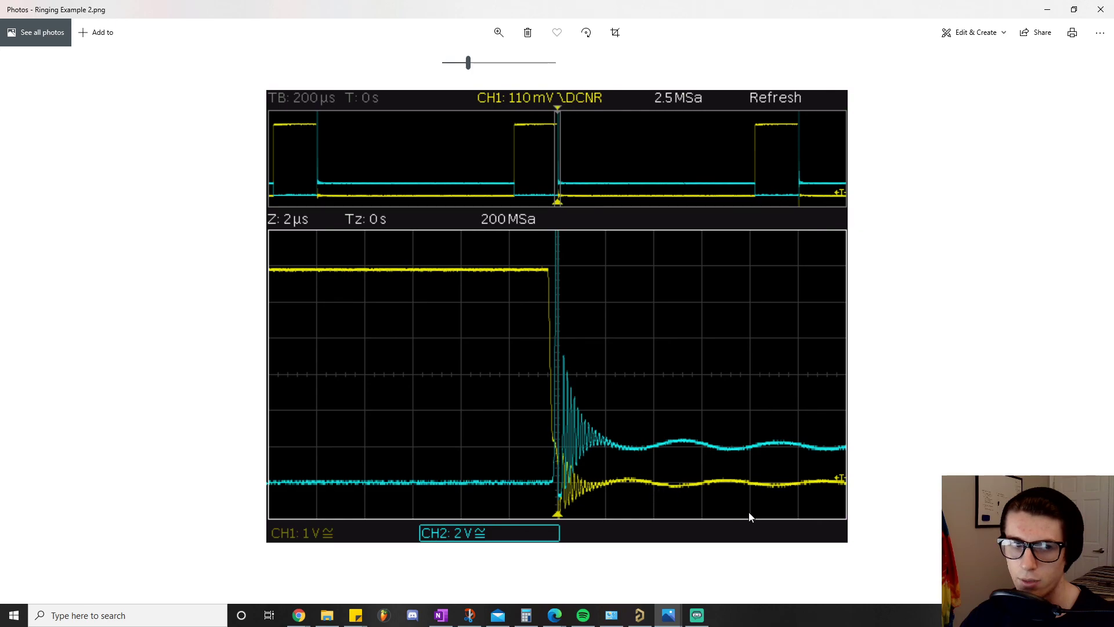
mouse_move(566, 420)
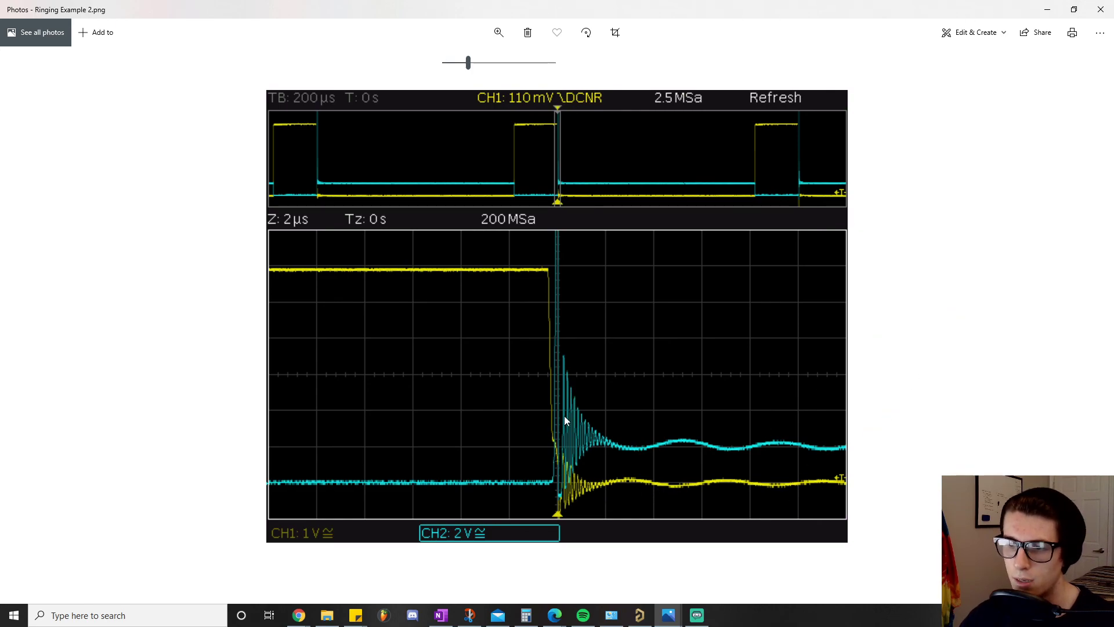
mouse_move(448, 259)
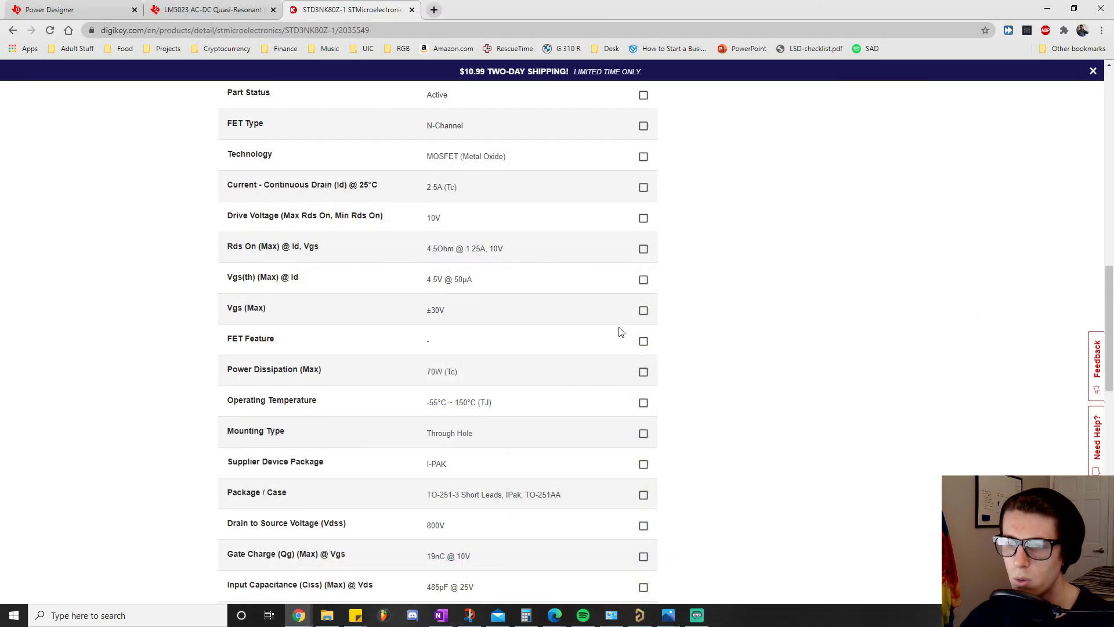
mouse_move(856, 469)
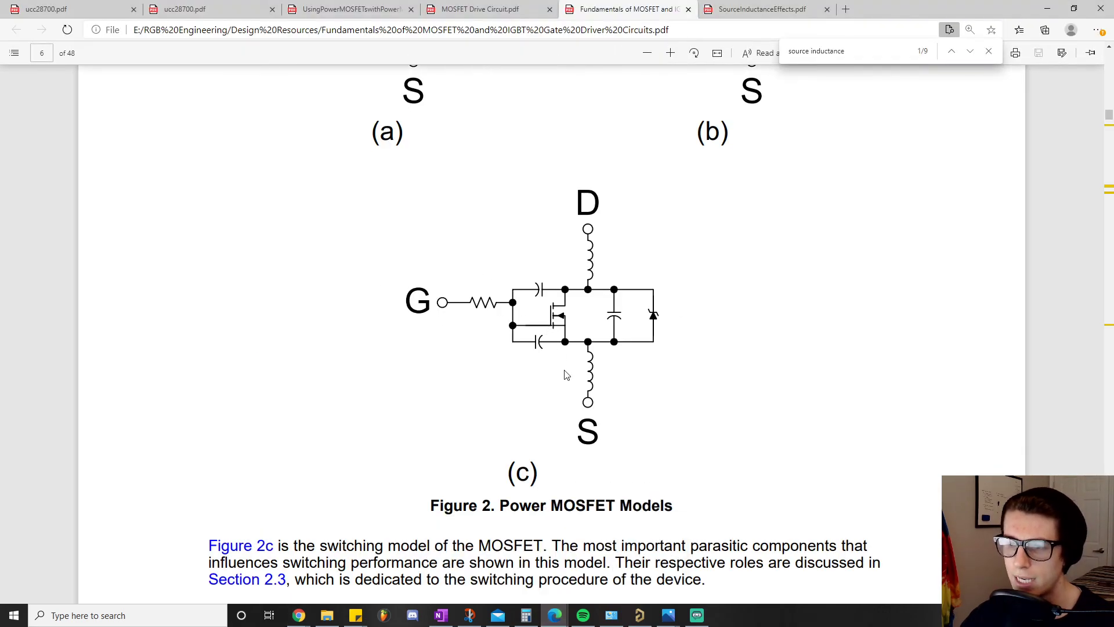
Step: Glance at the Toshiba note, then scroll the TI PDF to section 2.8 Effects of Parasitic Components and Figure 7
left_click(483, 8)
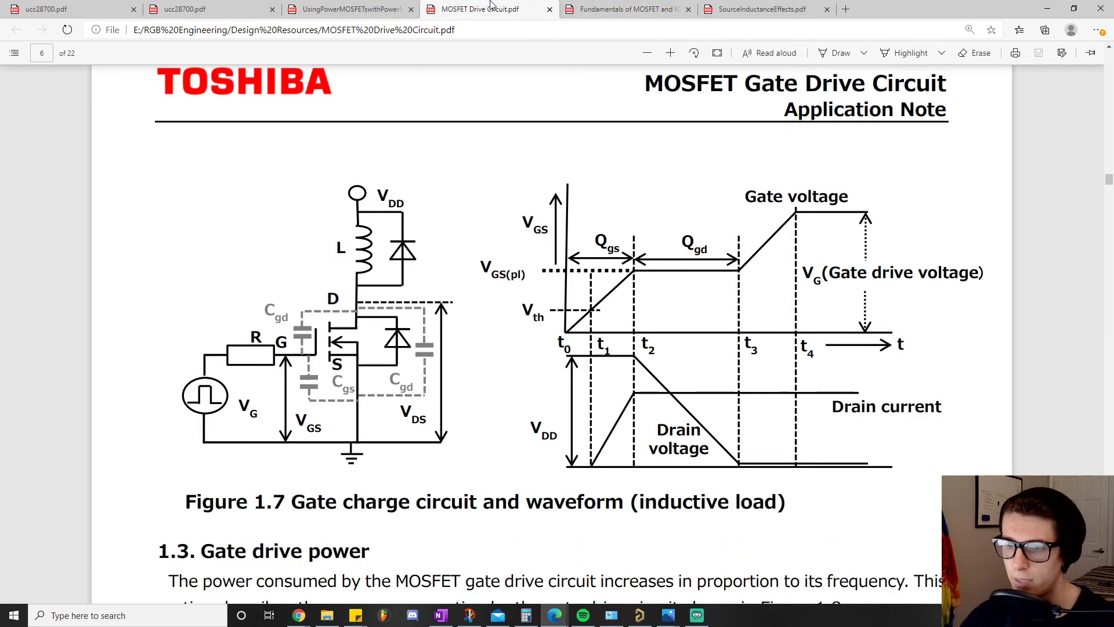
left_click(628, 10)
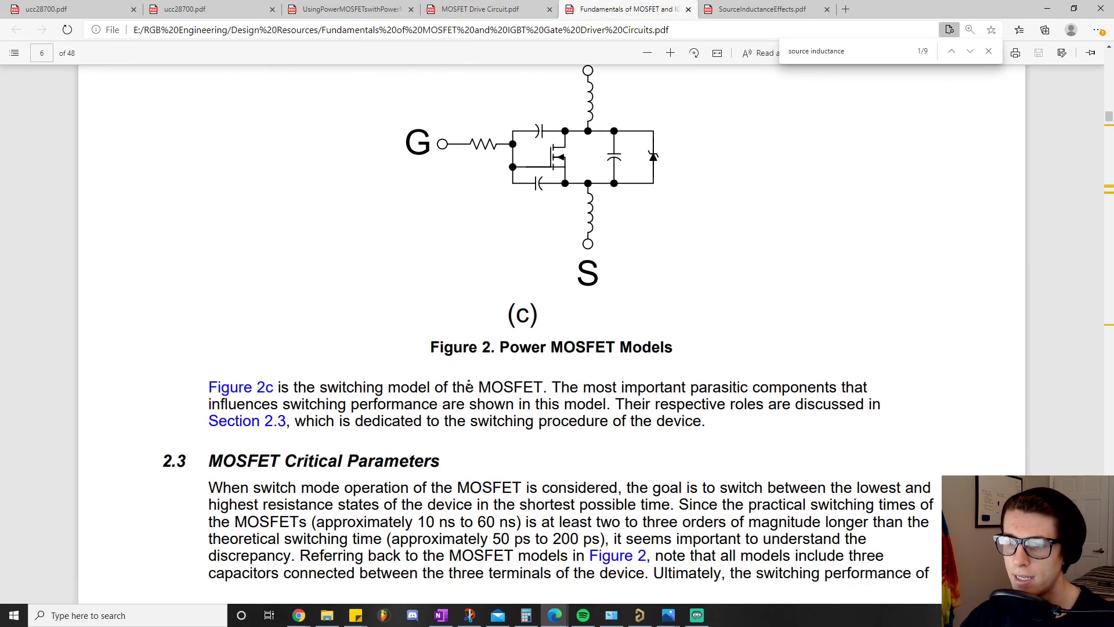
scroll("down", 3)
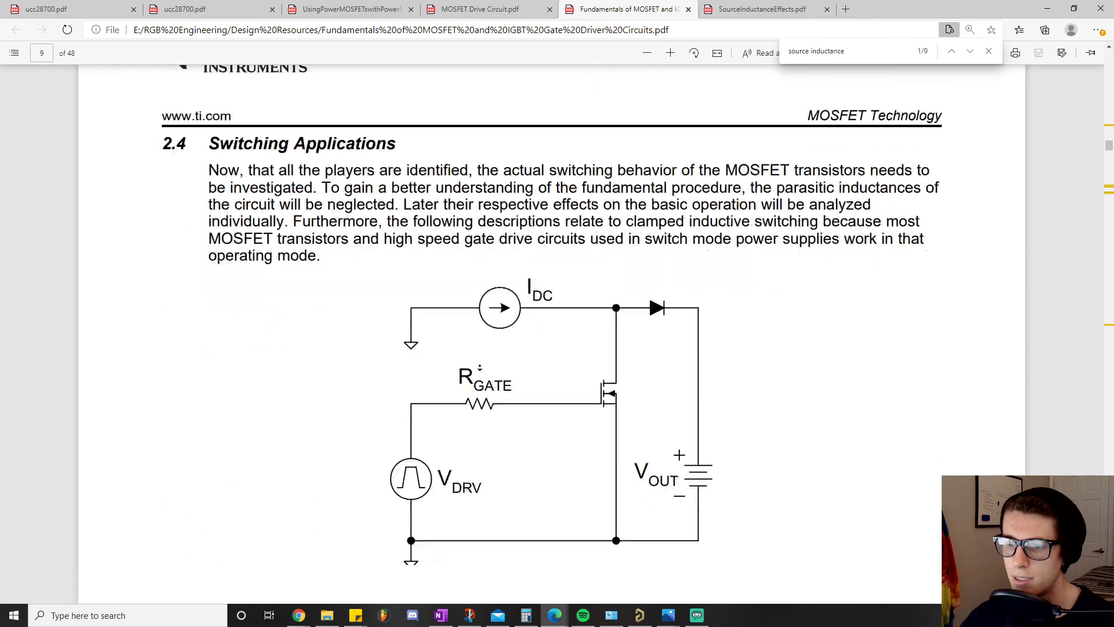
scroll("down", 3)
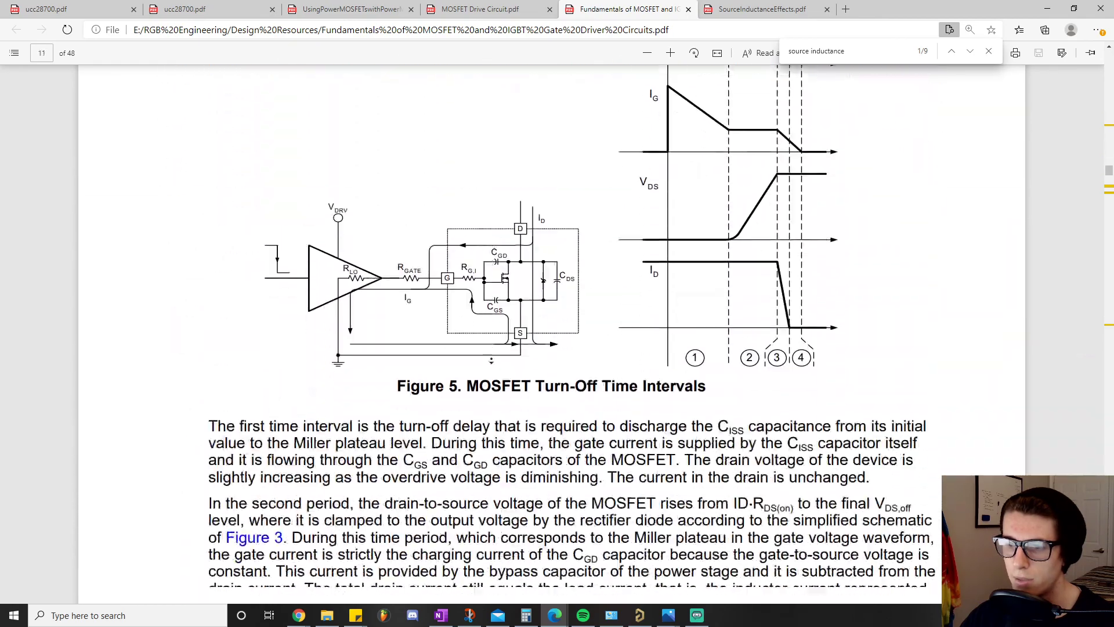
scroll("down", 3)
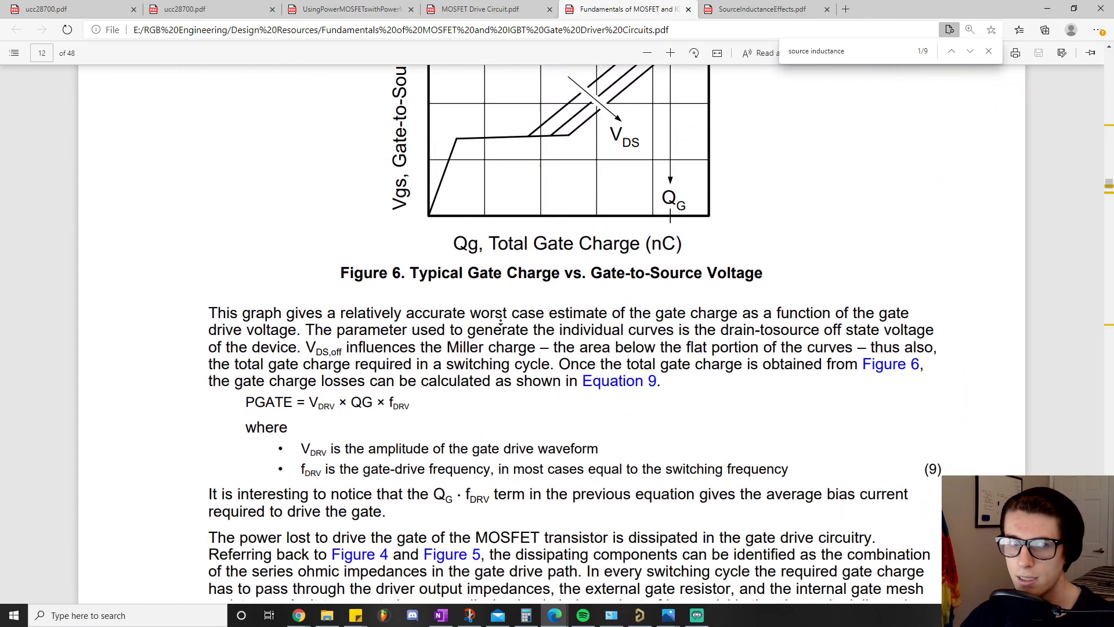
scroll("down", 3)
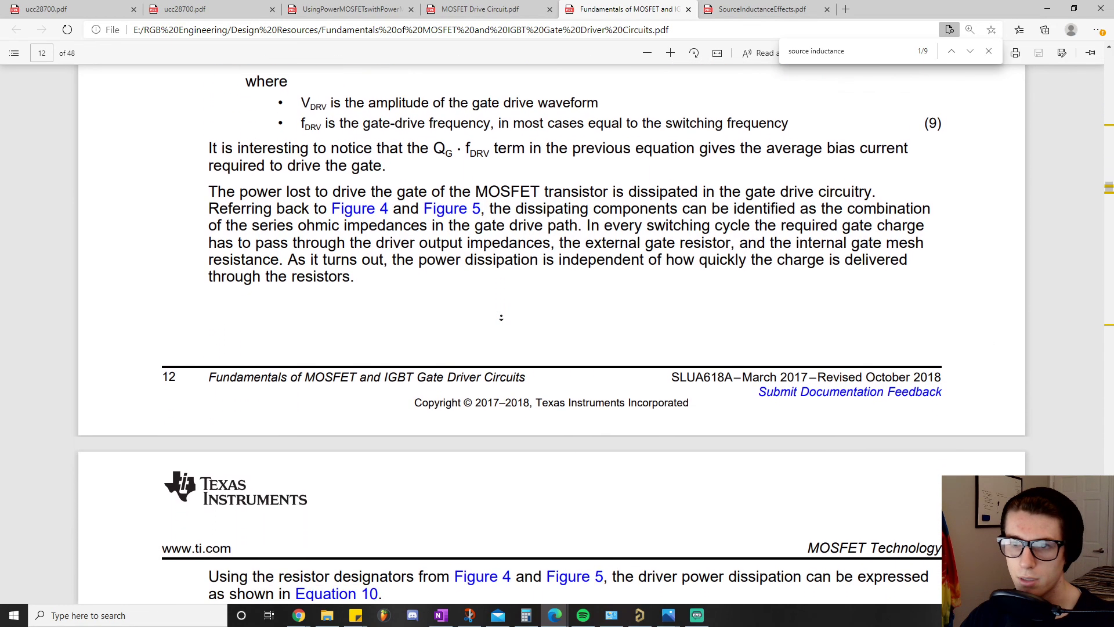
scroll("down", 3)
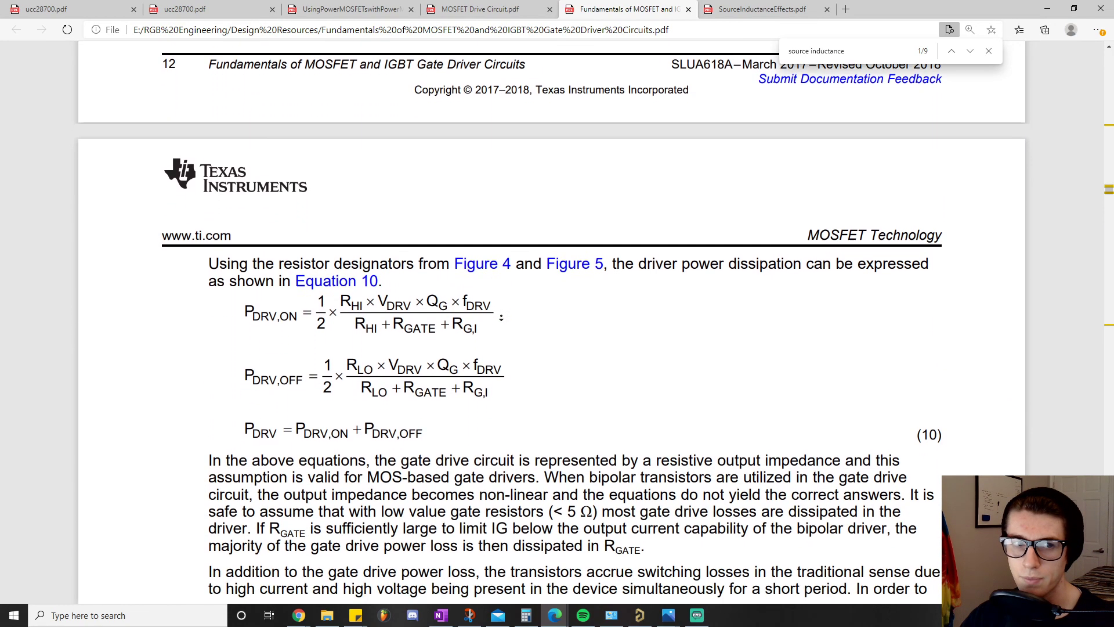
scroll("down", 3)
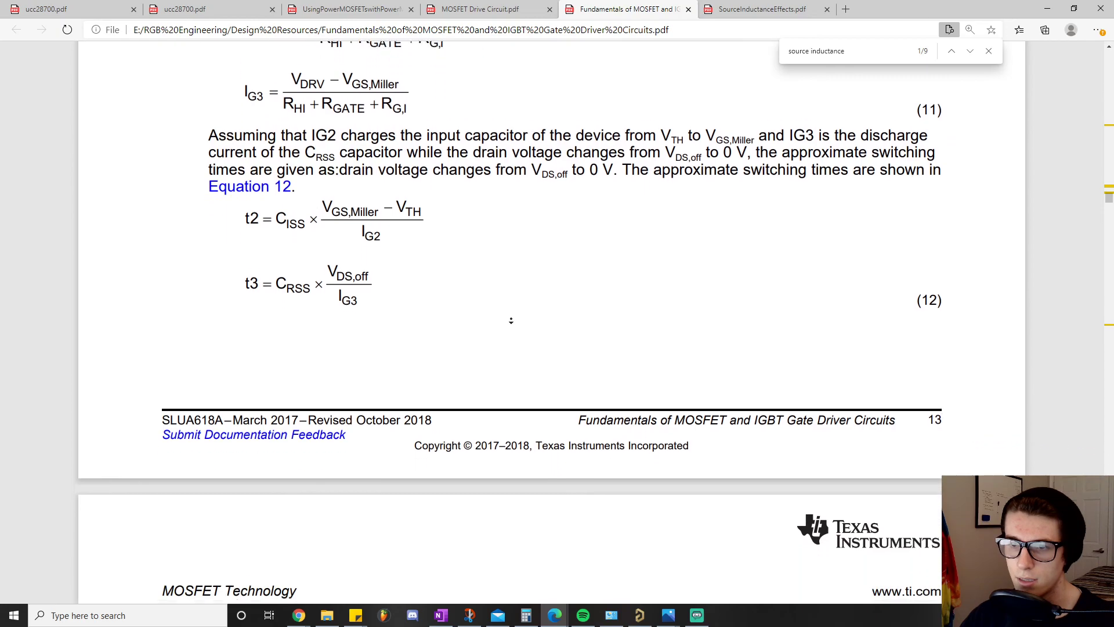
scroll("down", 3)
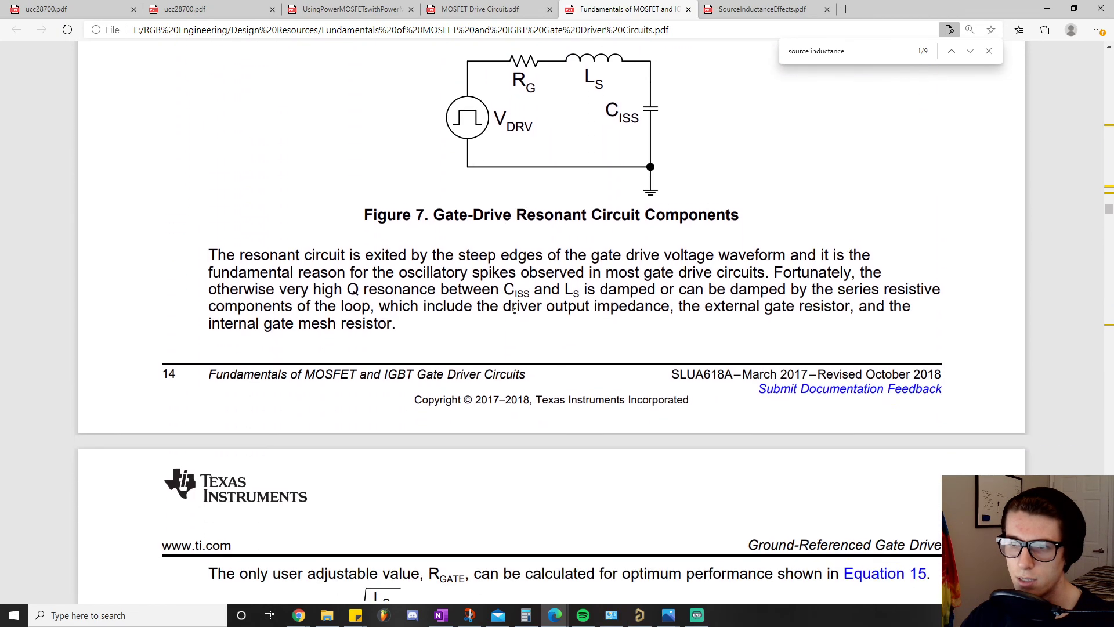
scroll("up", 3)
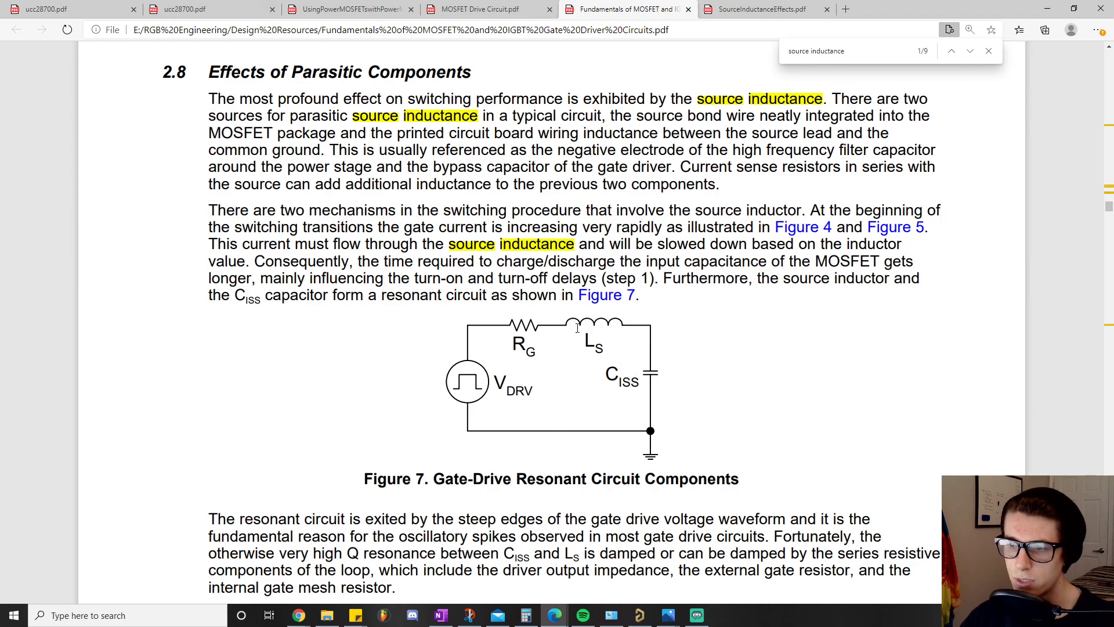
mouse_move(571, 365)
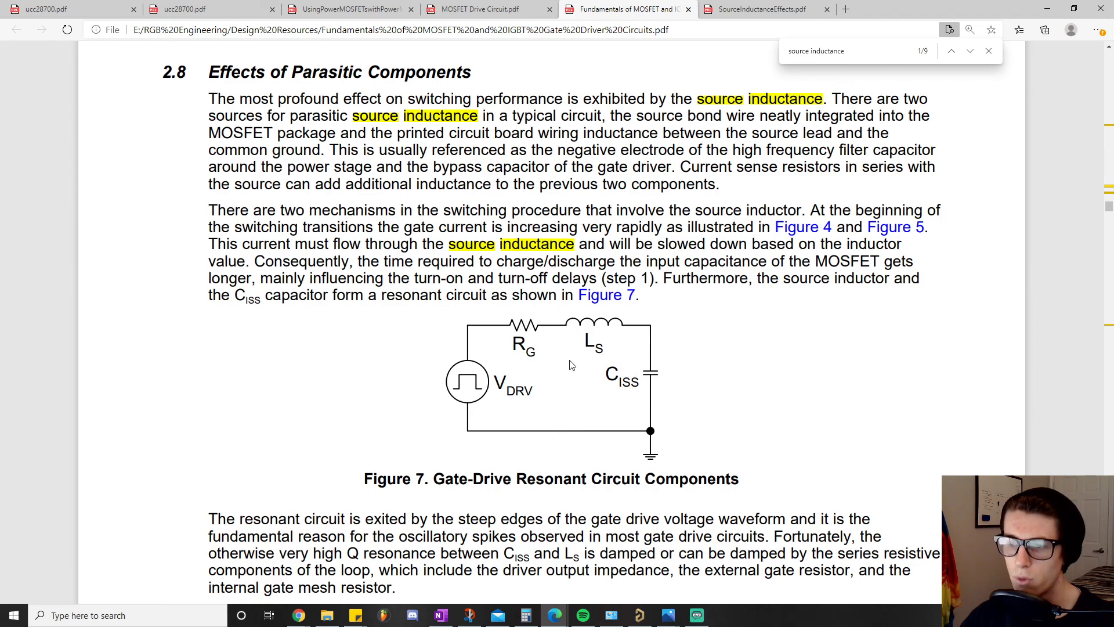
mouse_move(589, 324)
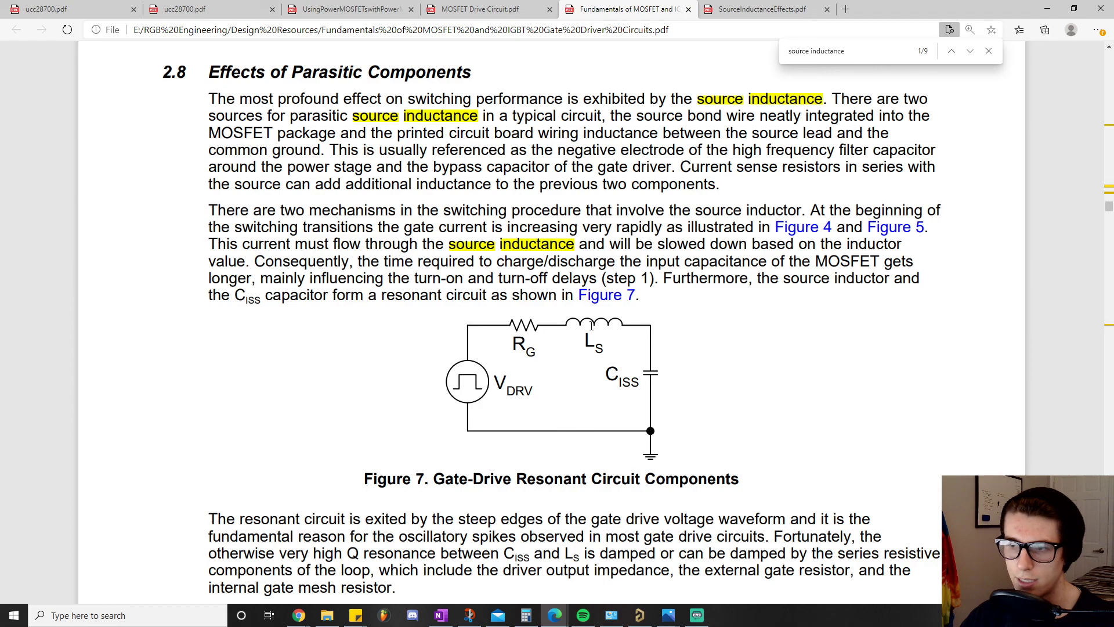
mouse_move(398, 425)
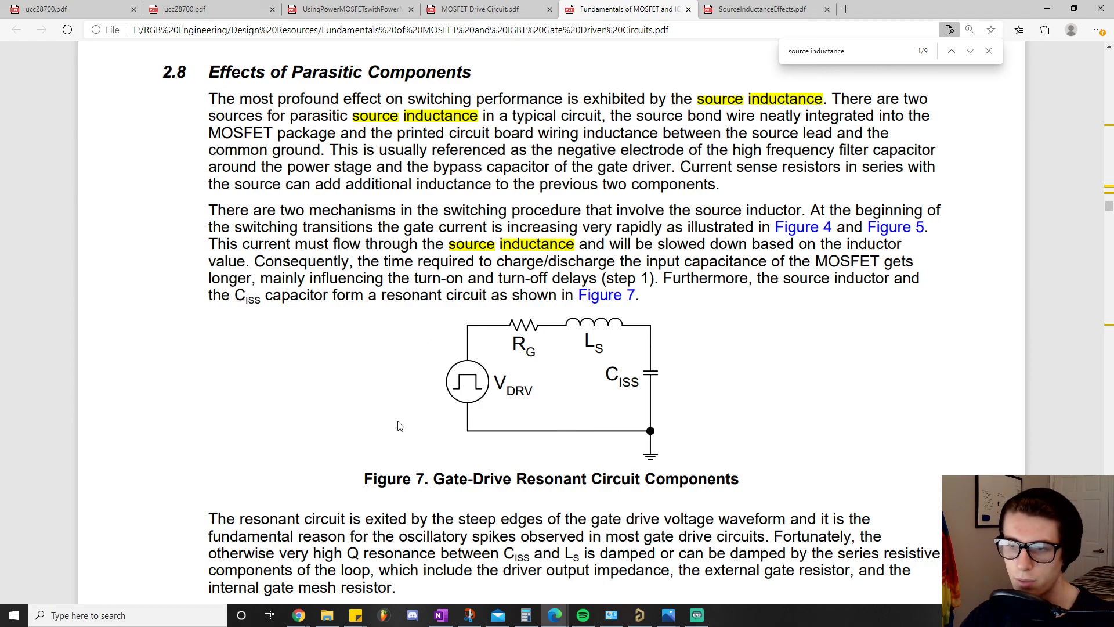
mouse_move(538, 503)
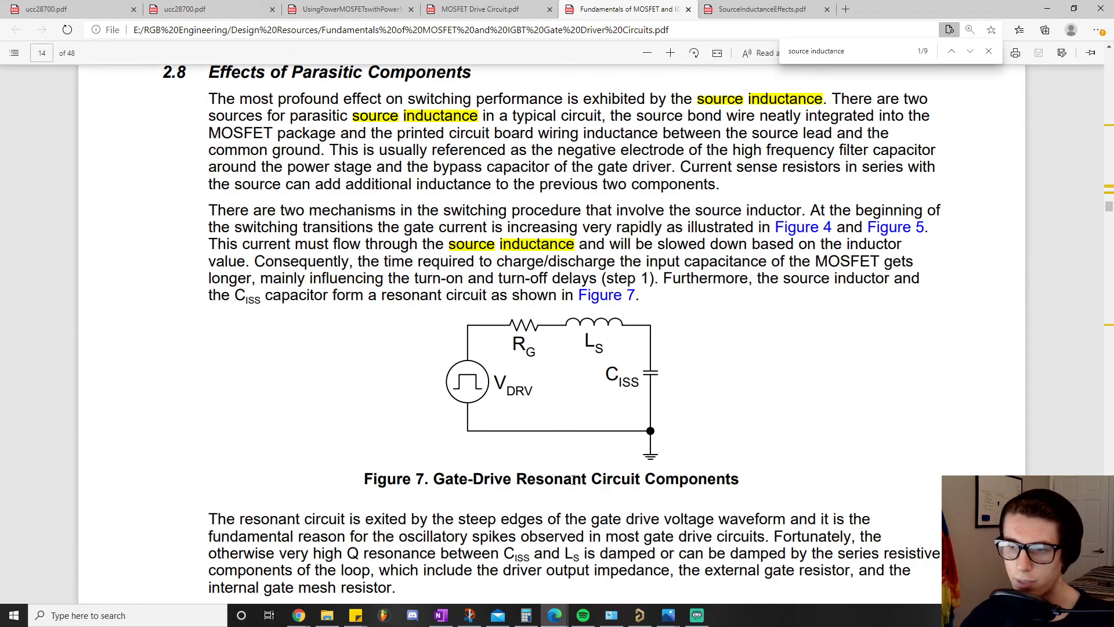
mouse_move(664, 306)
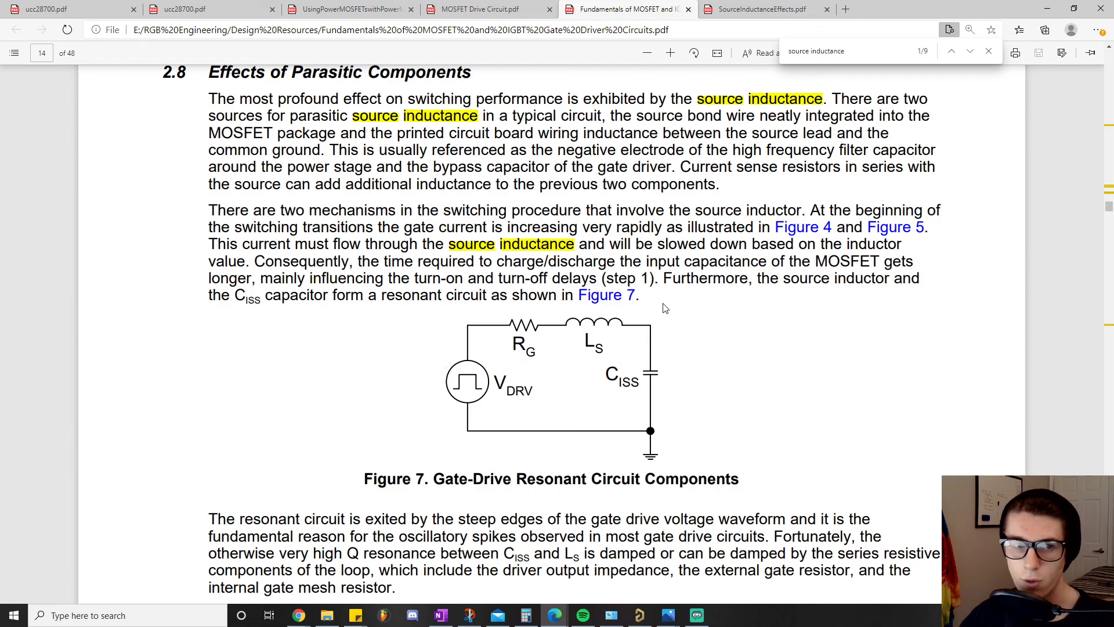
mouse_move(593, 345)
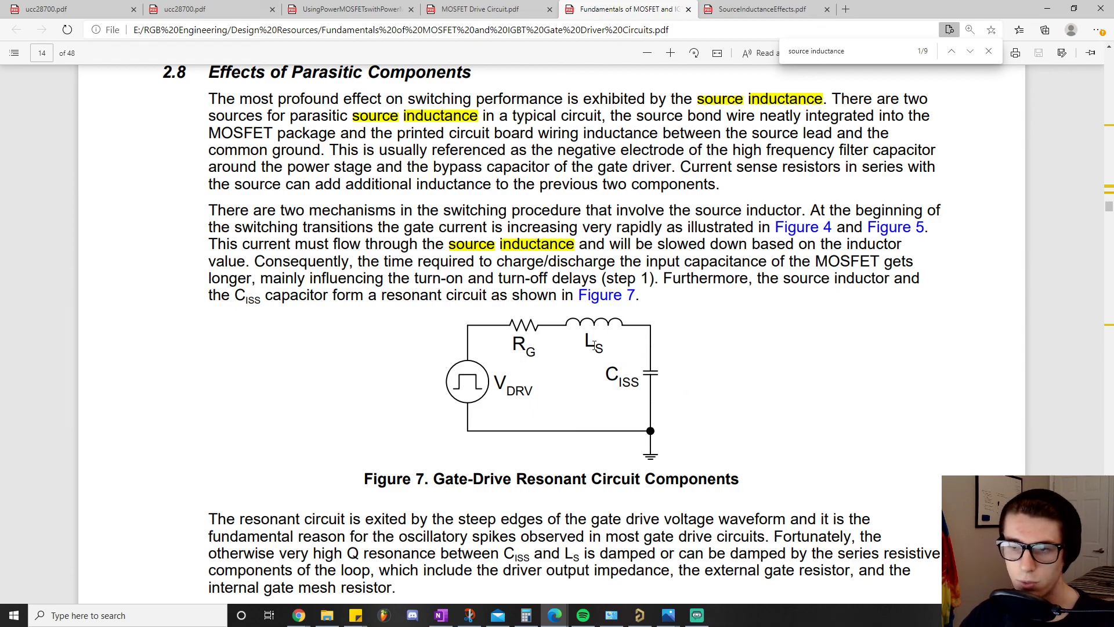
mouse_move(686, 361)
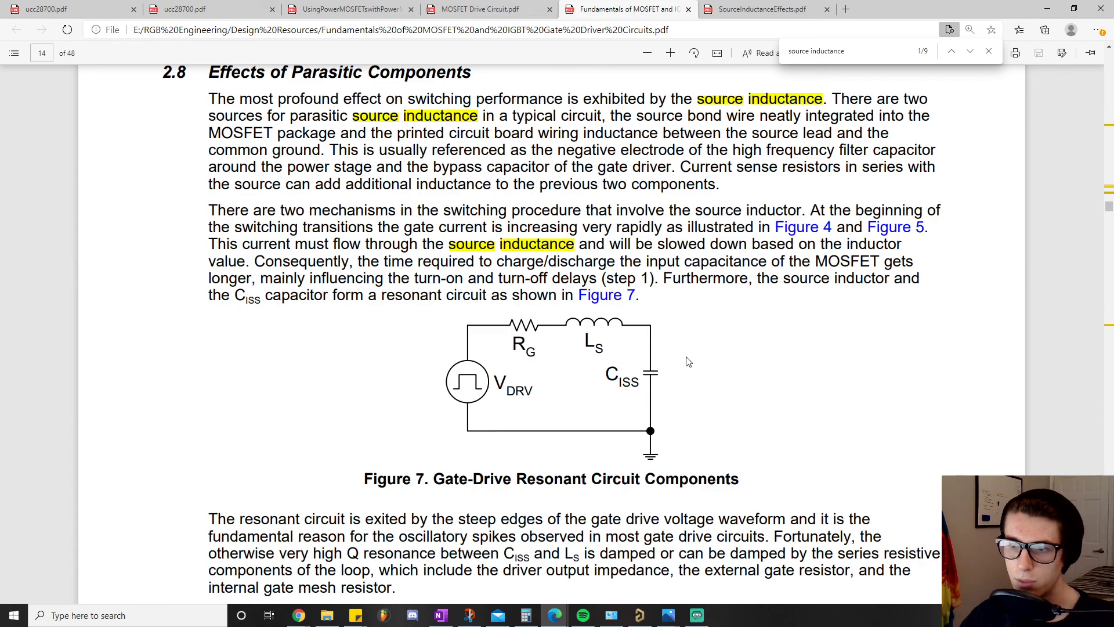
mouse_move(412, 264)
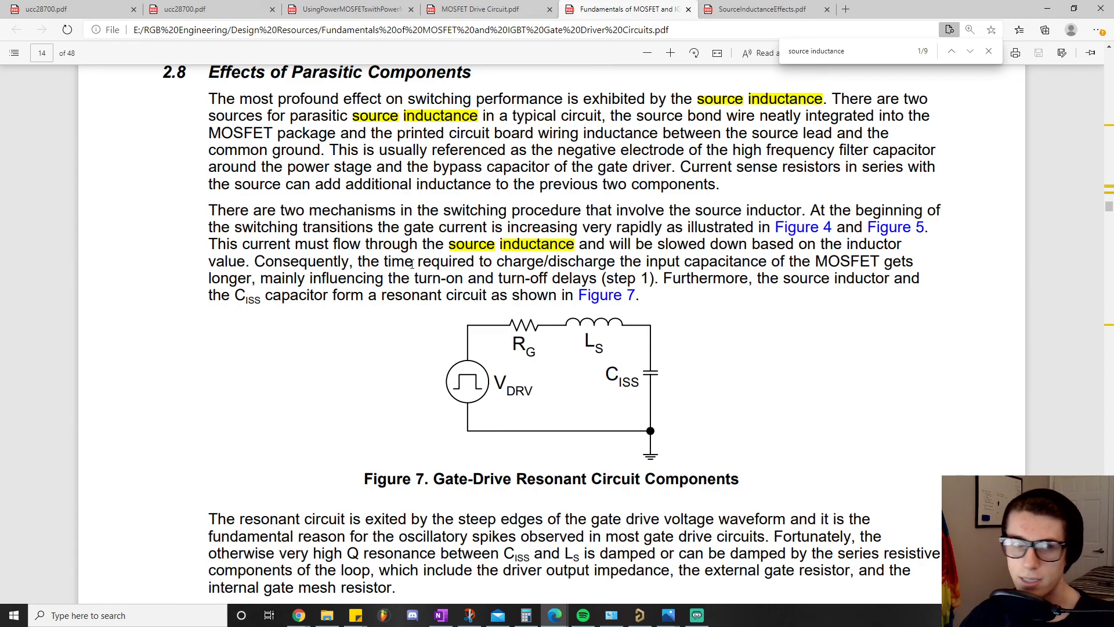
mouse_move(695, 399)
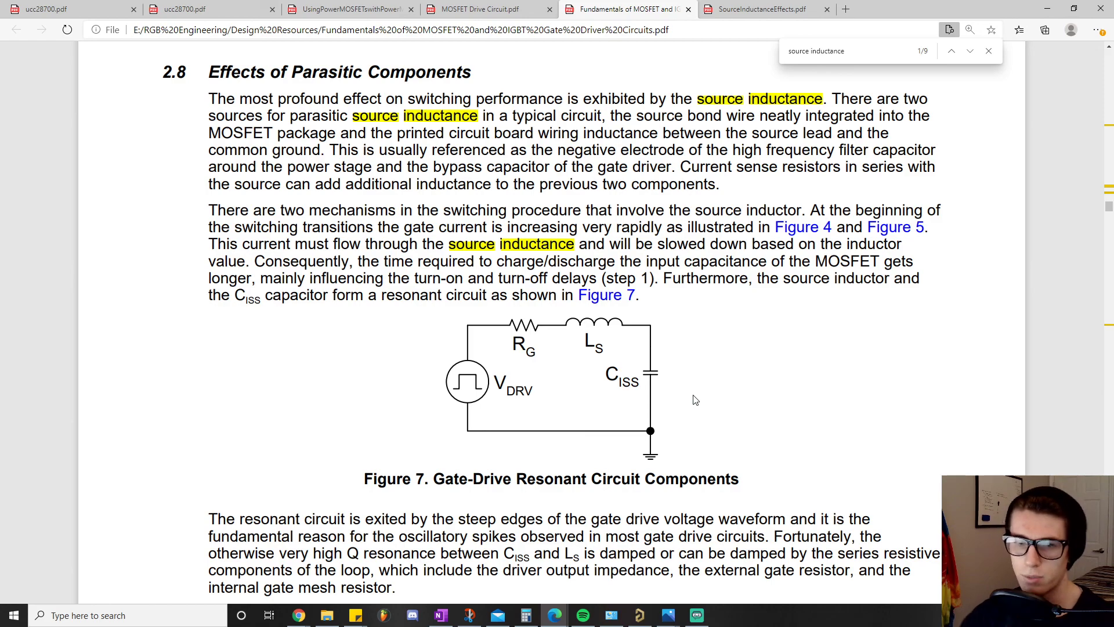
mouse_move(713, 178)
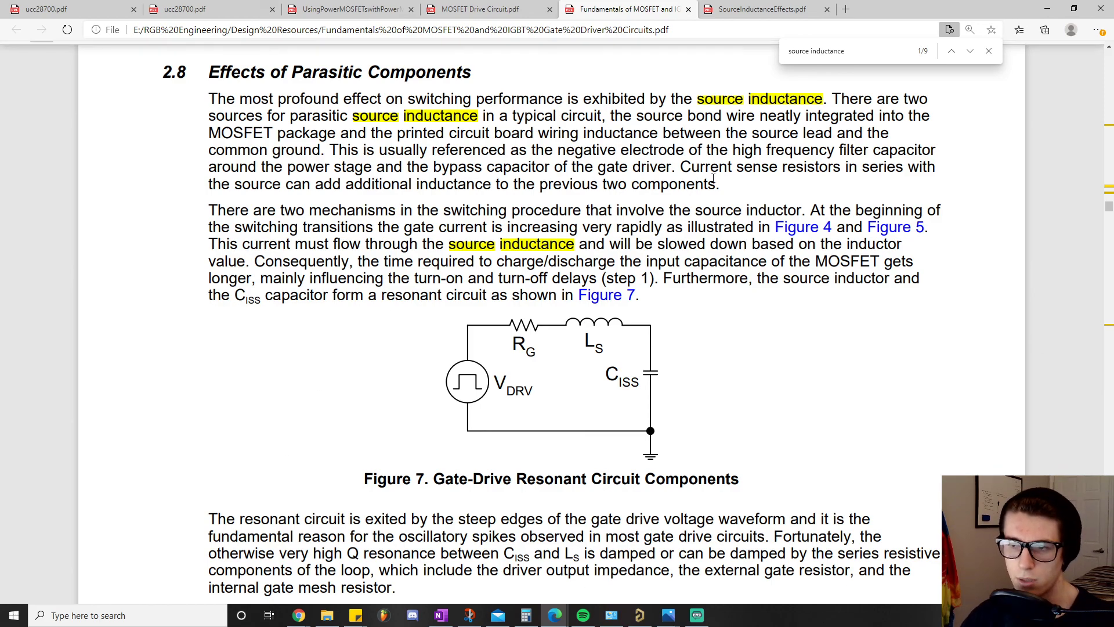